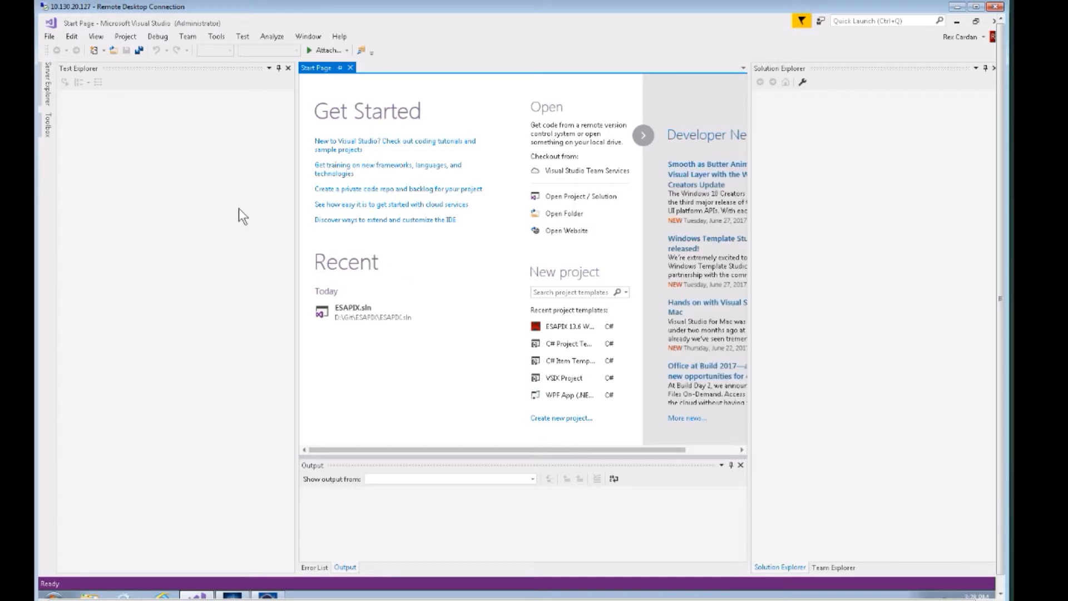
Step: Search online extensions for 'esapi', download the ESAPIX 13.6 WPF Template, and close the window
left_click(216, 36)
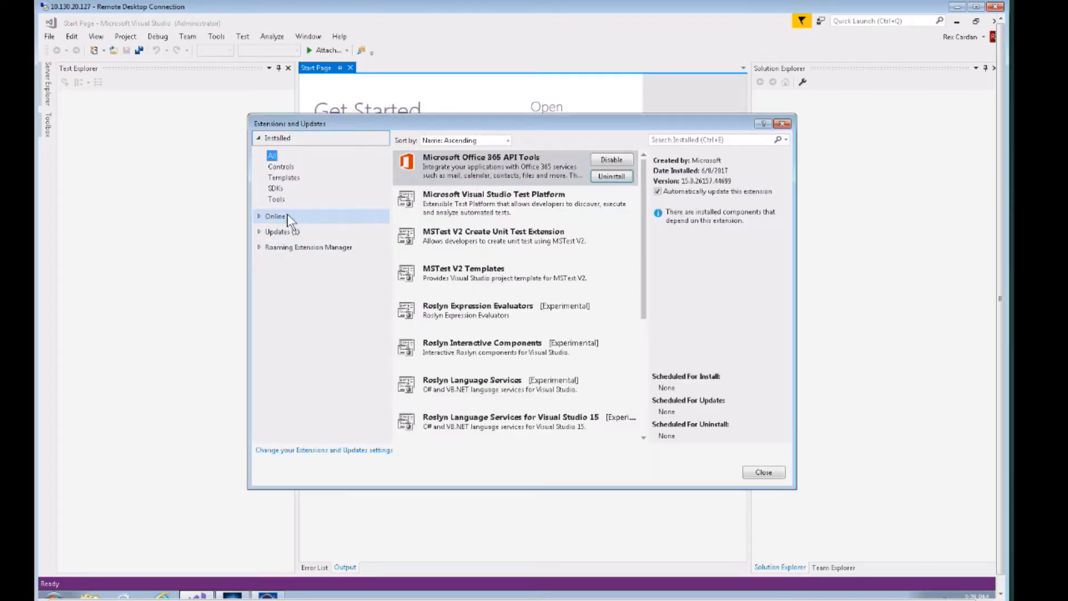
left_click(275, 216)
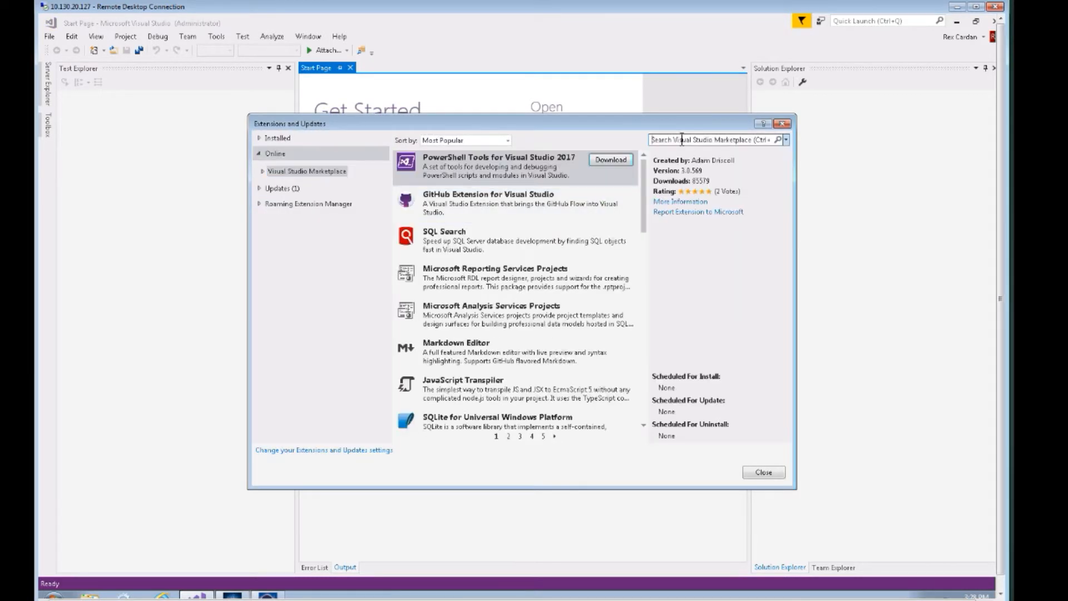
type("esapi")
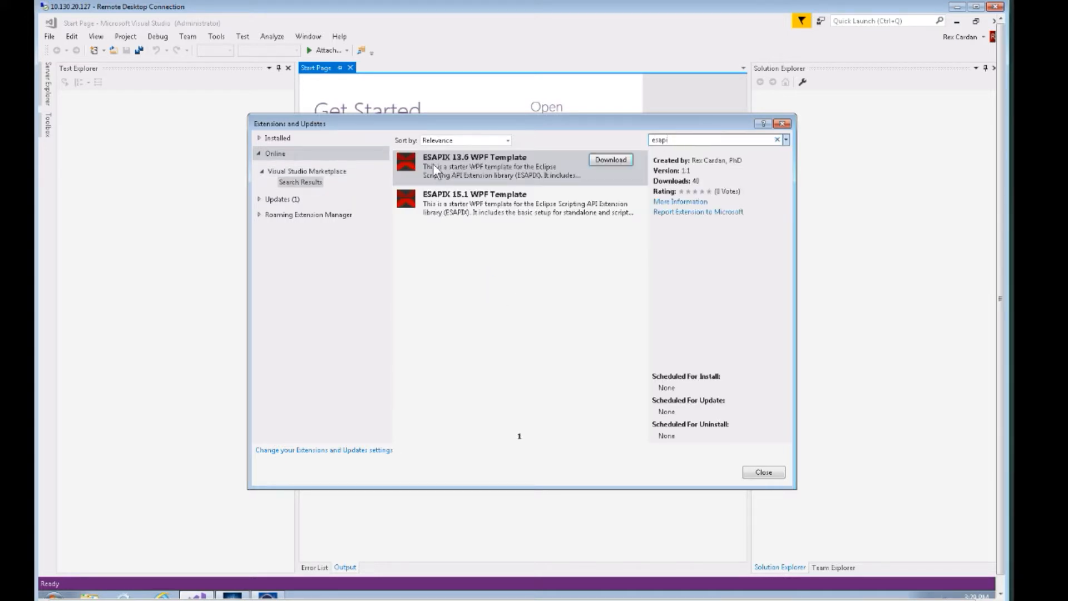
left_click(300, 182)
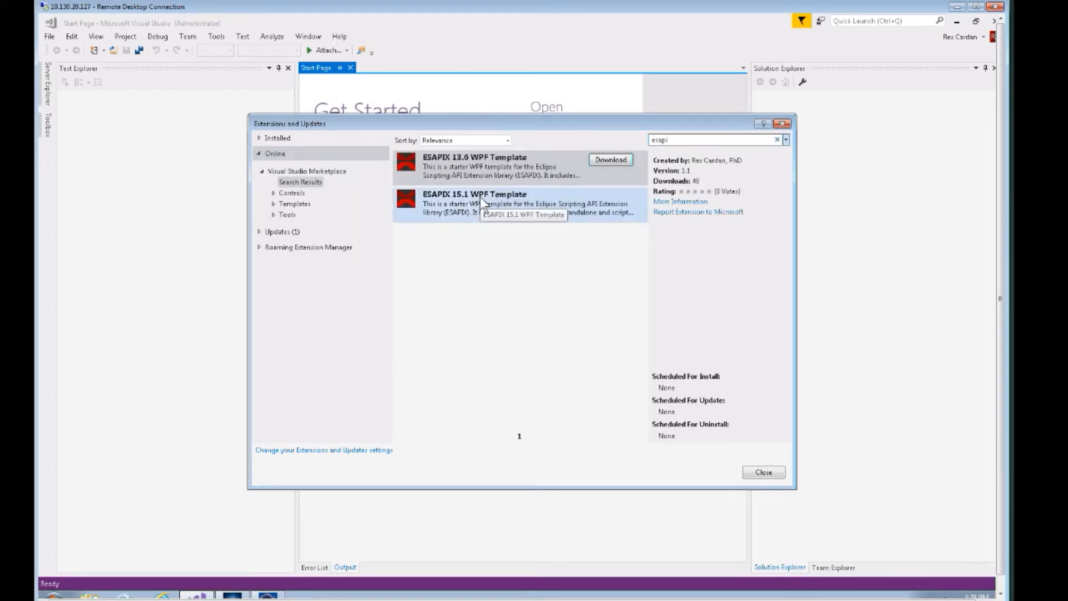
left_click(518, 165)
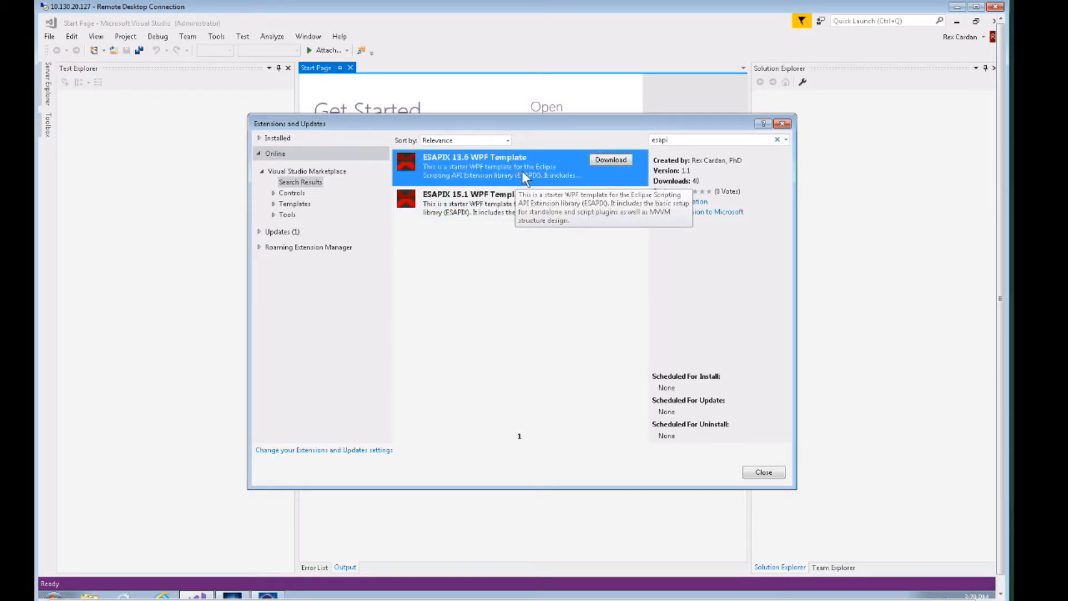
mouse_move(444, 166)
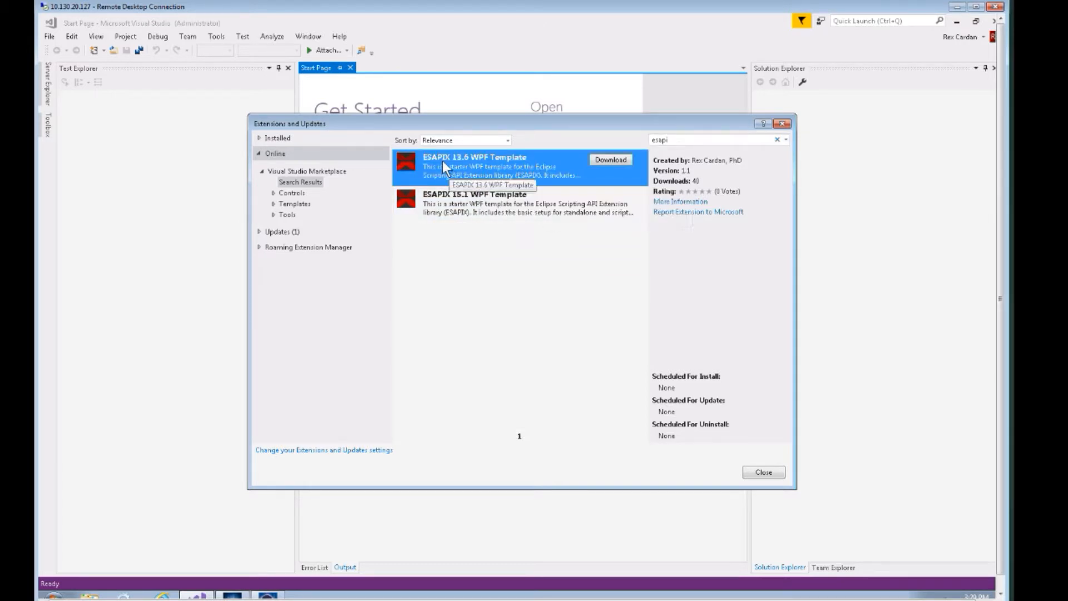
mouse_move(625, 174)
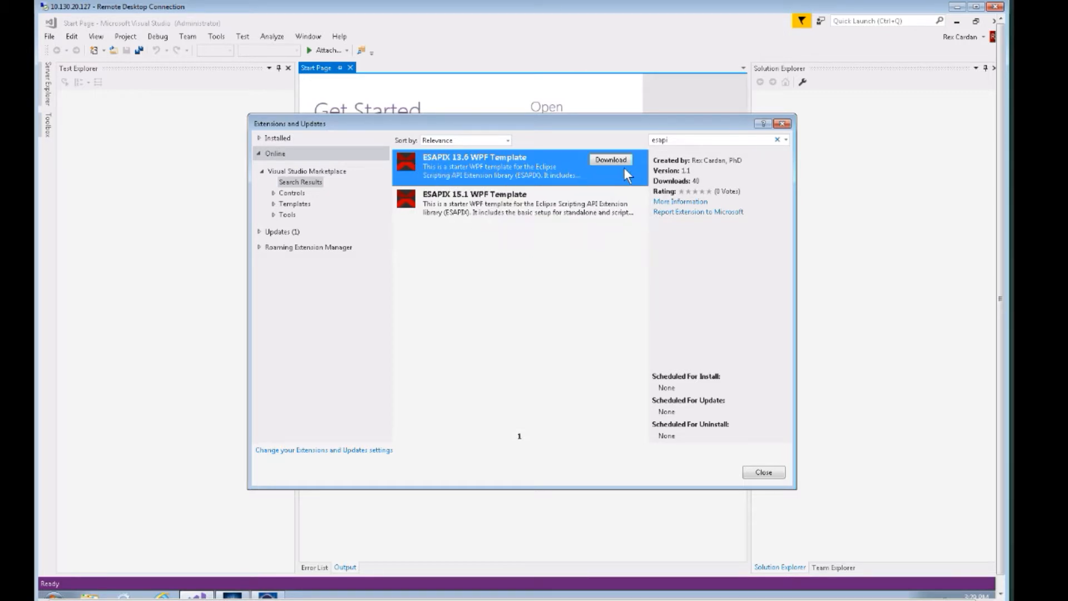
left_click(609, 159)
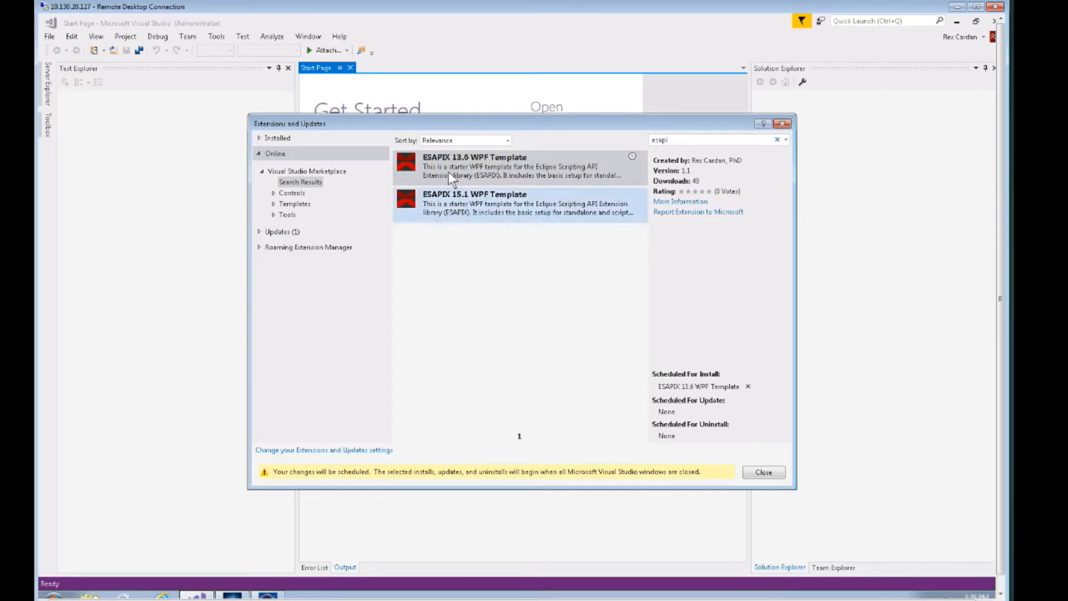
mouse_move(272, 480)
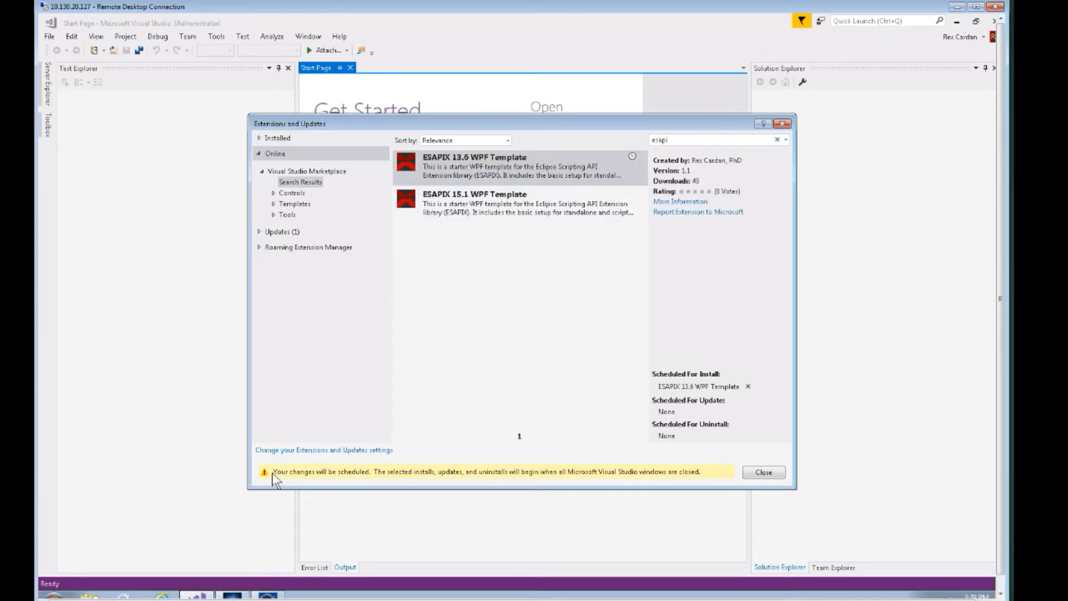
mouse_move(400, 480)
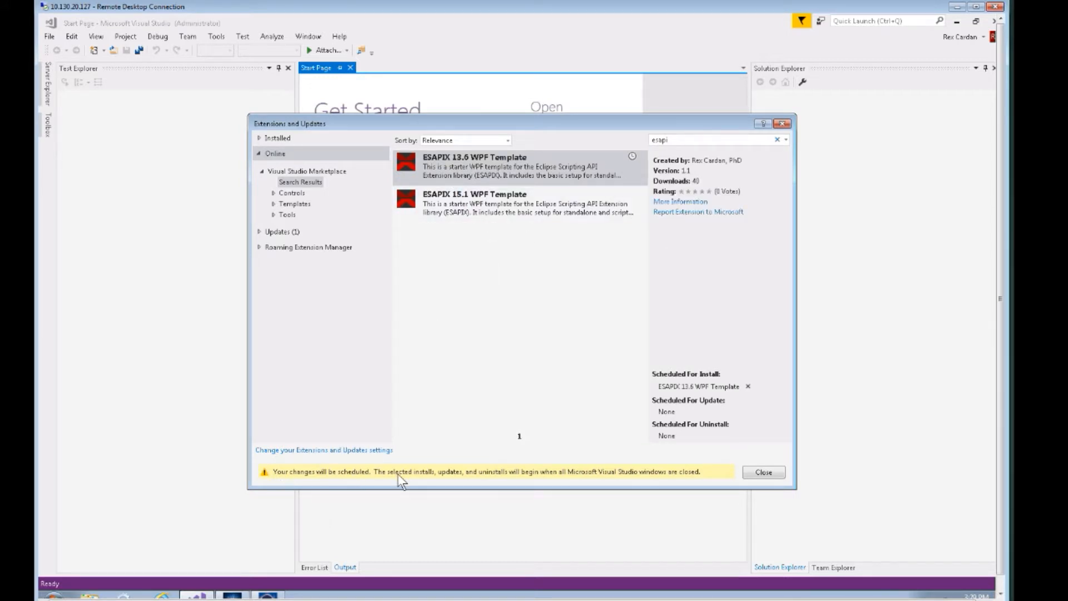
left_click(762, 471)
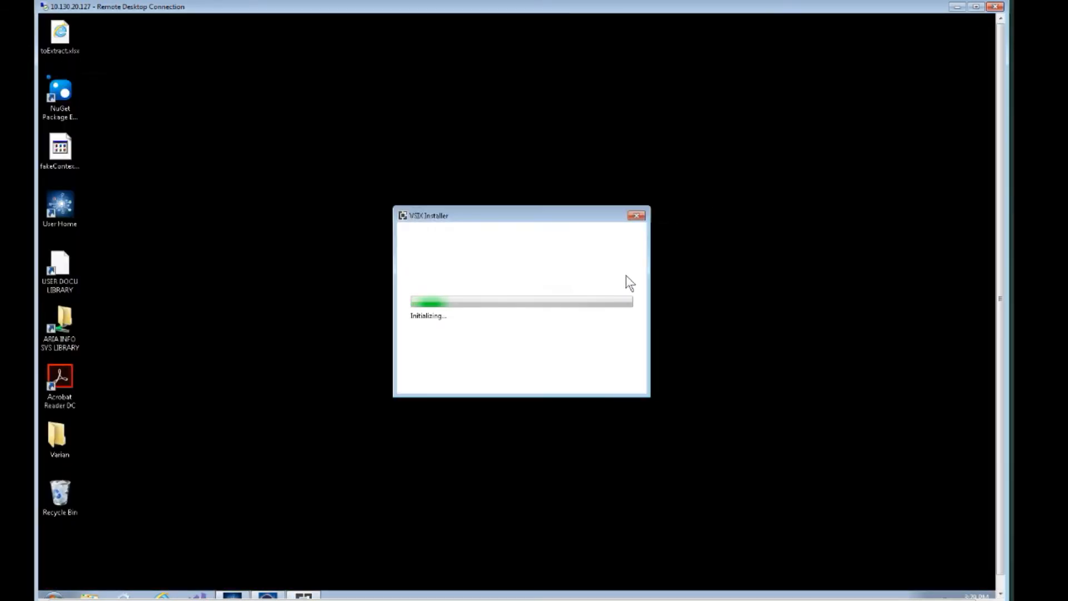
mouse_move(495, 252)
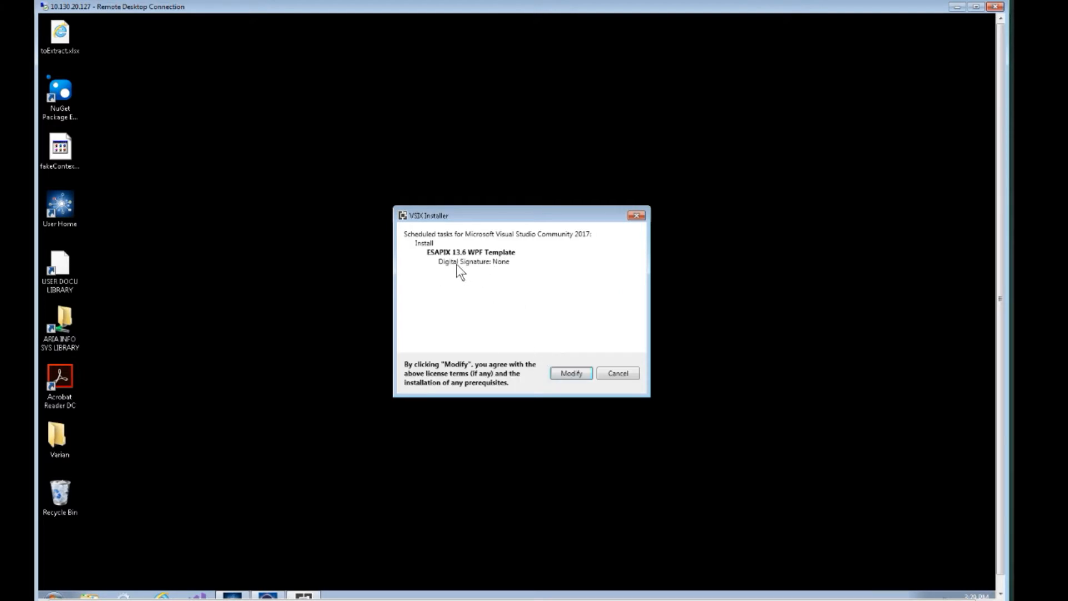
Step: Approve the ESAPIX 13.6 template modification, end the blocking task, and close the finished installer
left_click(570, 373)
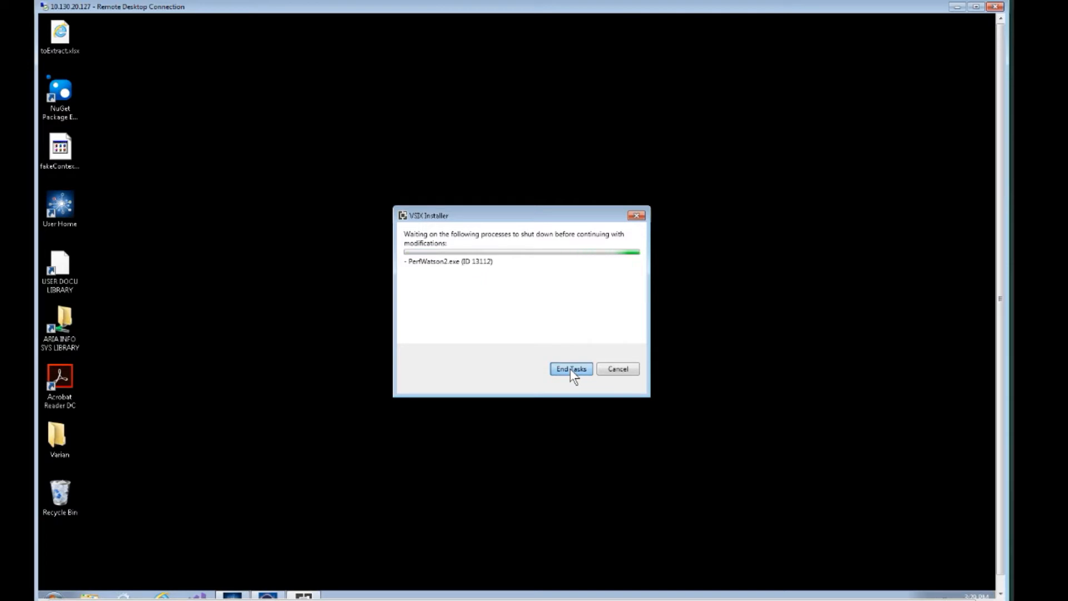
left_click(571, 368)
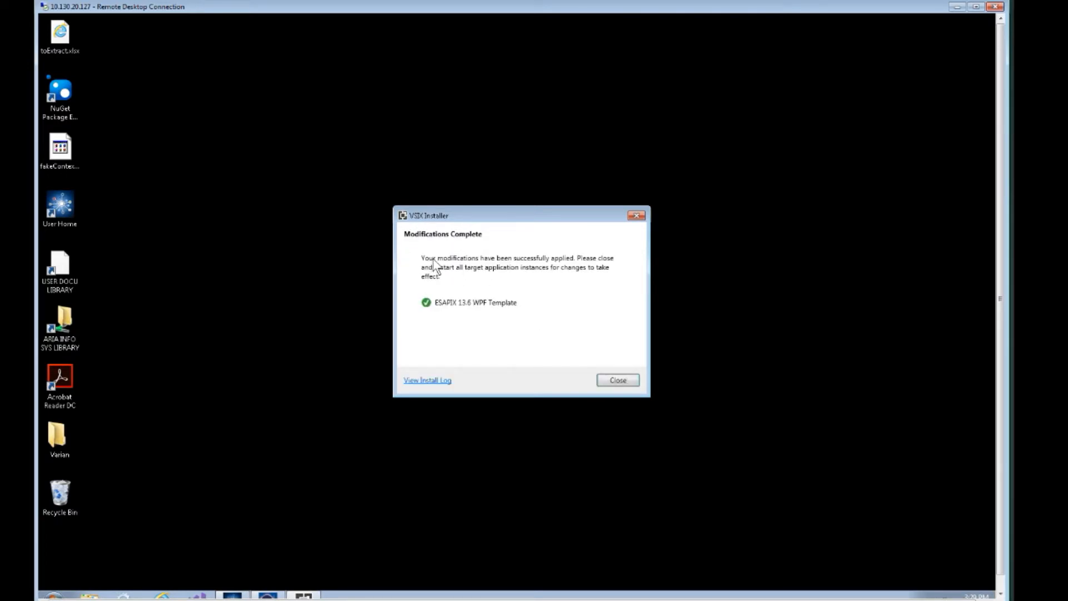
mouse_move(521, 300)
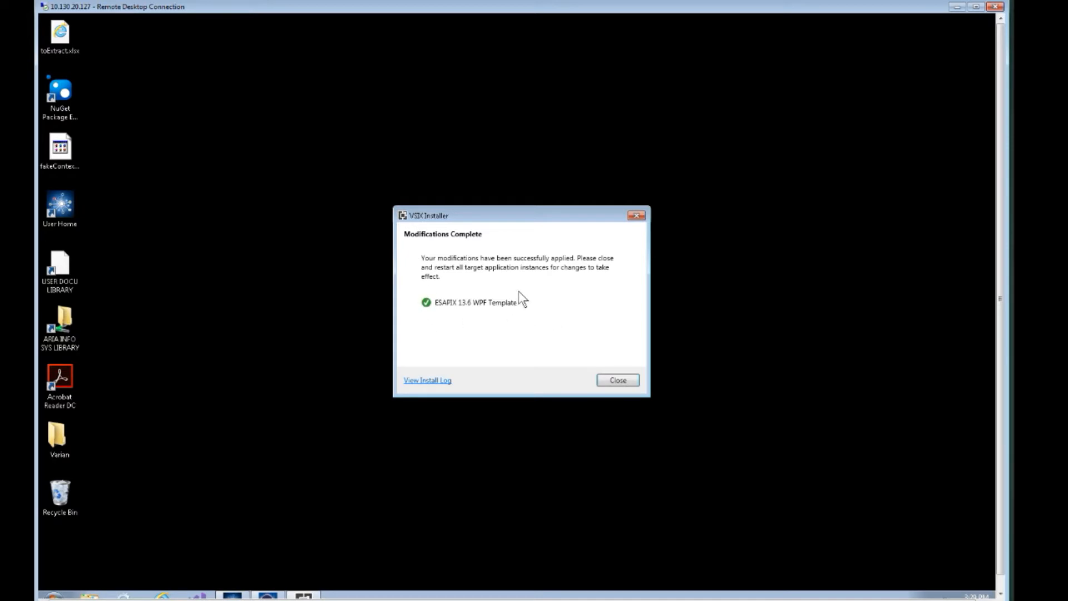
left_click(616, 379)
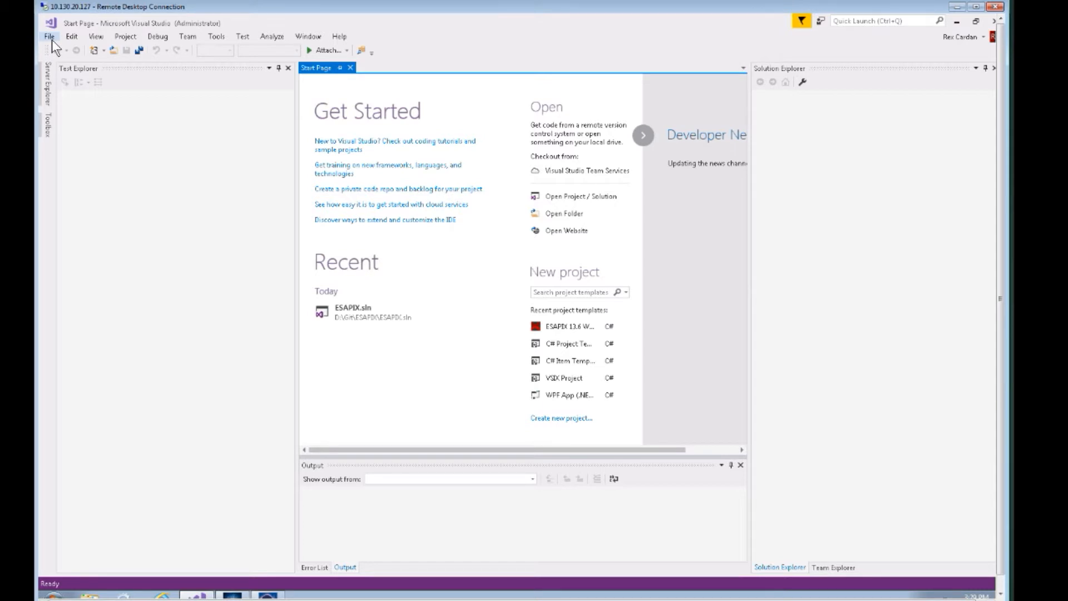
mouse_move(51, 41)
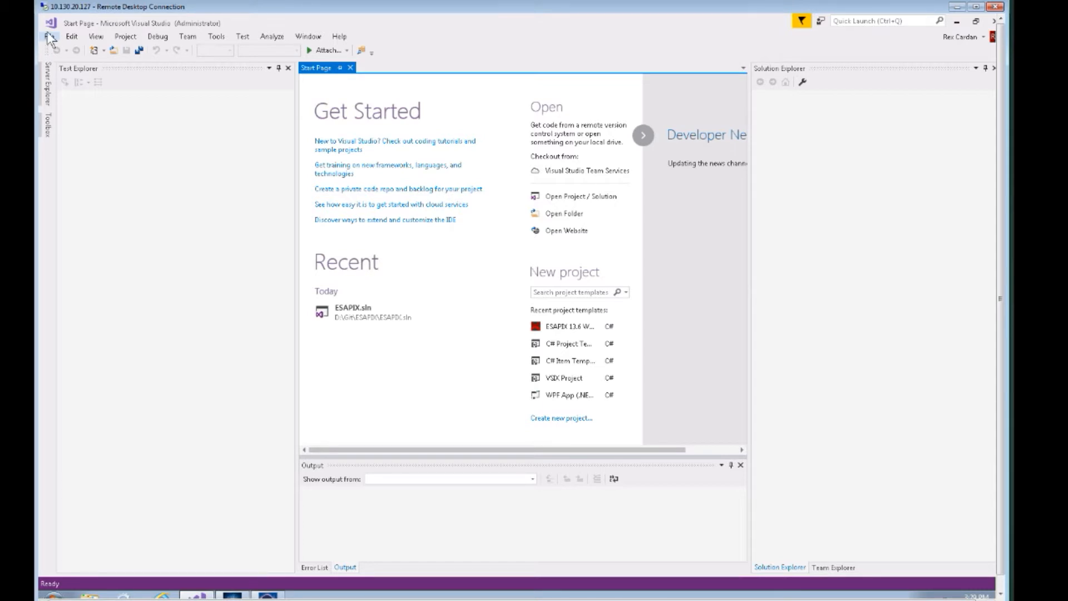
Step: Create the ESAPIXProj1 project from the Visual C# ESAPIX 13.6 WPF Template
left_click(49, 36)
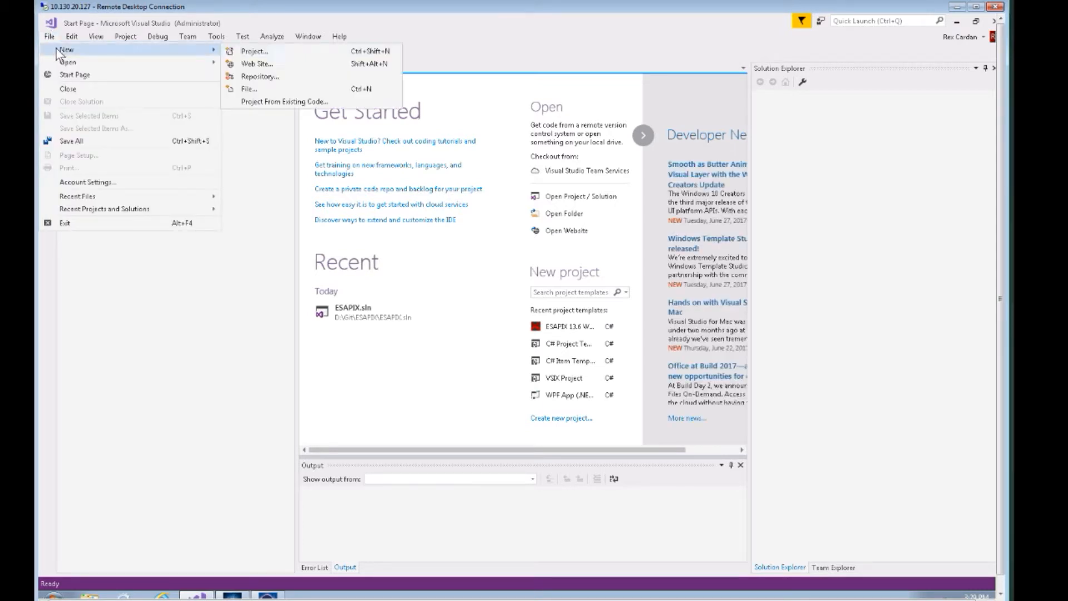
left_click(254, 51)
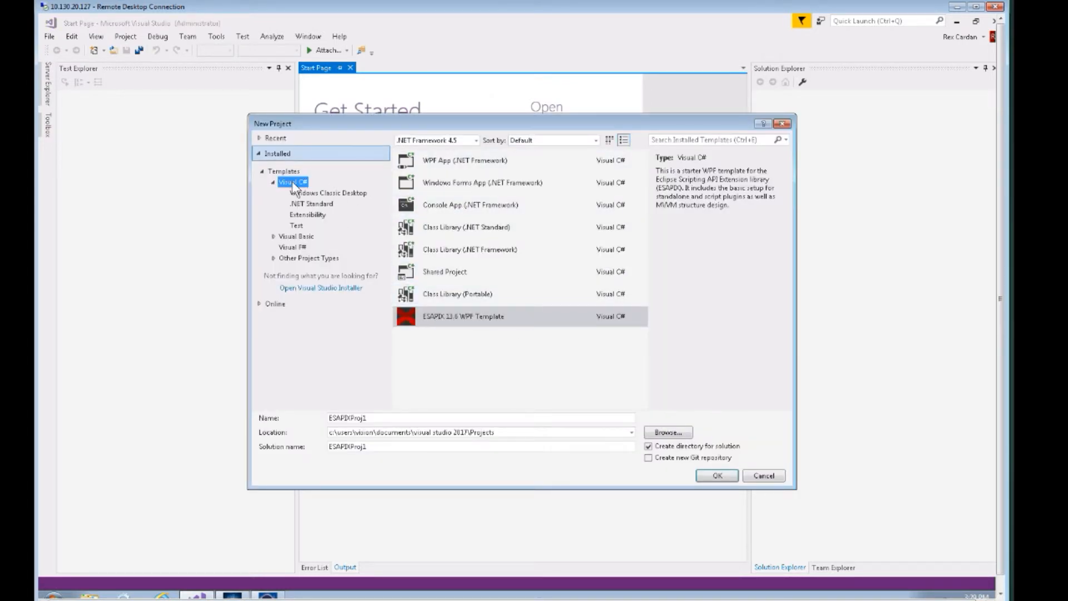
mouse_move(415, 326)
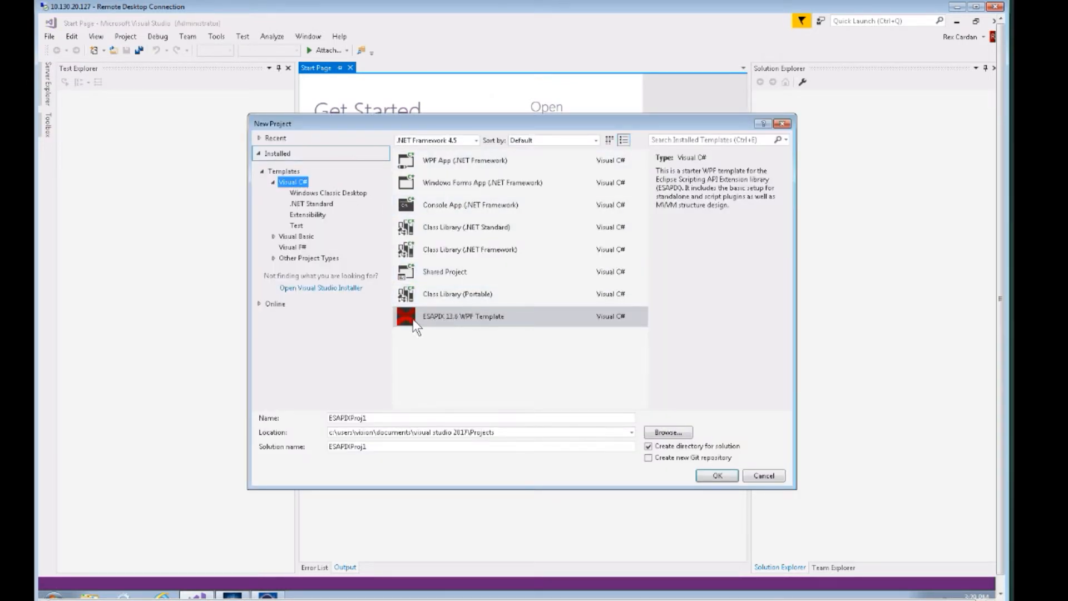
mouse_move(474, 325)
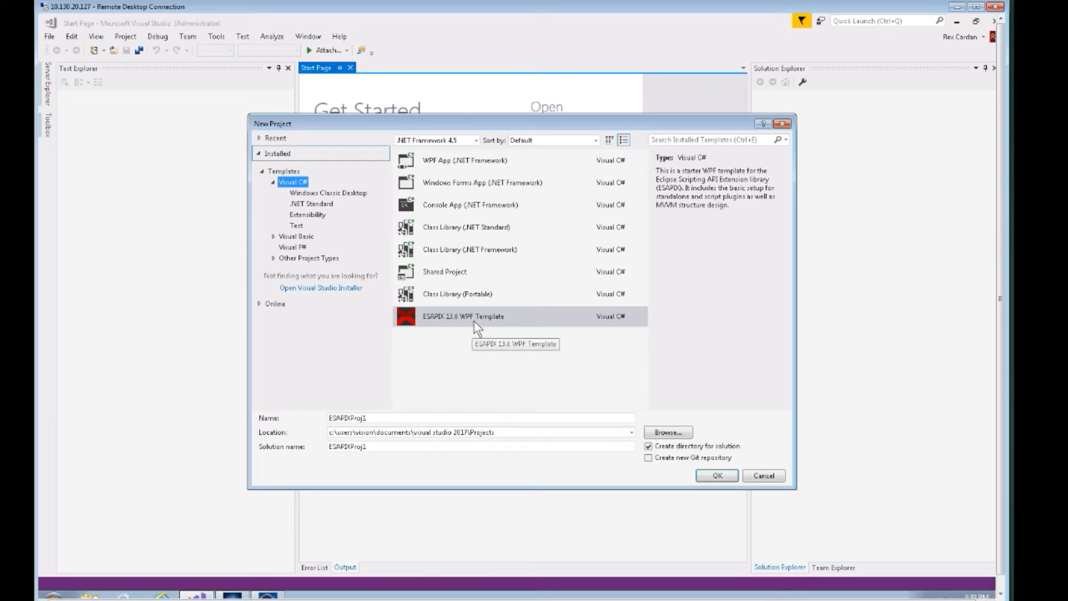
mouse_move(403, 388)
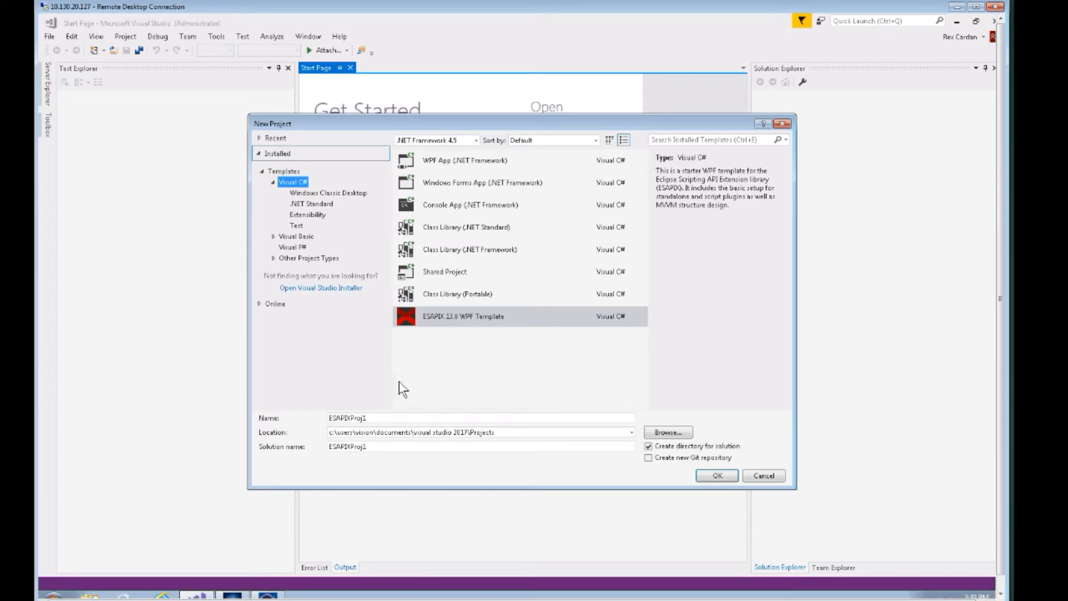
left_click(519, 316)
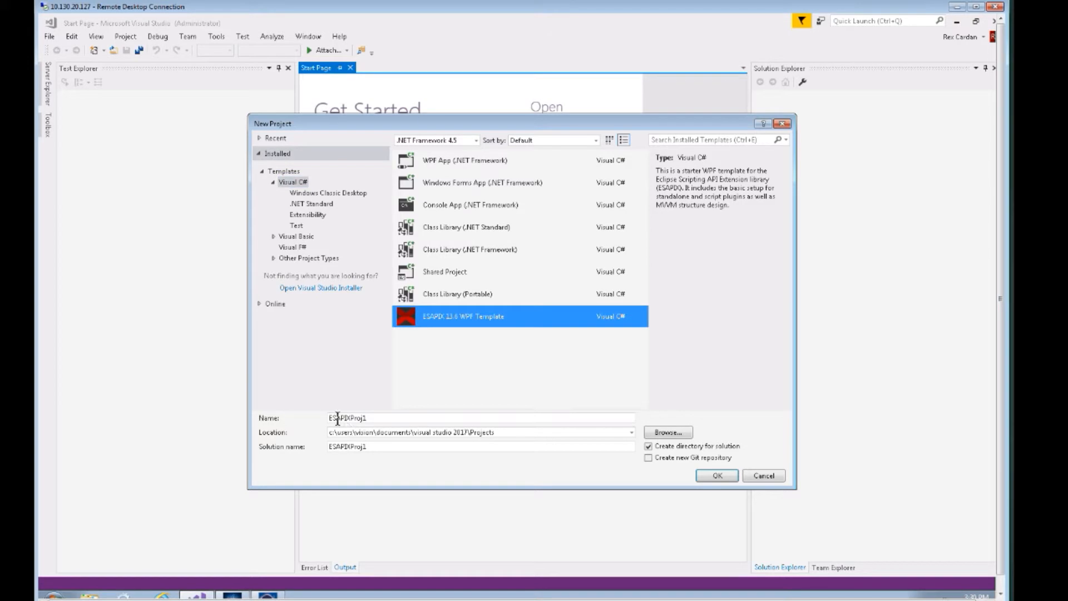
left_click(716, 476)
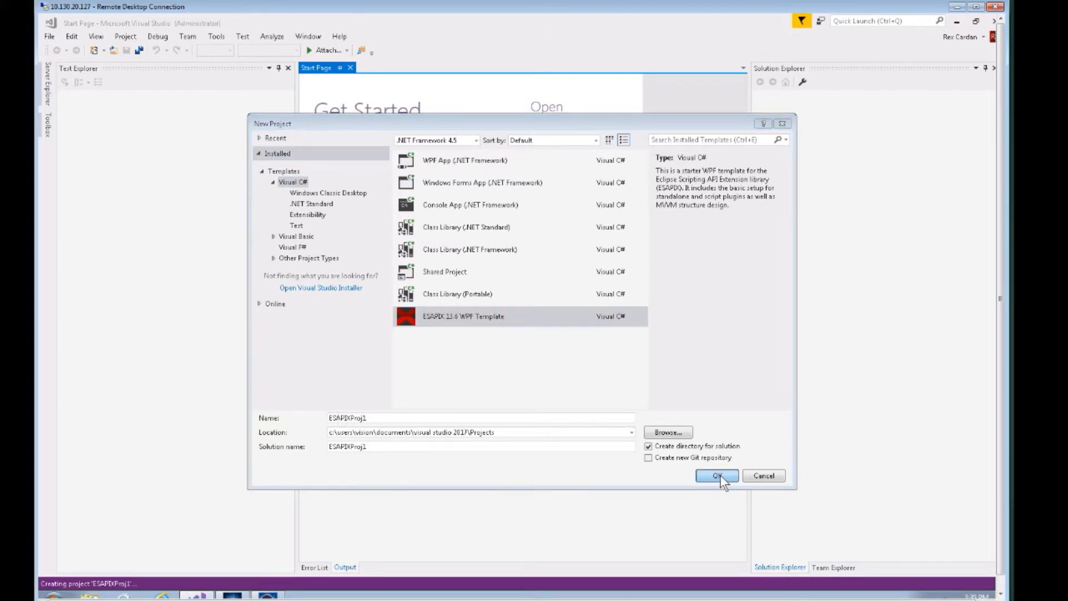
left_click(716, 475)
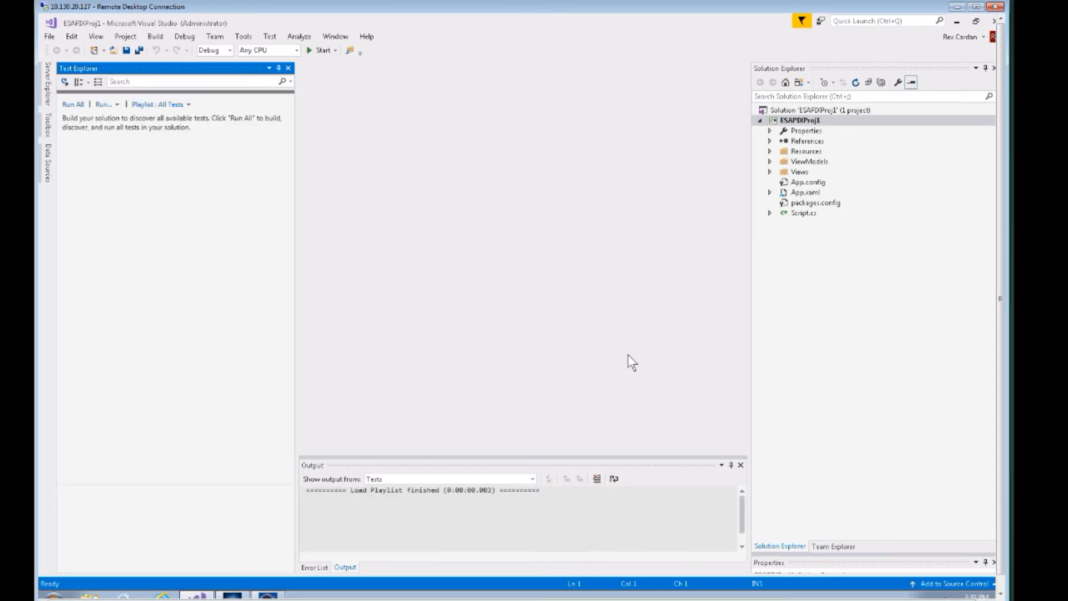
mouse_move(301, 70)
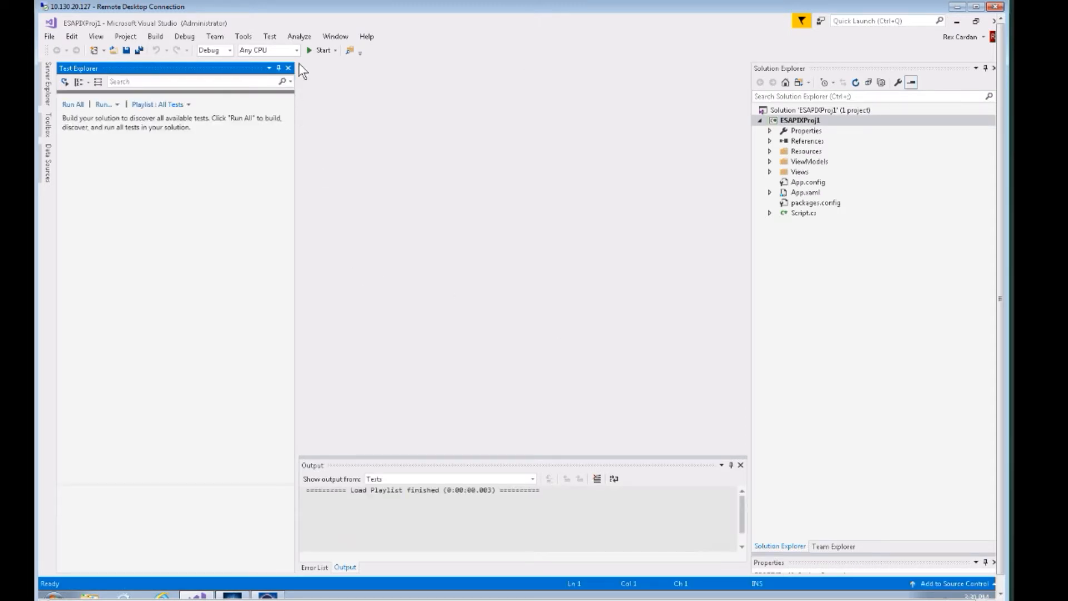
Step: Target the x64 platform and build and run the app
left_click(297, 49)
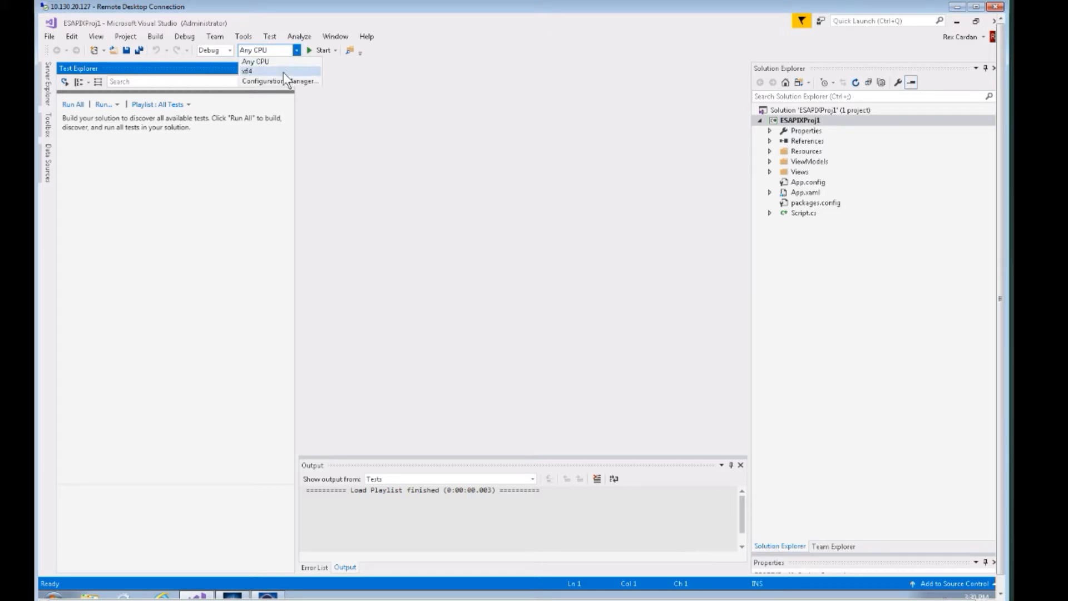
left_click(246, 71)
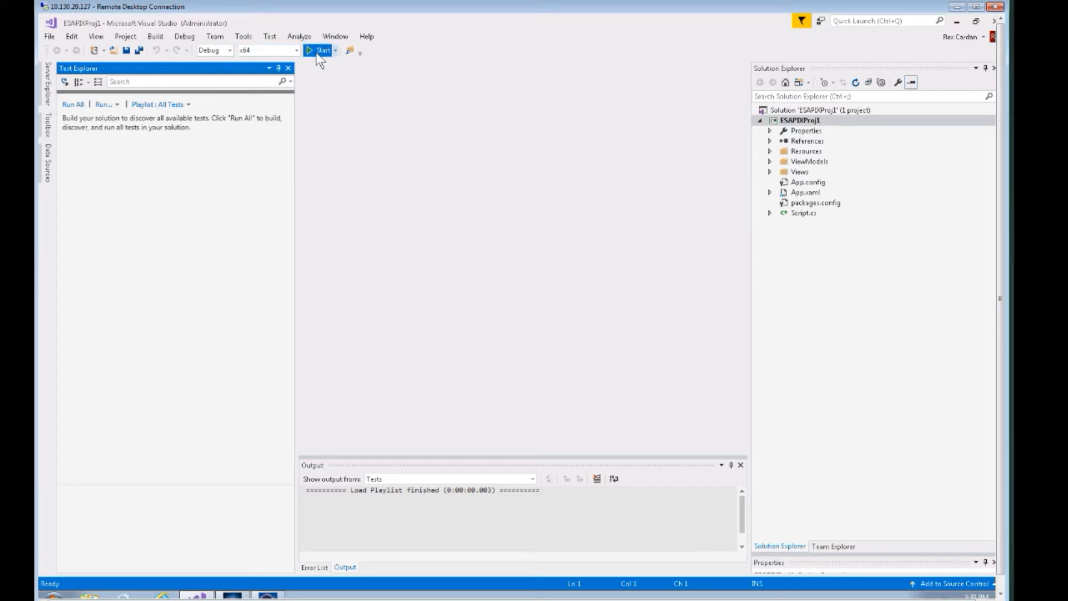
left_click(323, 49)
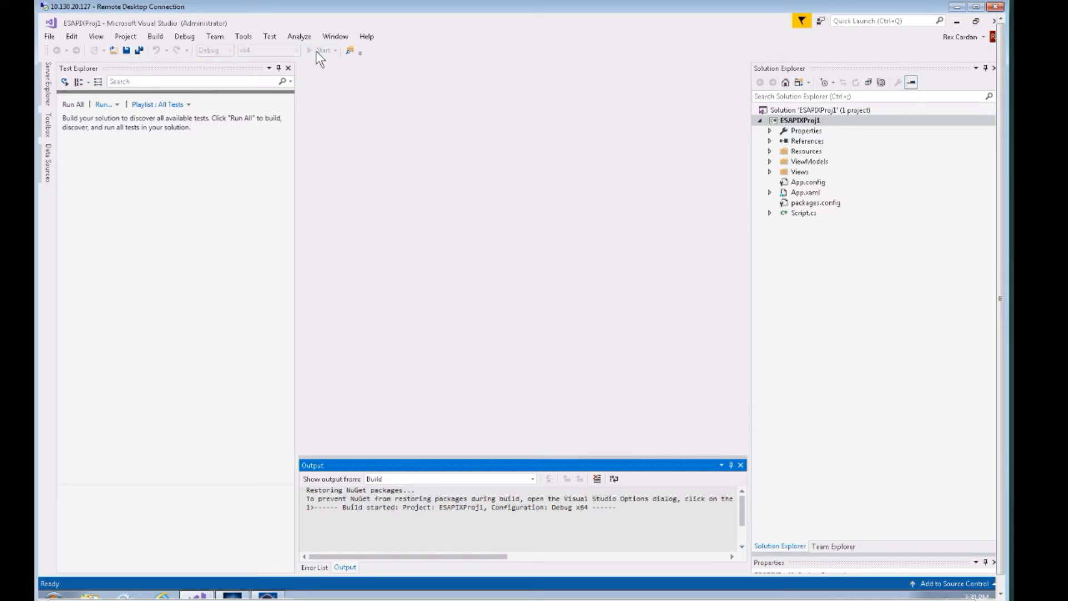
left_click(323, 49)
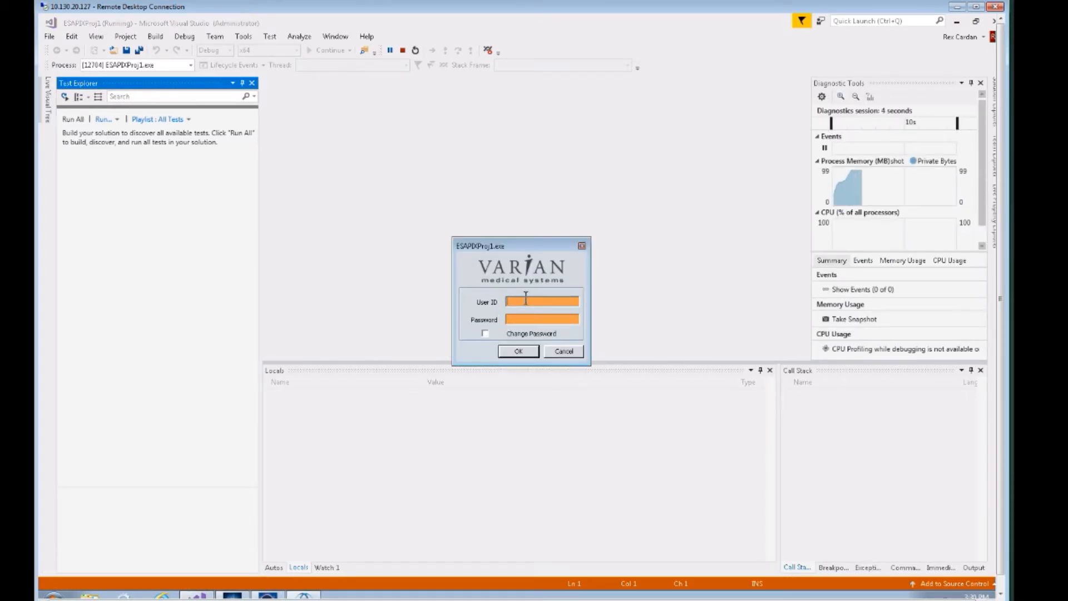
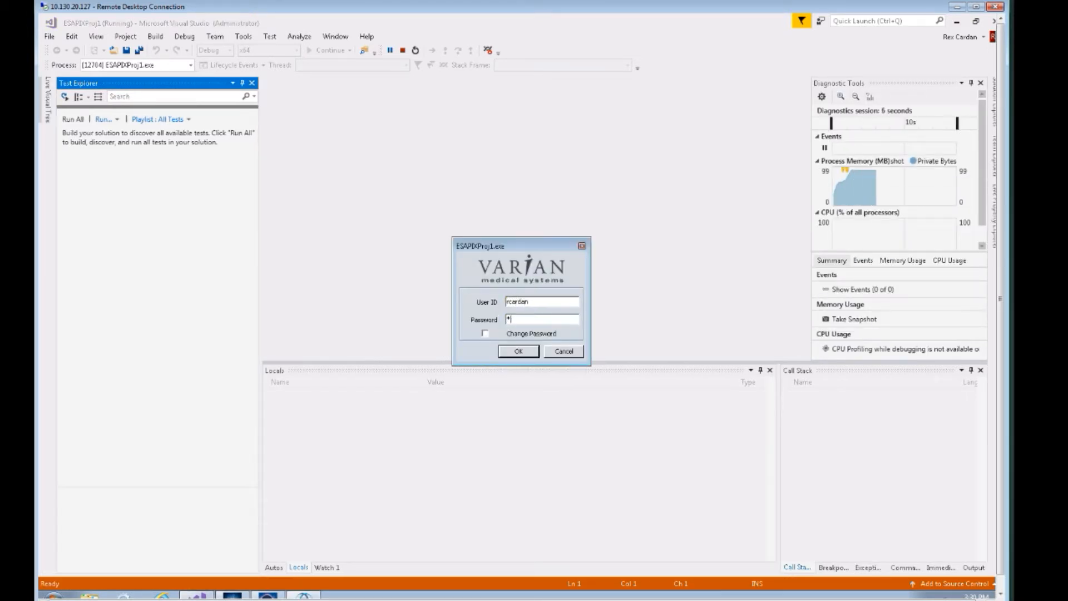
type("password")
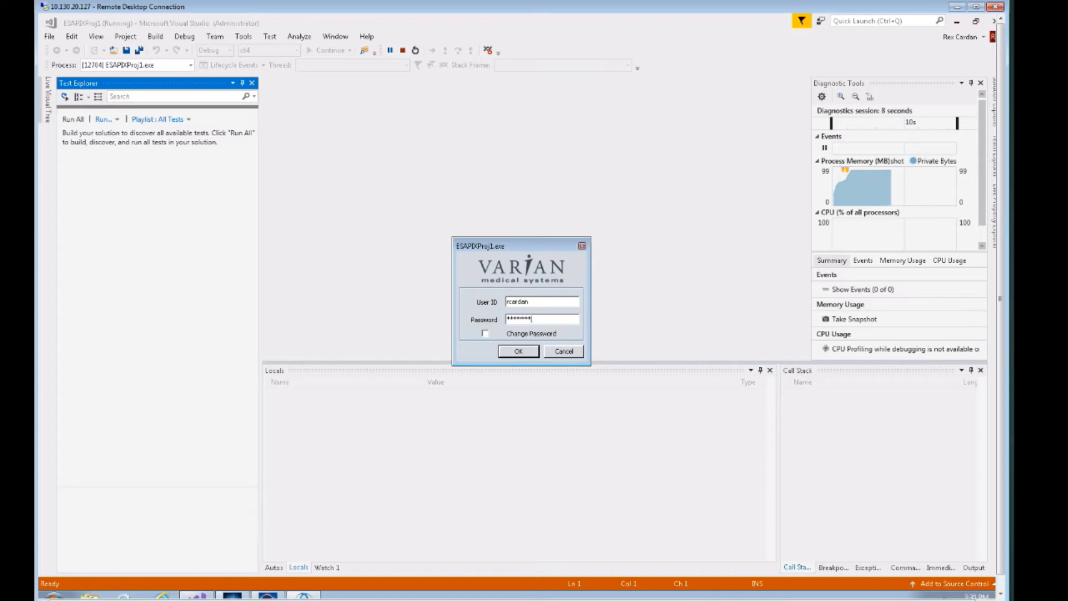
left_click(518, 351)
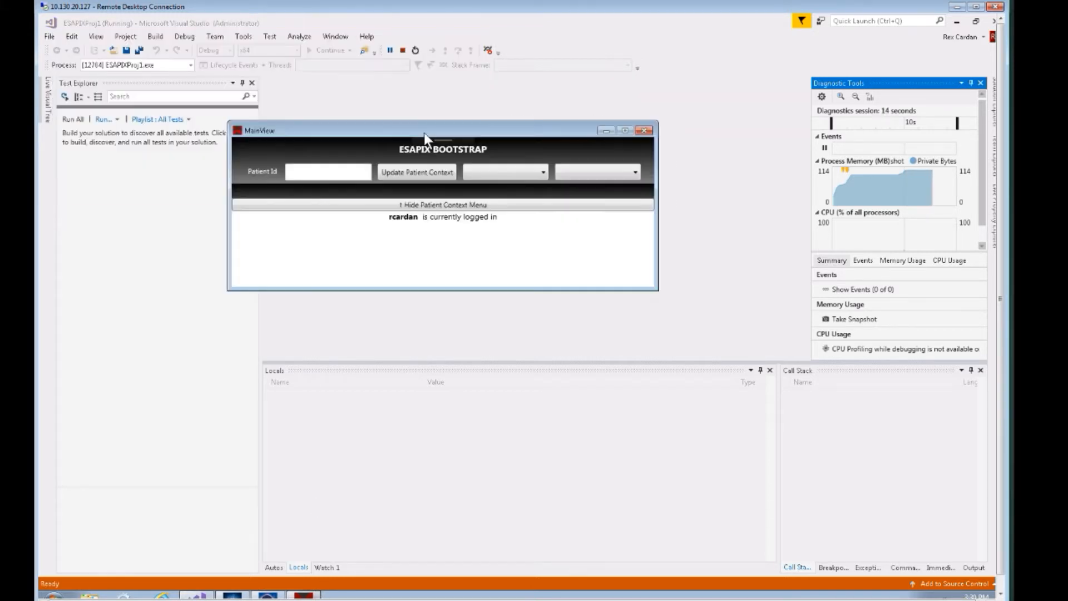
mouse_move(371, 218)
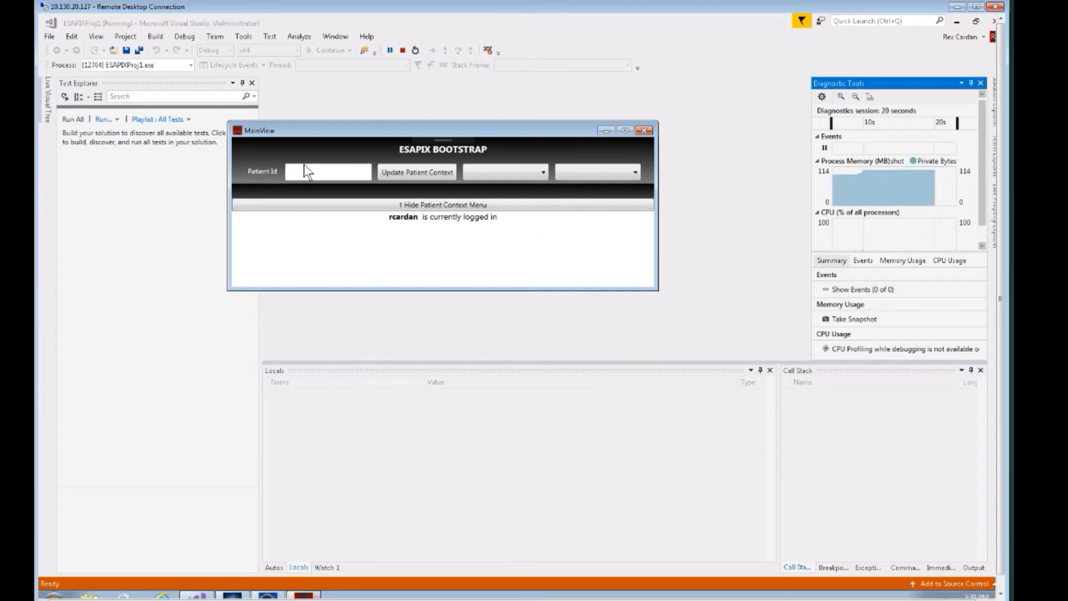
mouse_move(393, 155)
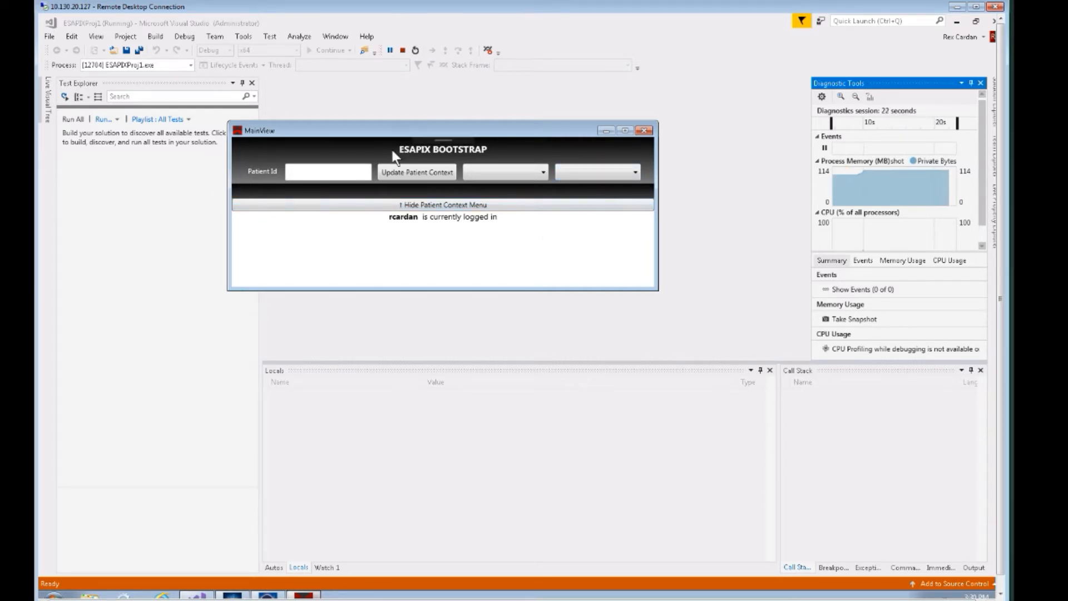
mouse_move(441, 200)
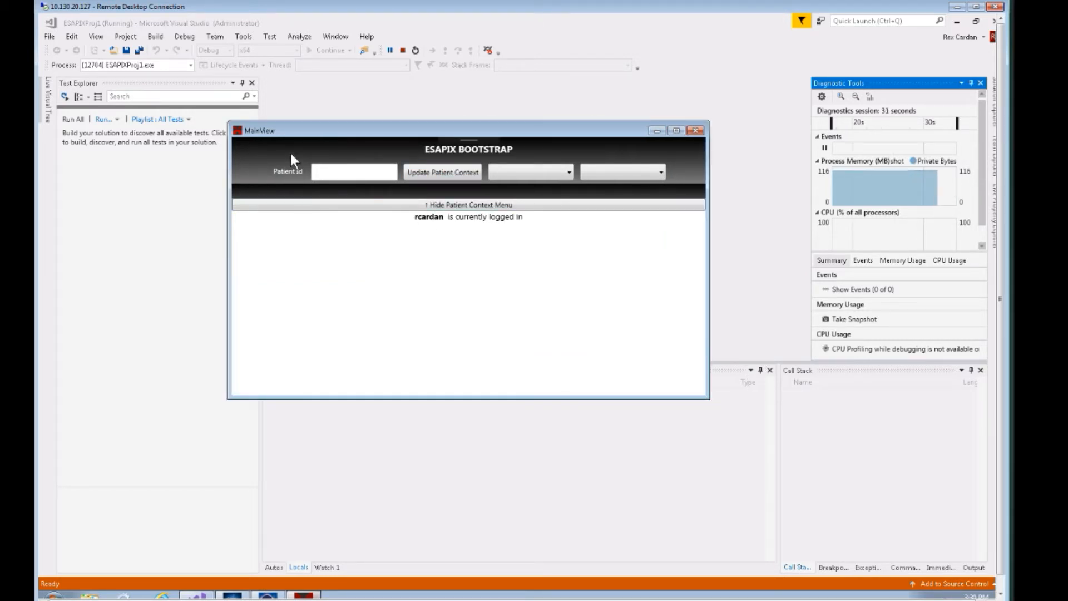
Step: Load patient 123456789 with plan Gate30-70Test, then hide the patient context menu
left_click(354, 170)
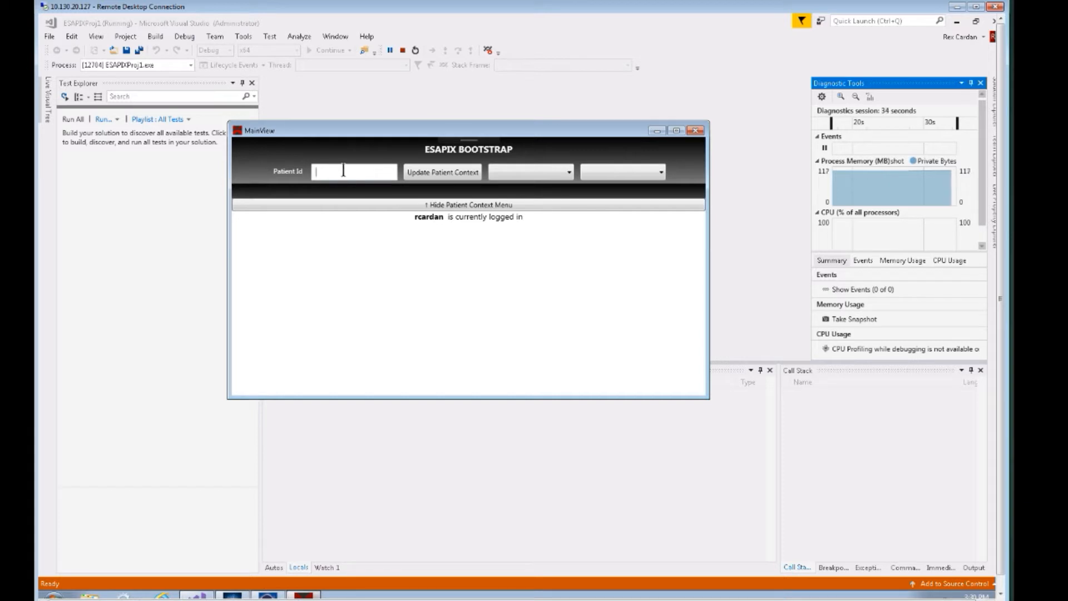
type("123456789")
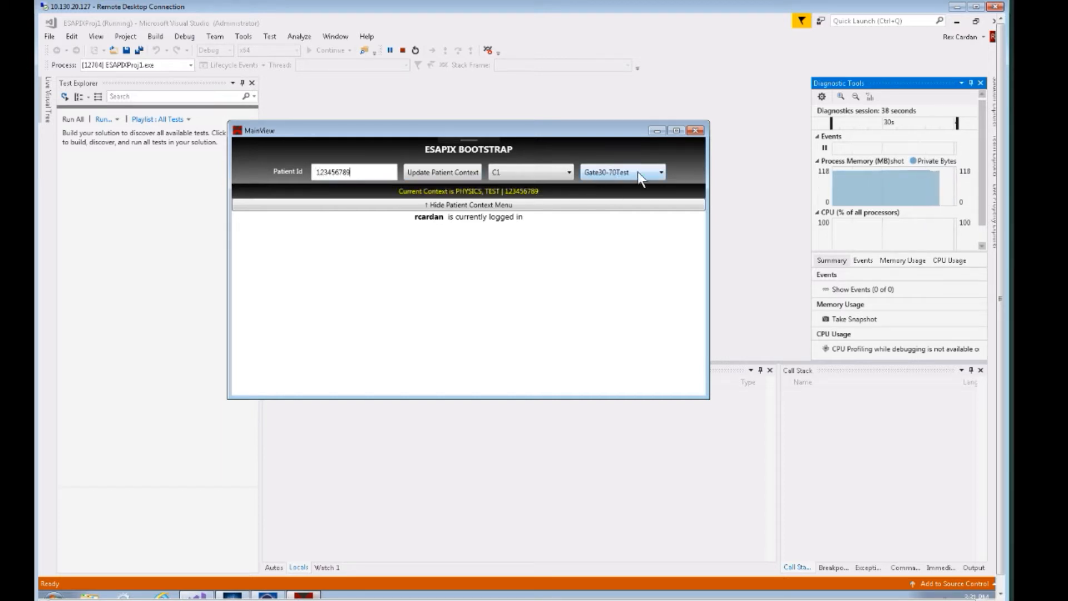
left_click(658, 172)
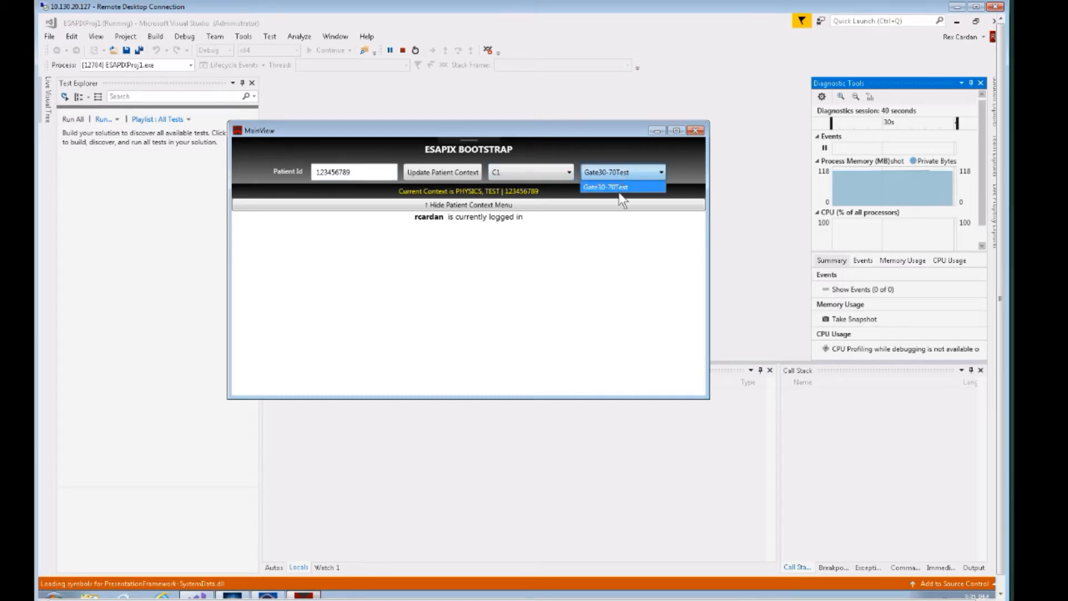
left_click(604, 187)
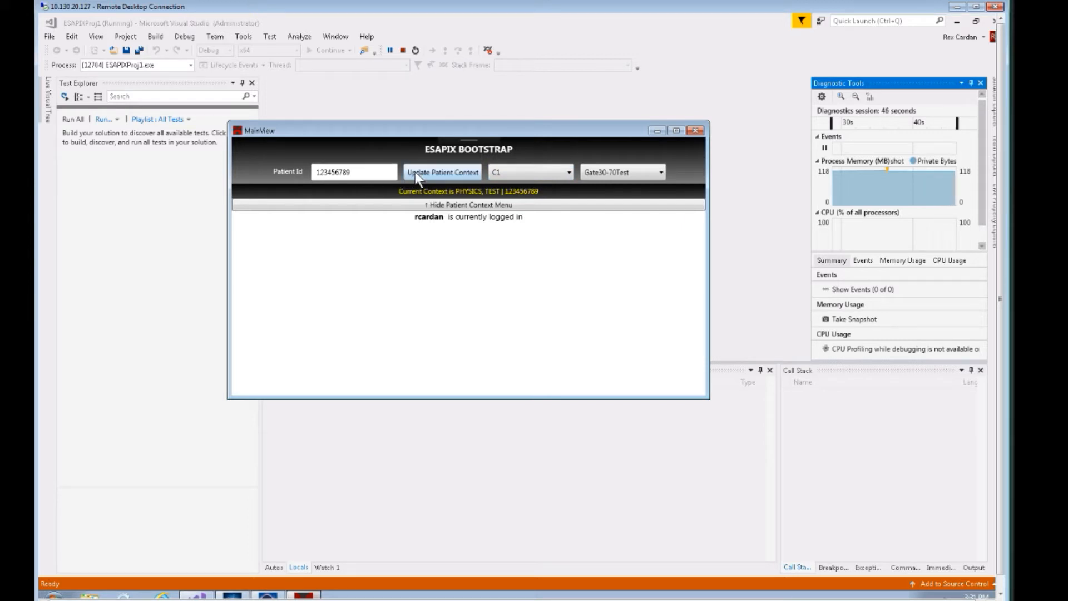
mouse_move(514, 172)
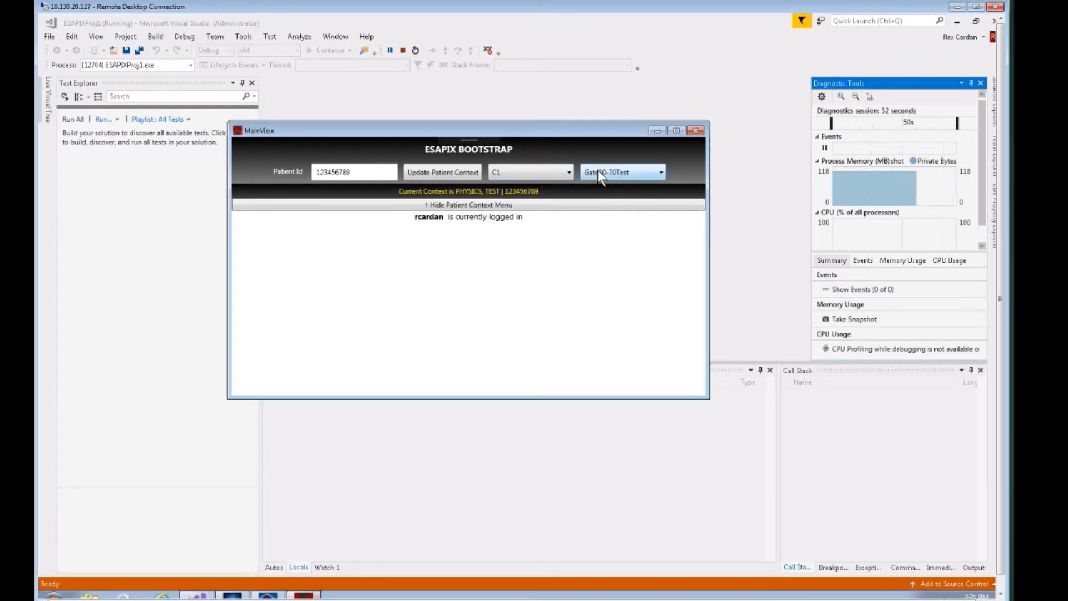
mouse_move(408, 234)
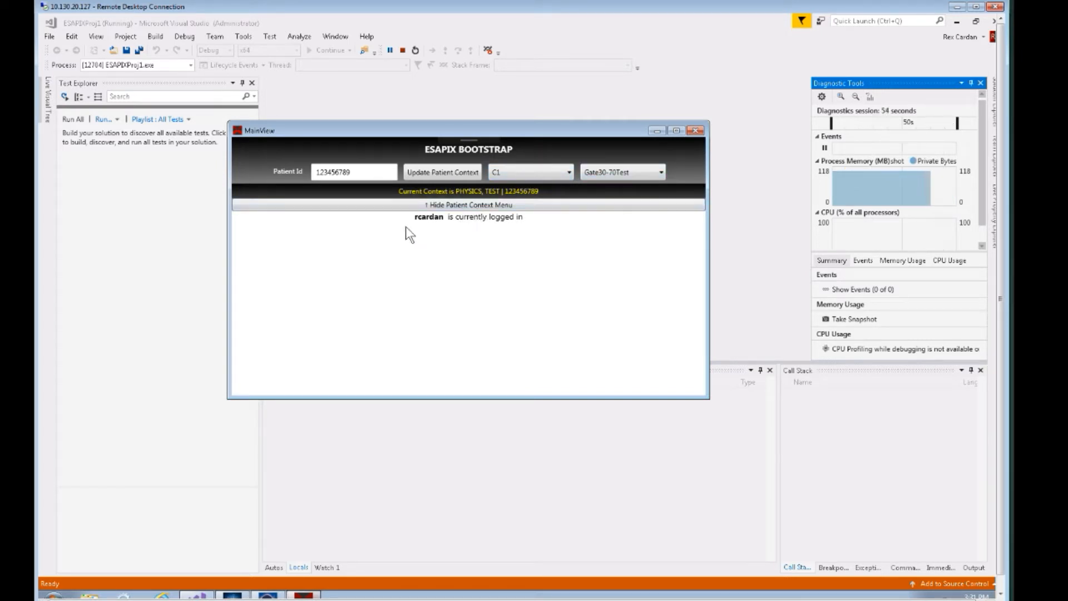
mouse_move(430, 228)
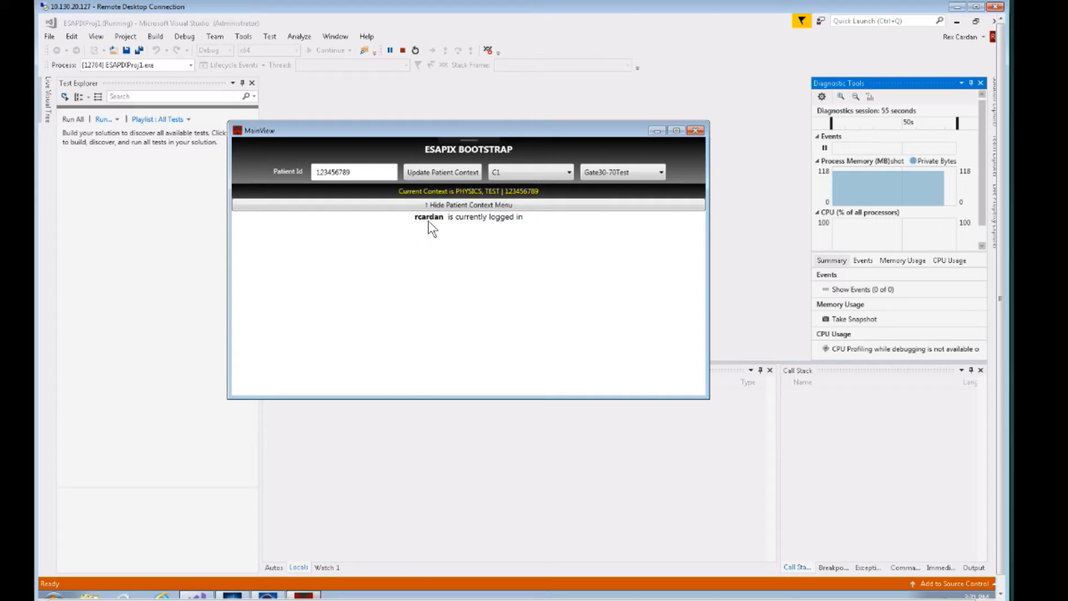
mouse_move(512, 228)
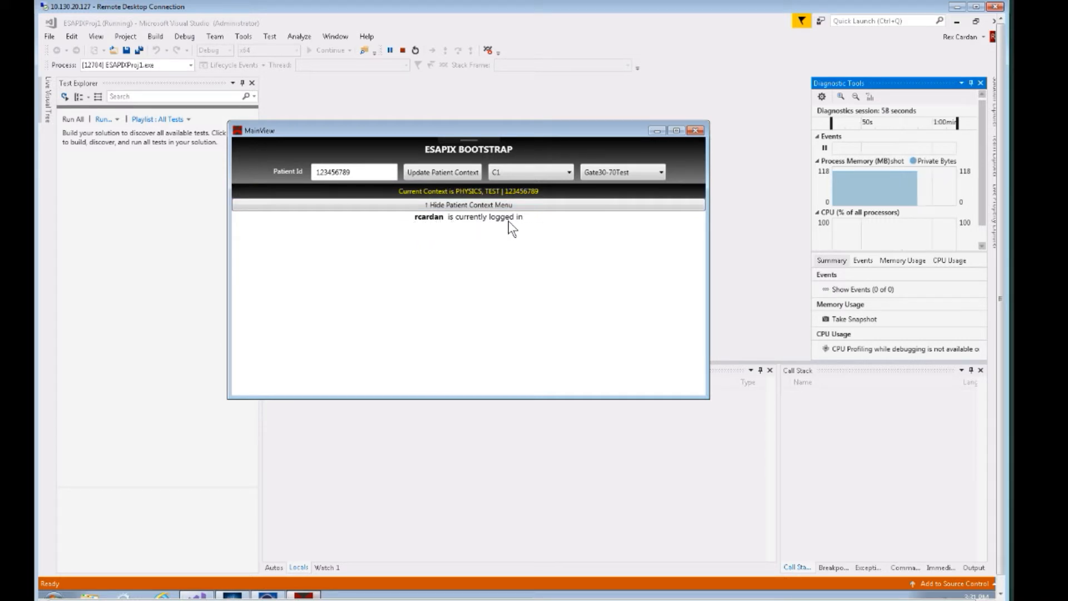
mouse_move(474, 297)
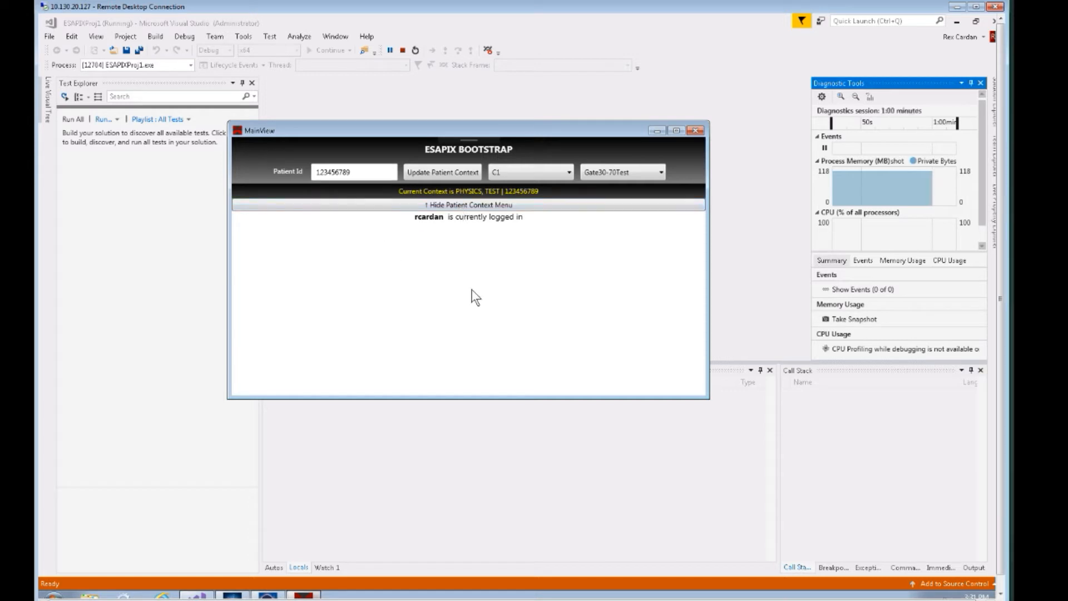
left_click(468, 204)
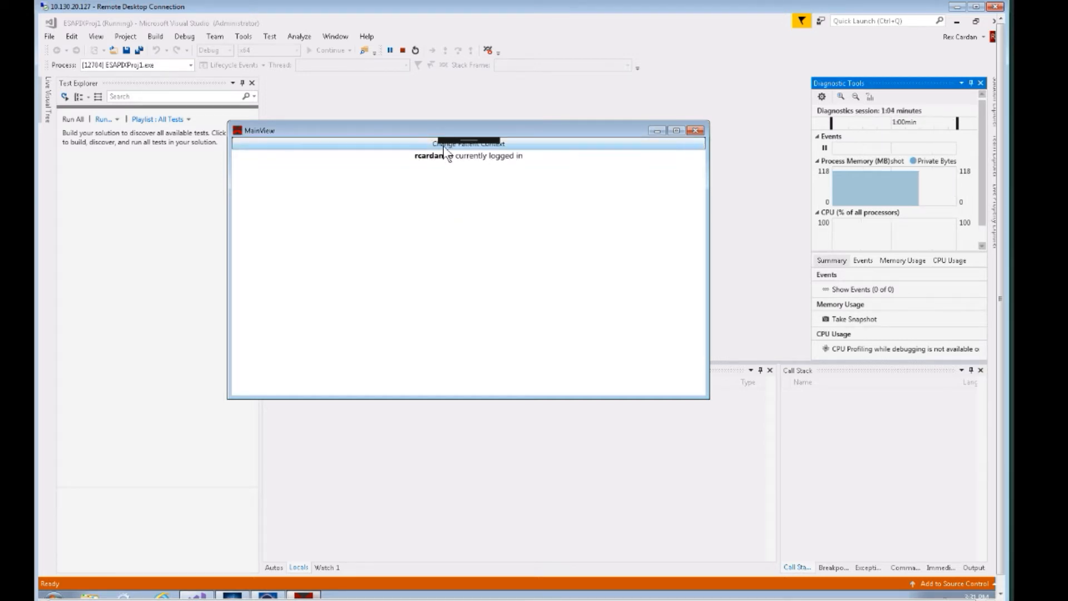
mouse_move(447, 188)
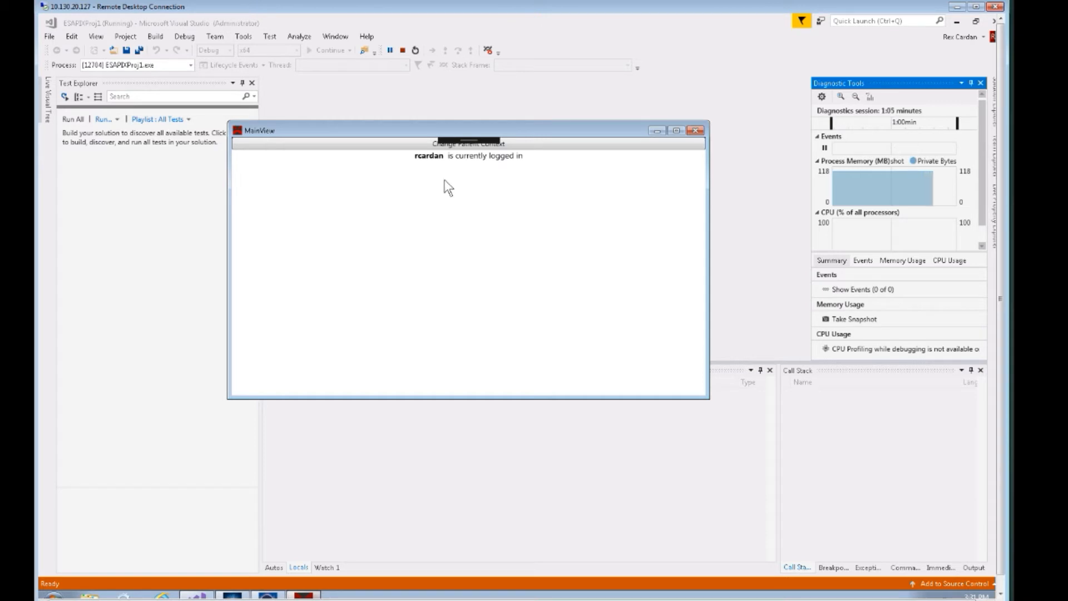
mouse_move(401, 151)
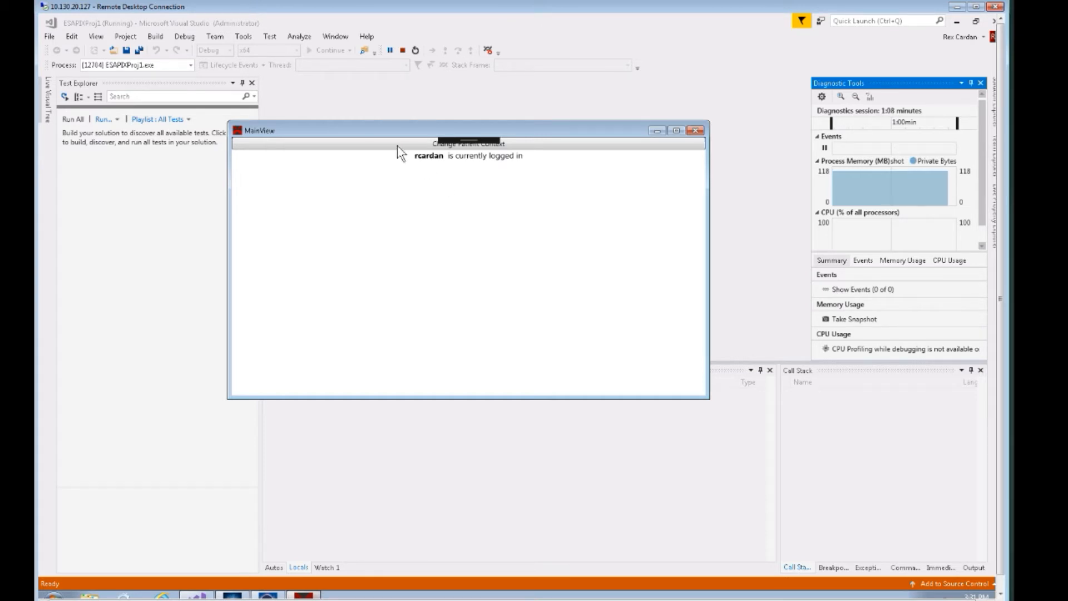
mouse_move(404, 180)
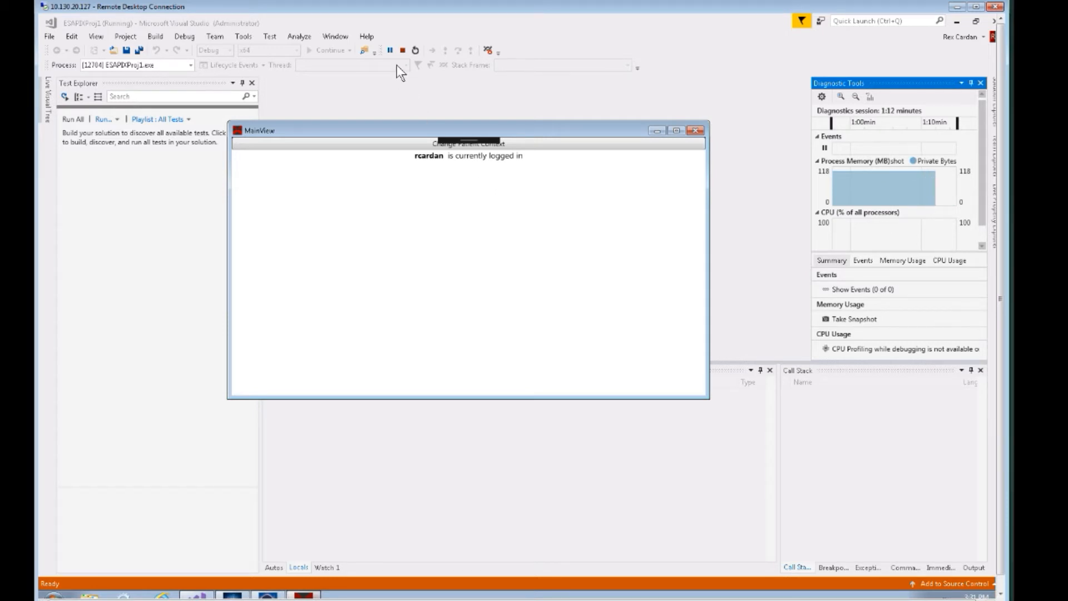
Step: Stop debugging and expand ViewModels, Views and App.xaml to show MainViewModel.cs, MainView.xaml, App.xaml.cs
left_click(403, 50)
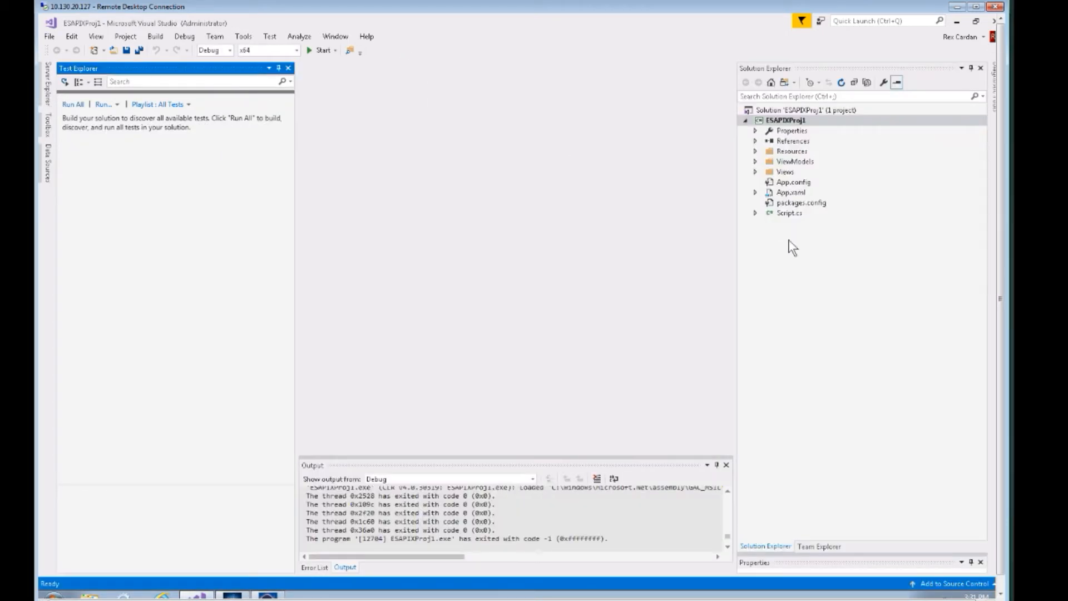
mouse_move(805, 162)
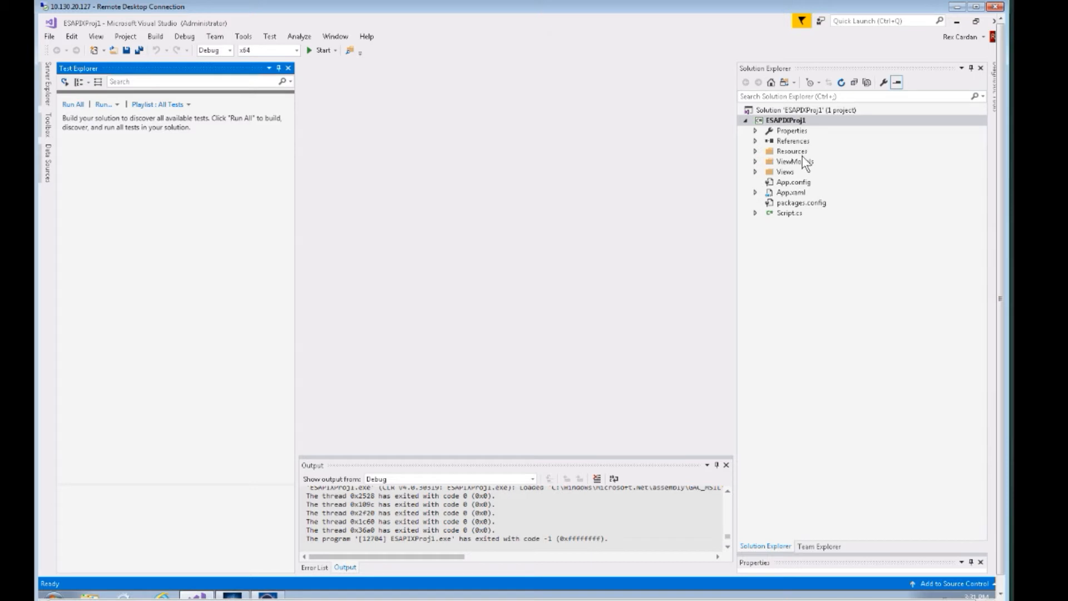
left_click(792, 161)
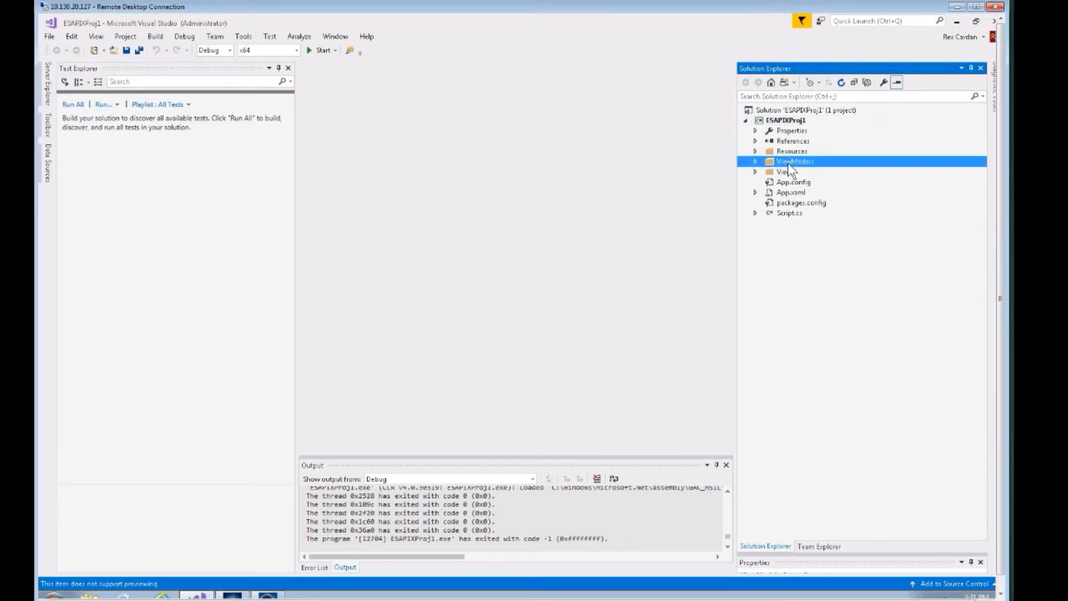
left_click(785, 171)
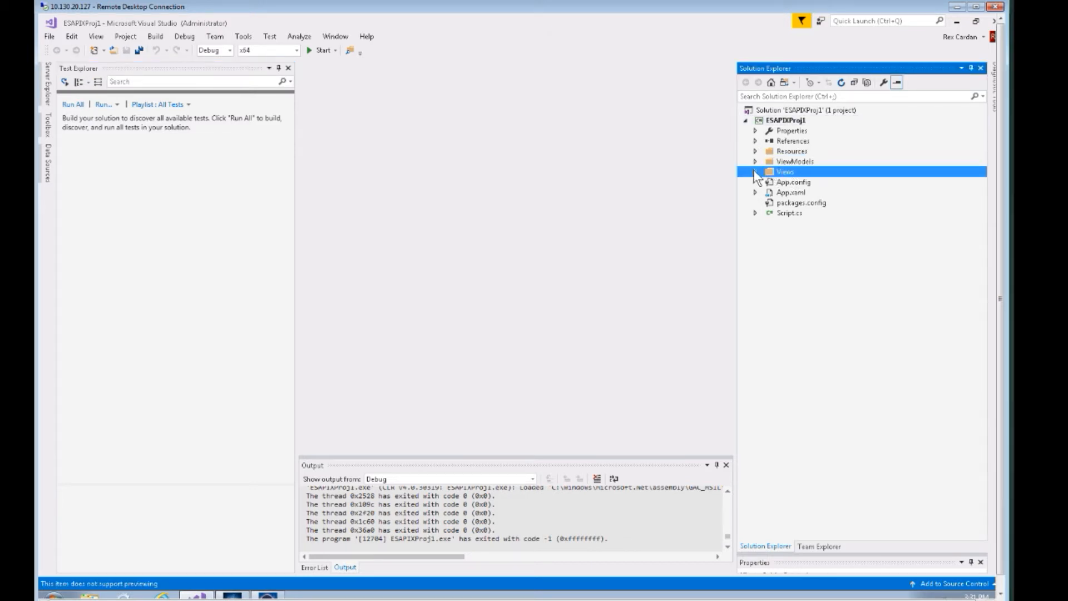
left_click(755, 172)
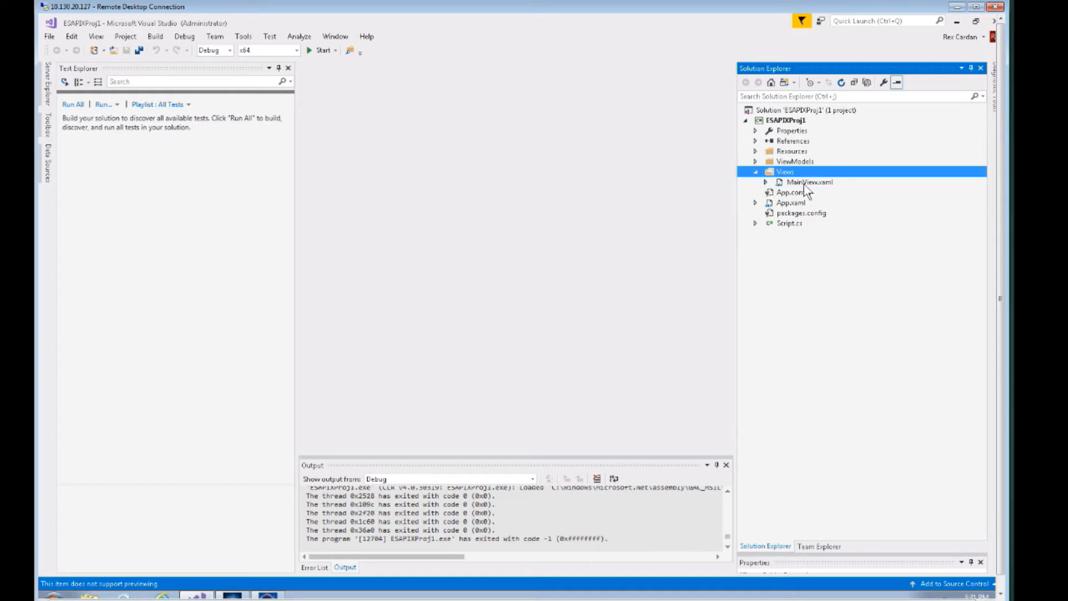
mouse_move(810, 192)
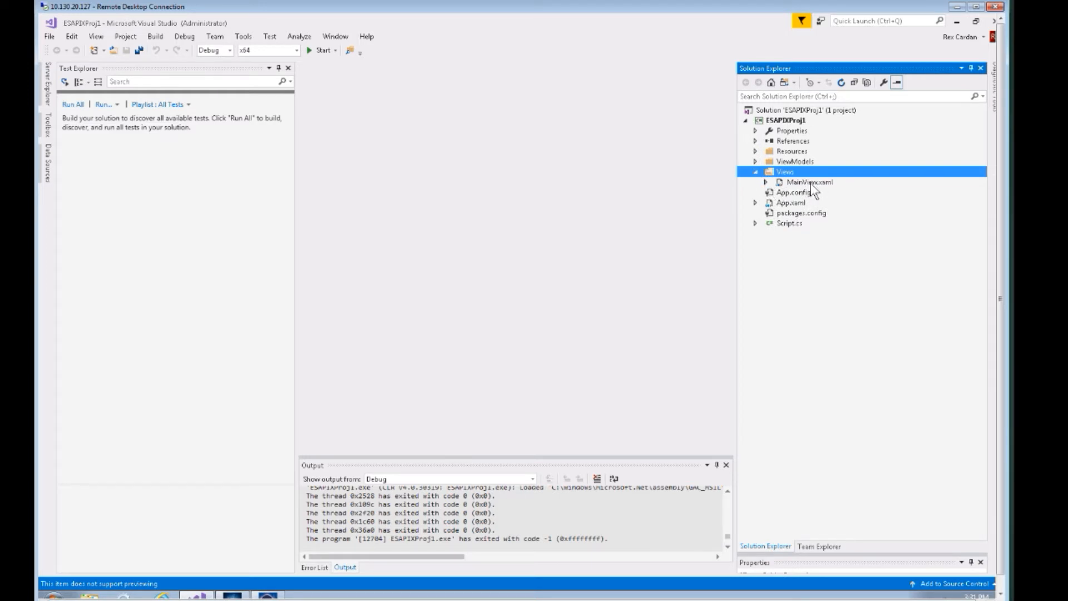
left_click(755, 161)
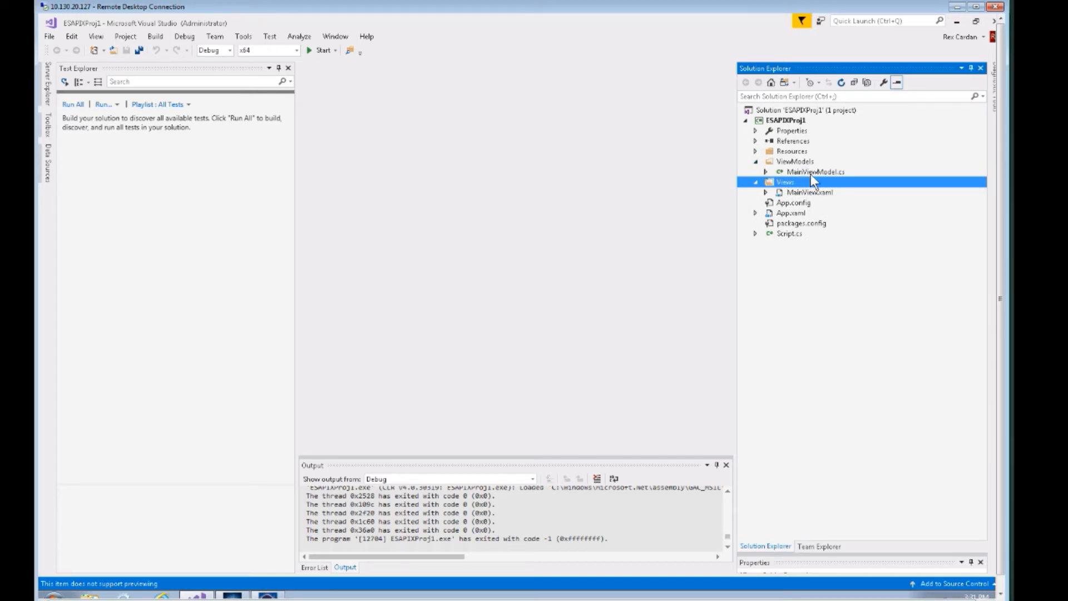
left_click(791, 212)
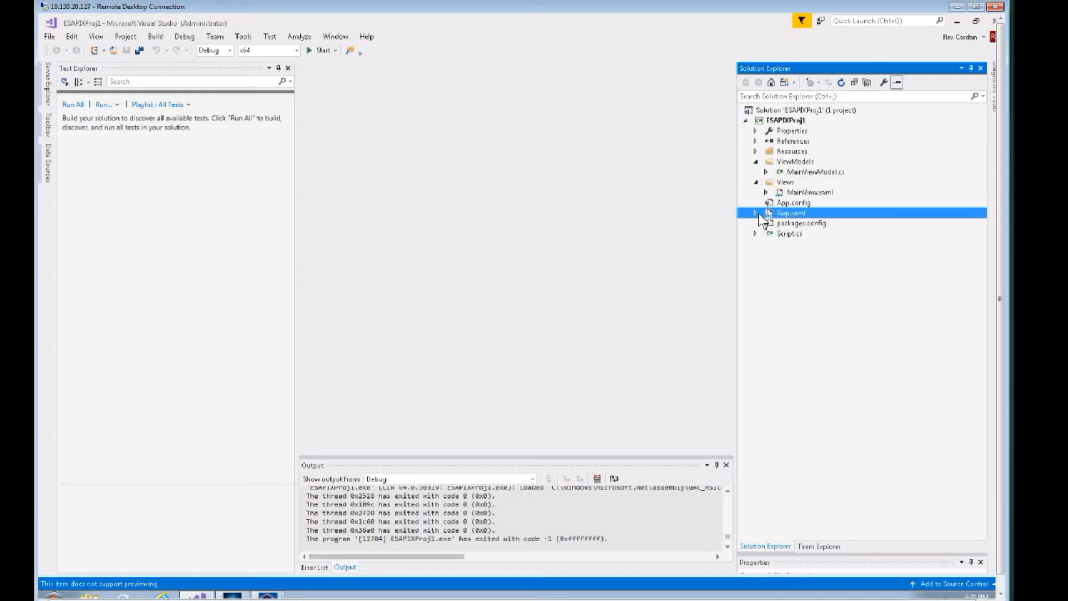
left_click(755, 212)
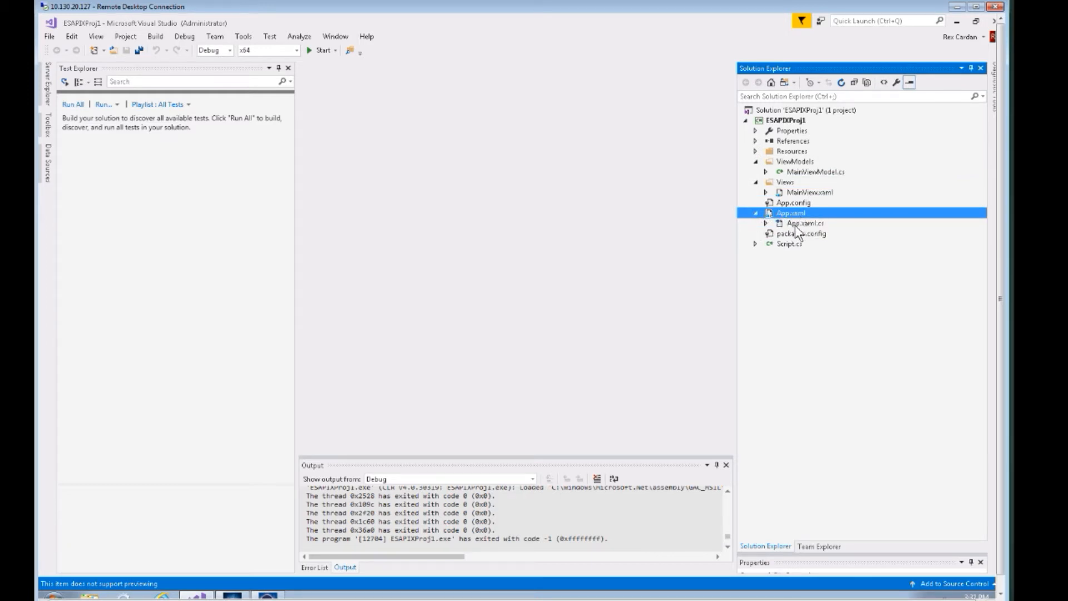
double_click(804, 223)
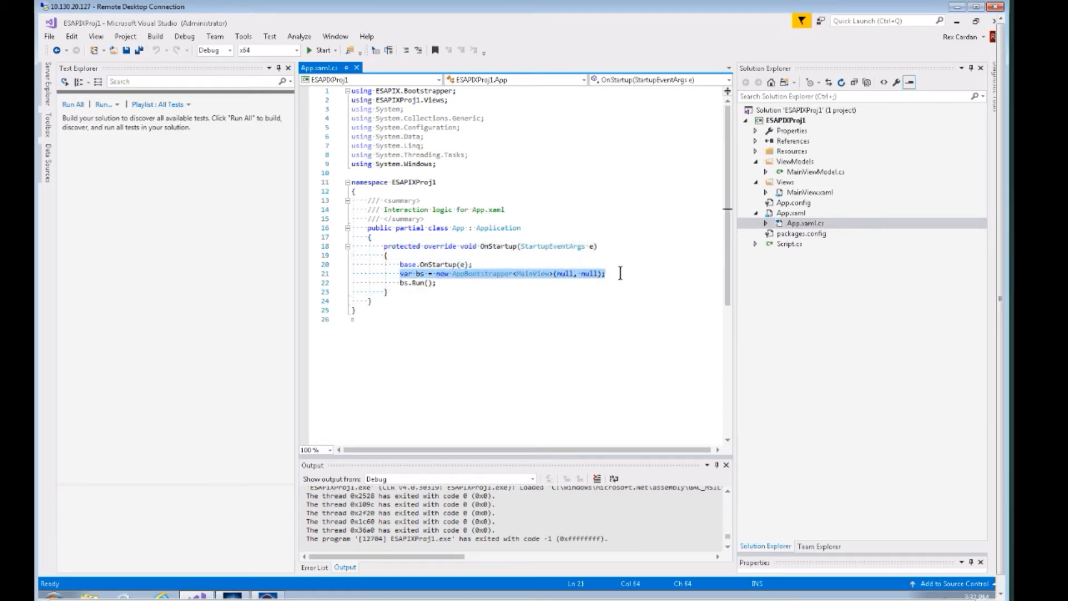
mouse_move(480, 280)
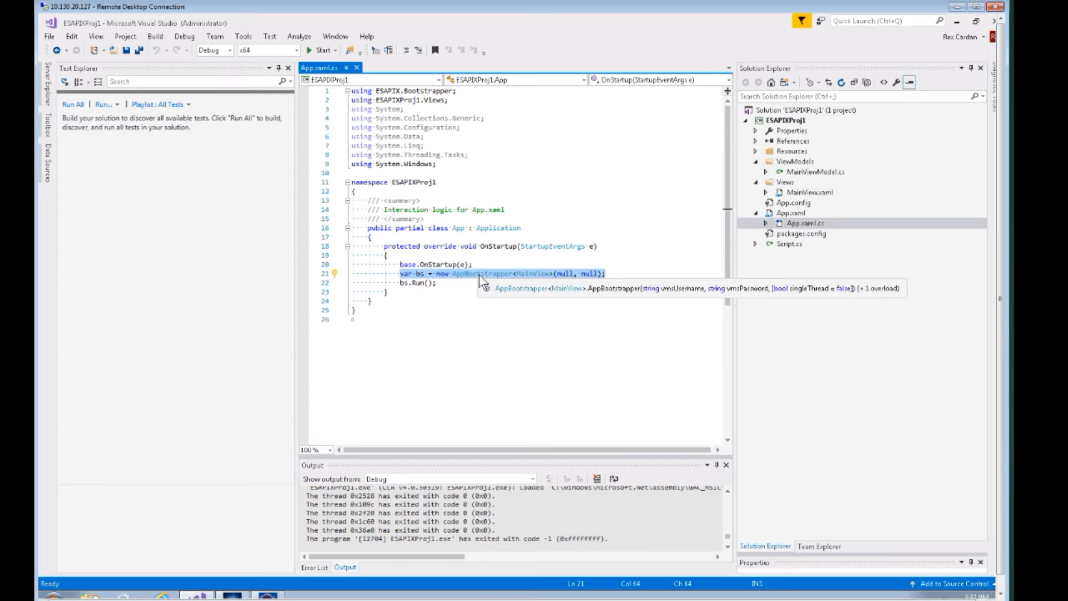
left_click(473, 273)
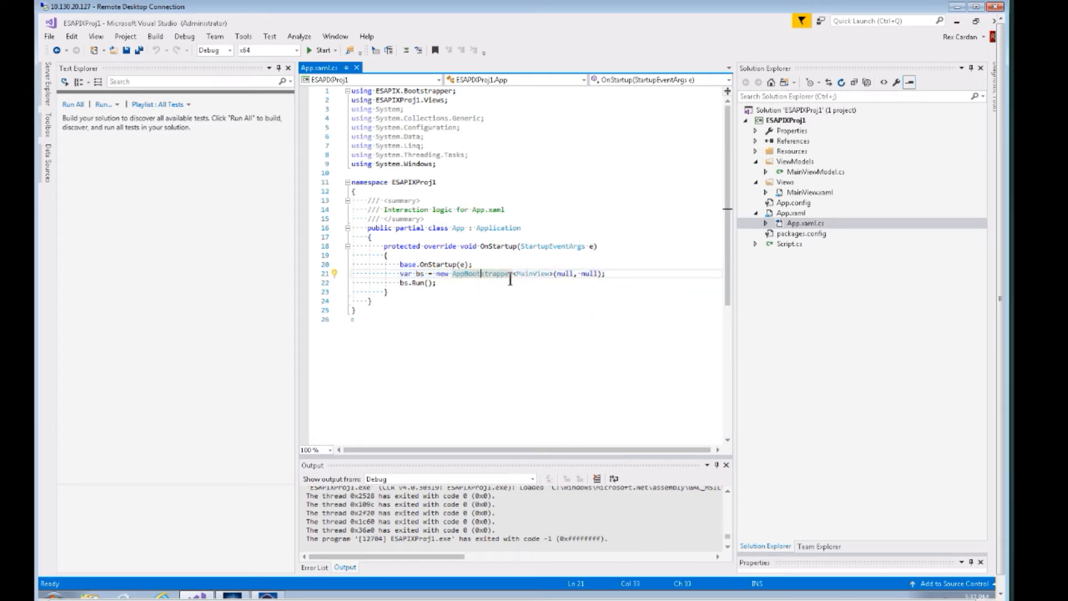
mouse_move(483, 273)
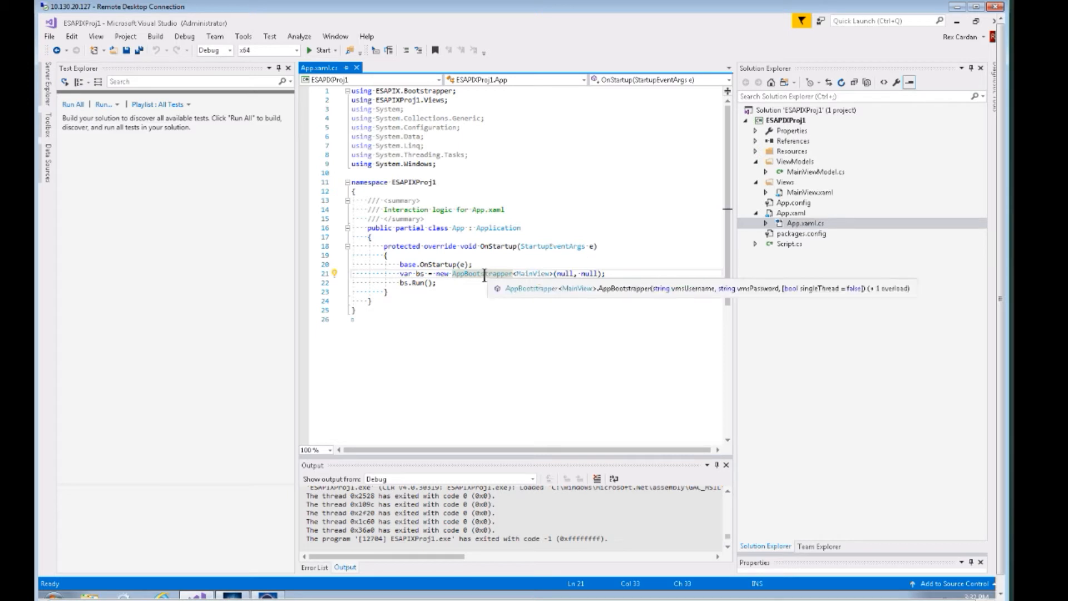
mouse_move(533, 273)
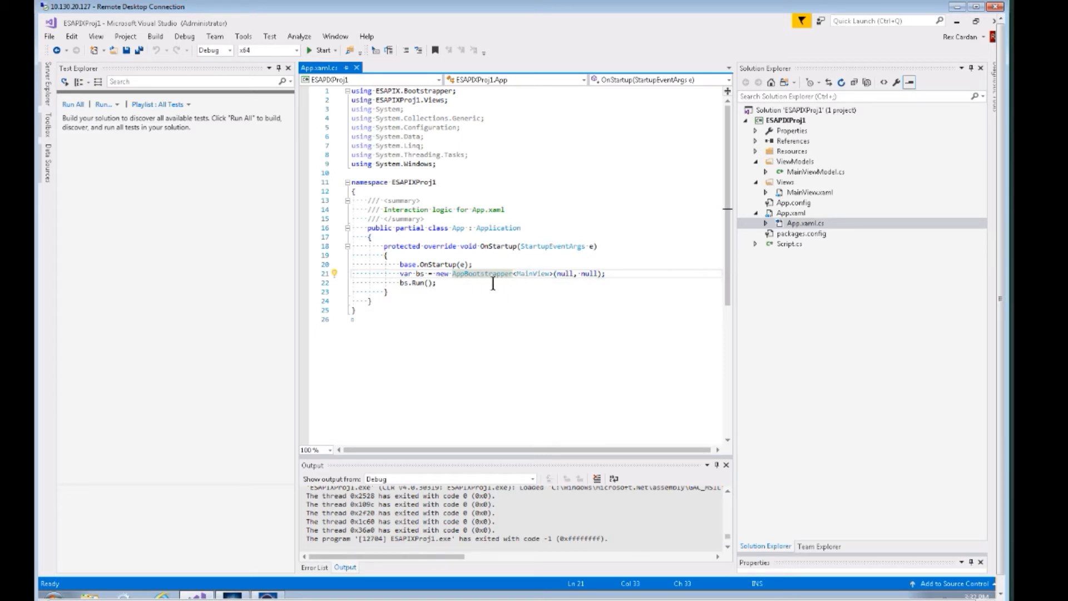
mouse_move(519, 313)
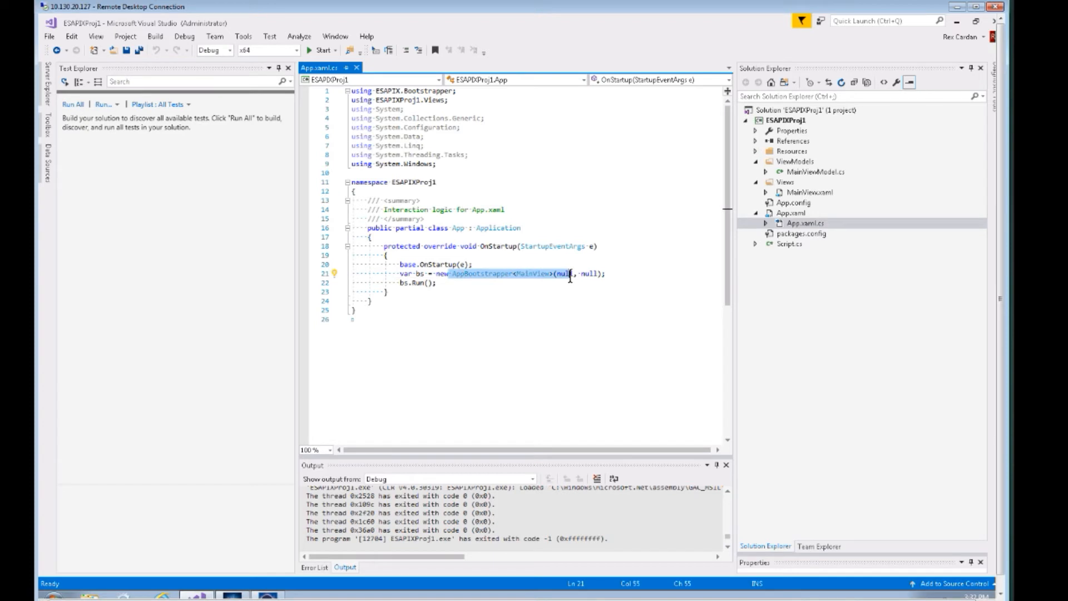
mouse_move(572, 281)
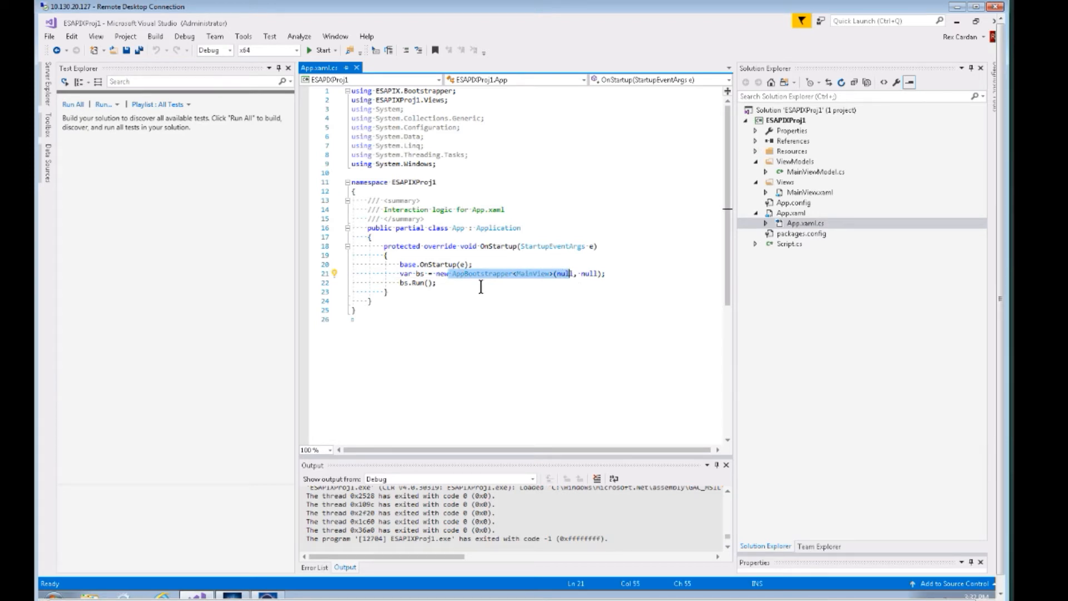
mouse_move(482, 280)
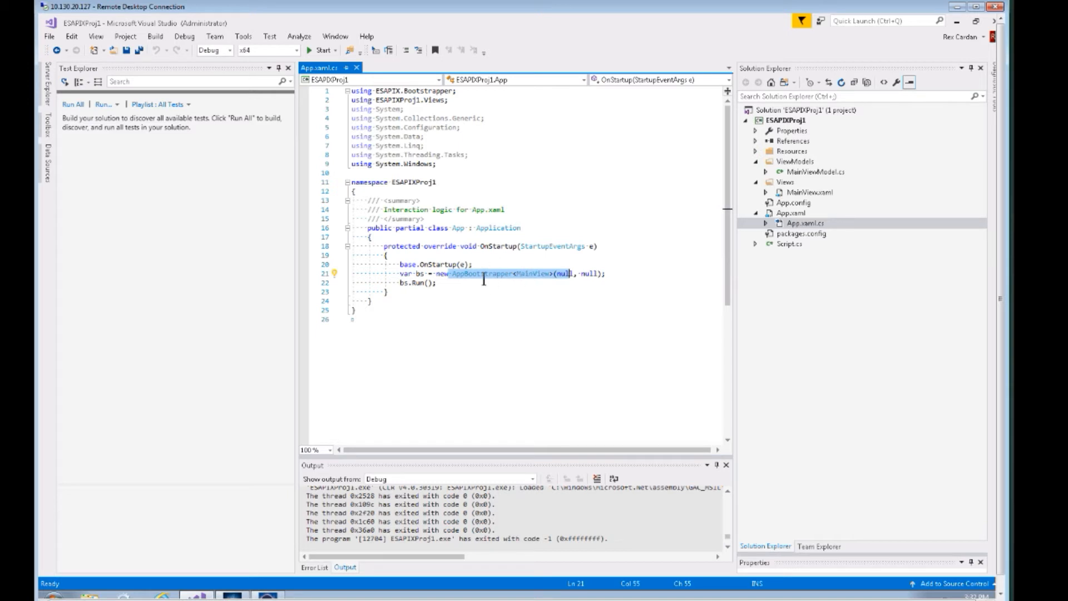
left_click(395, 282)
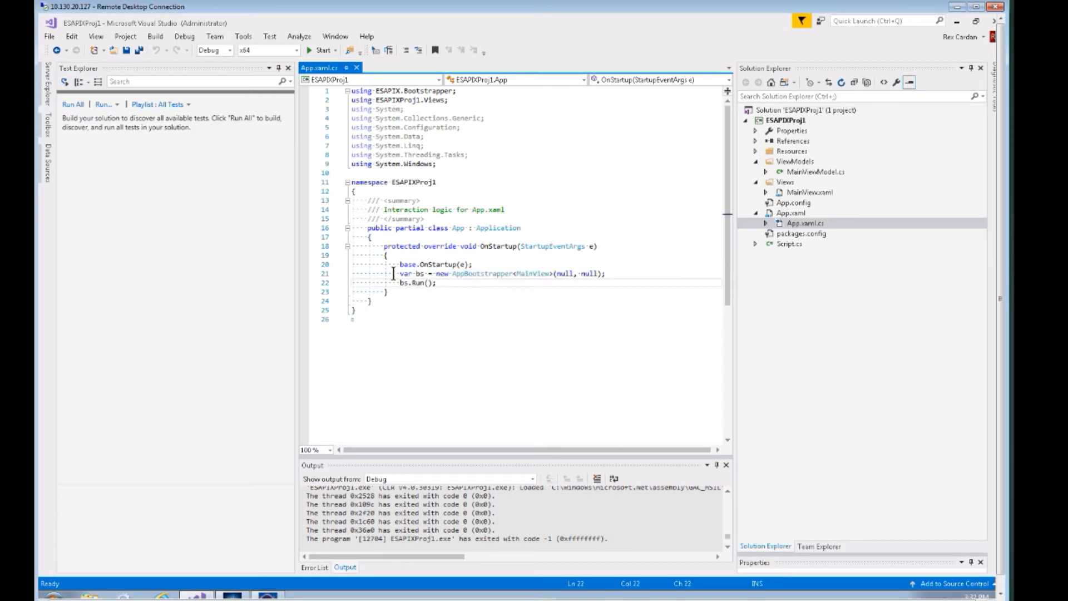
mouse_move(794, 234)
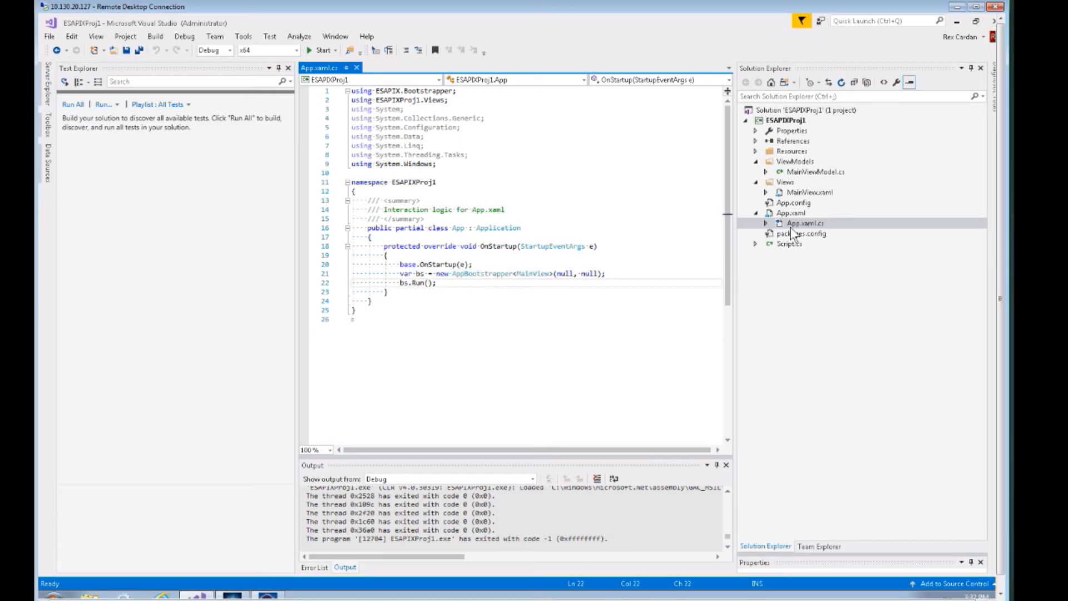
mouse_move(786, 254)
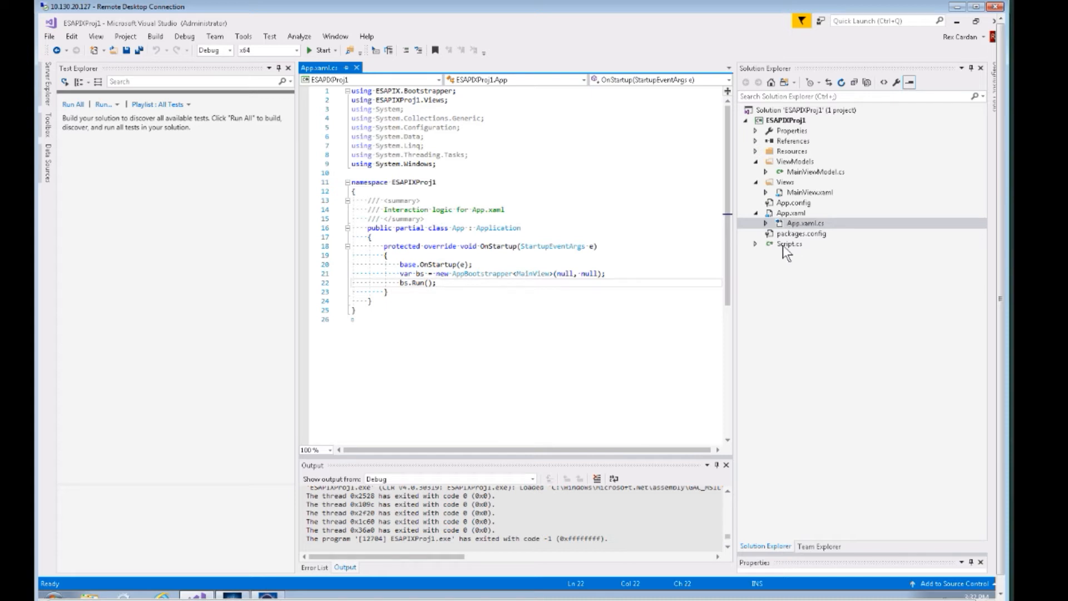
Step: Open Script.cs and add, then remove, a blank line after the ScriptBootstrapper call
double_click(789, 243)
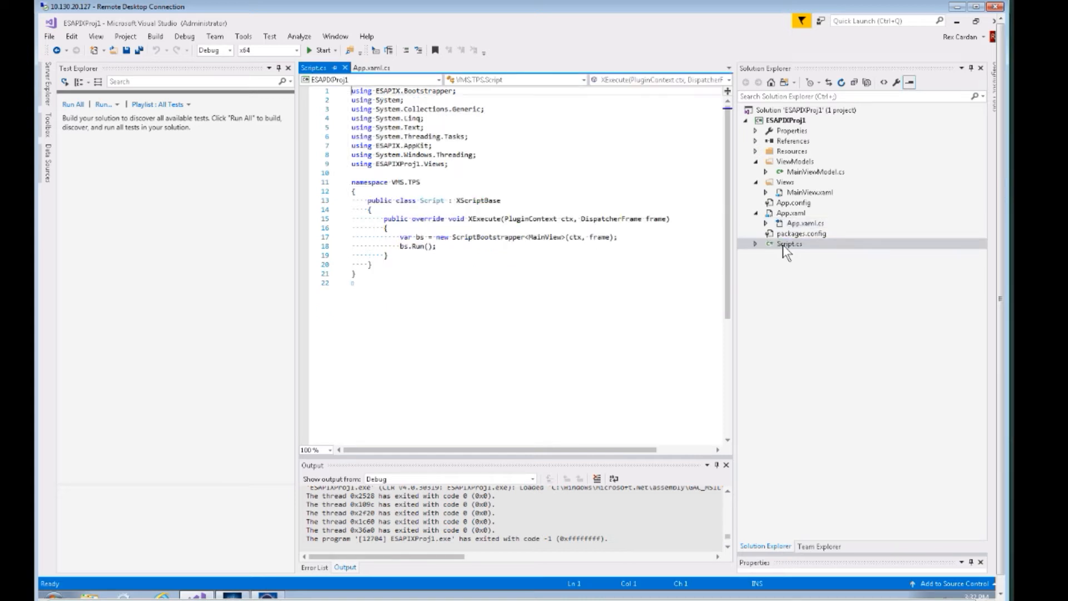
left_click(429, 176)
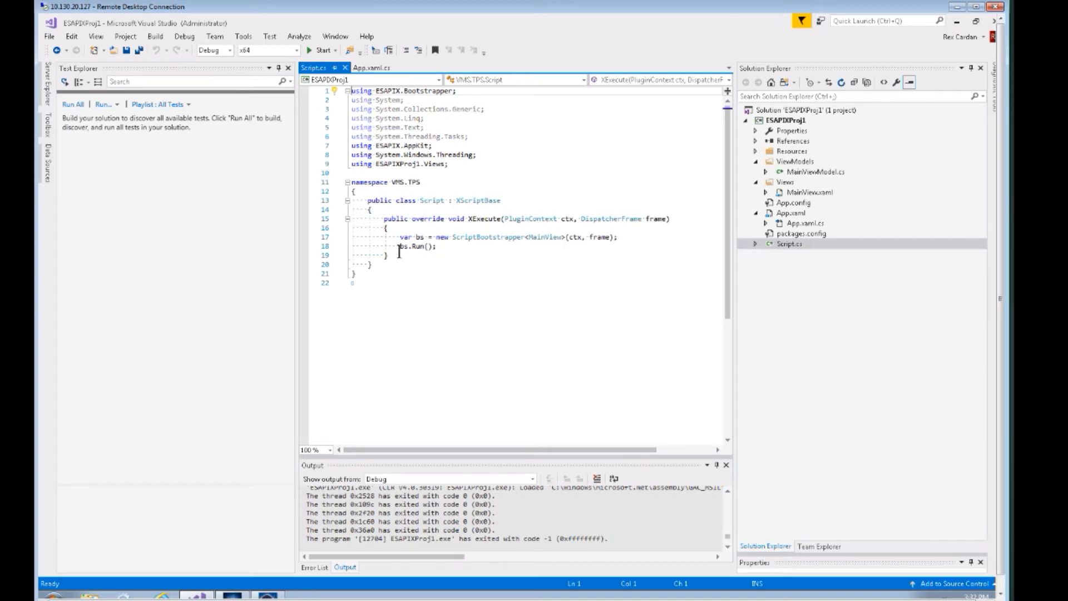
left_click(407, 280)
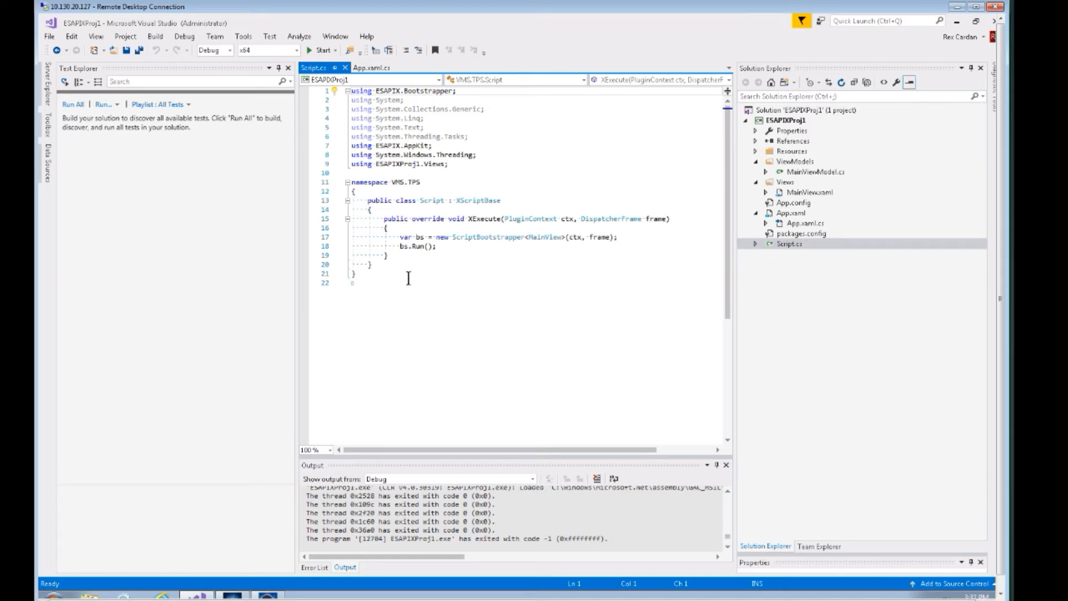
mouse_move(477, 237)
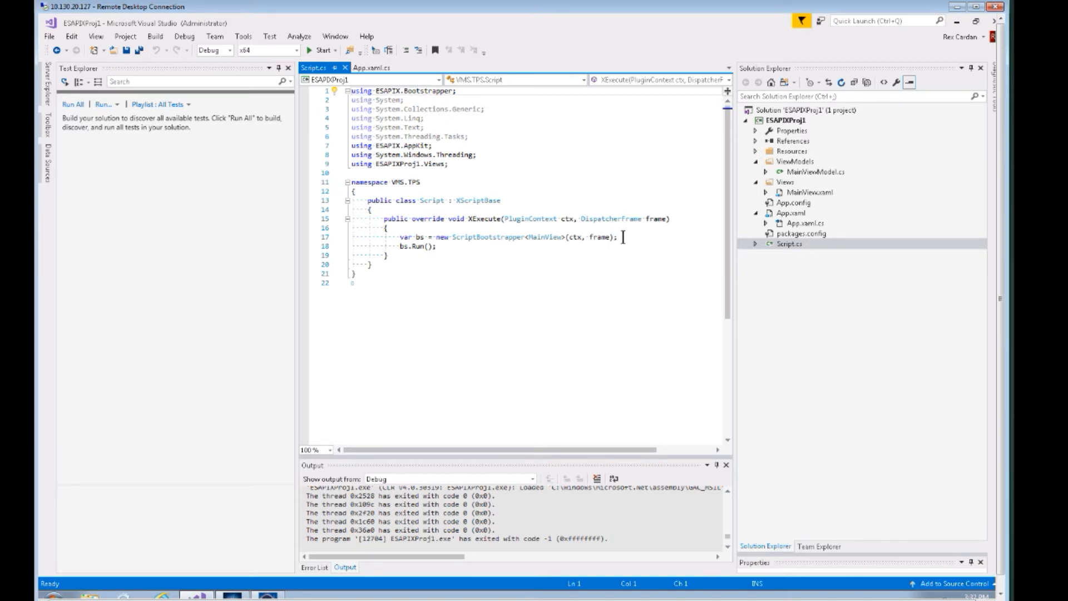
left_click(616, 236)
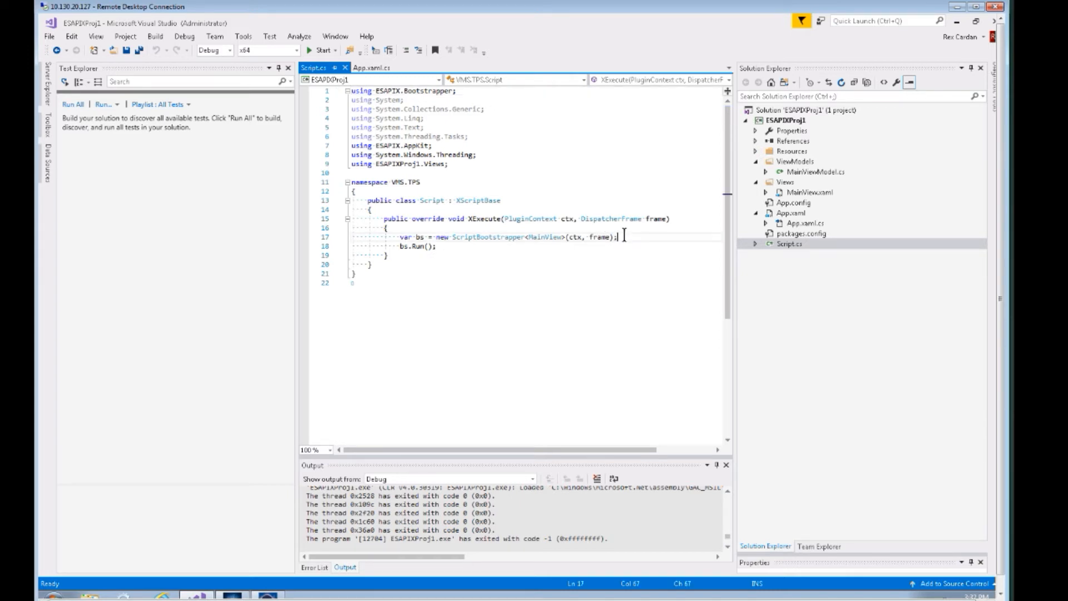
key("Return")
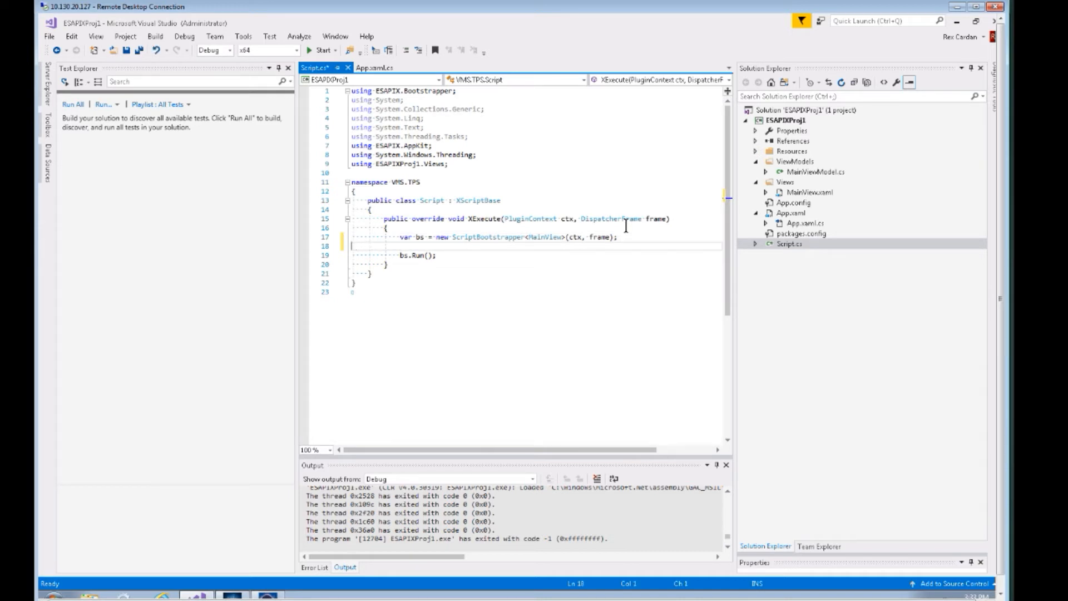
key("Delete")
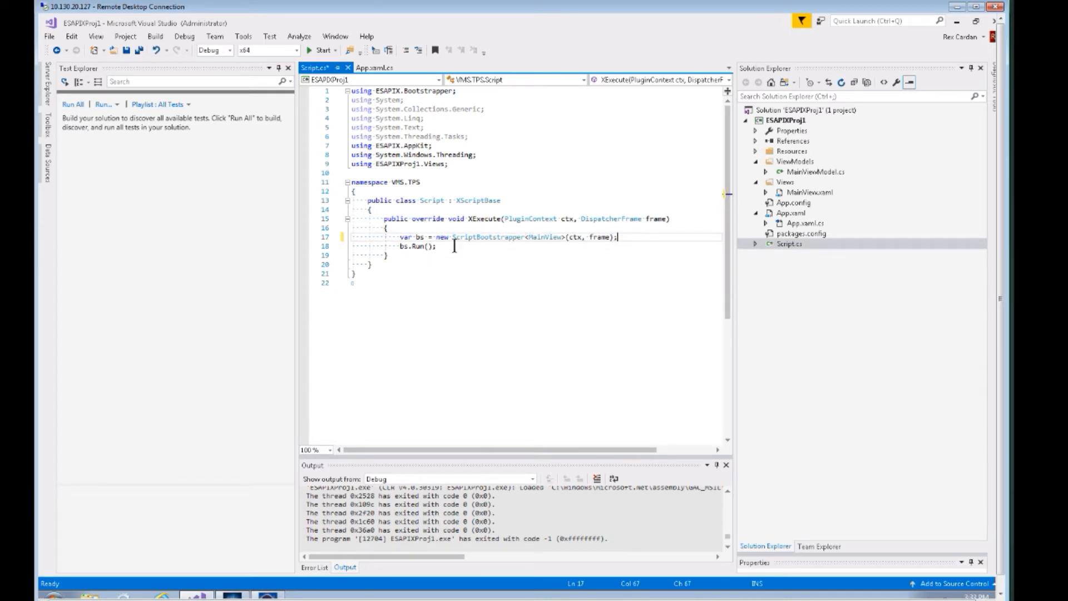
mouse_move(433, 234)
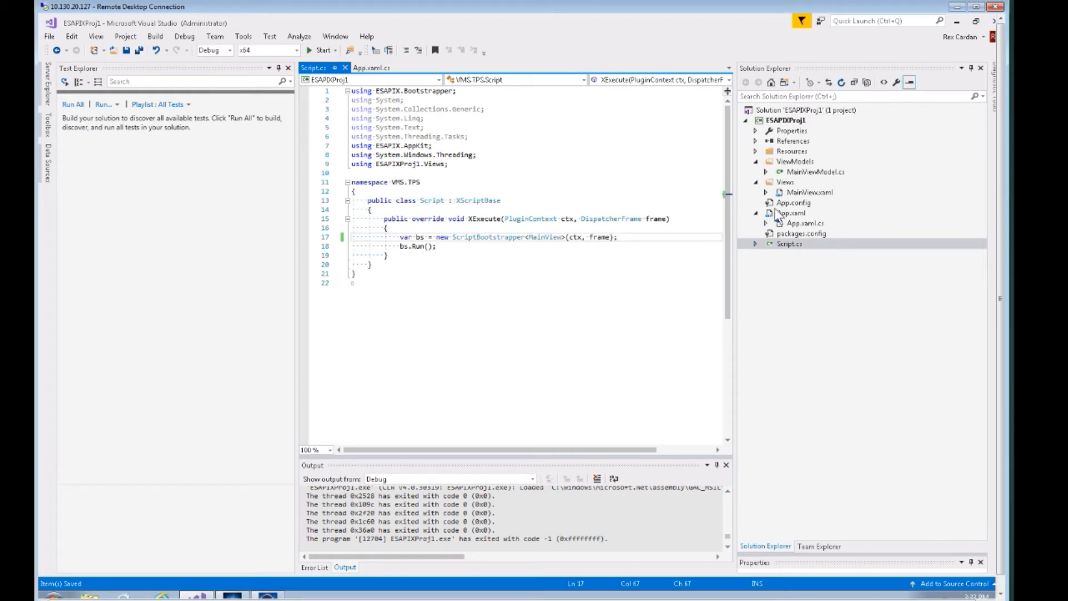
Step: Open MainView.xaml and select the example TextBlock and its Username binding
double_click(810, 191)
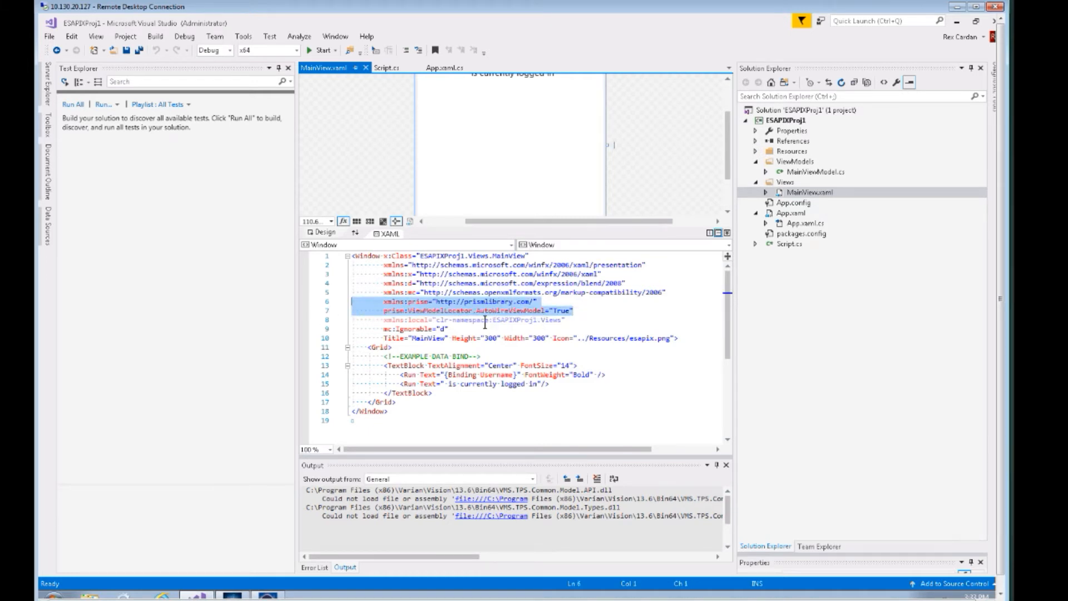
mouse_move(582, 320)
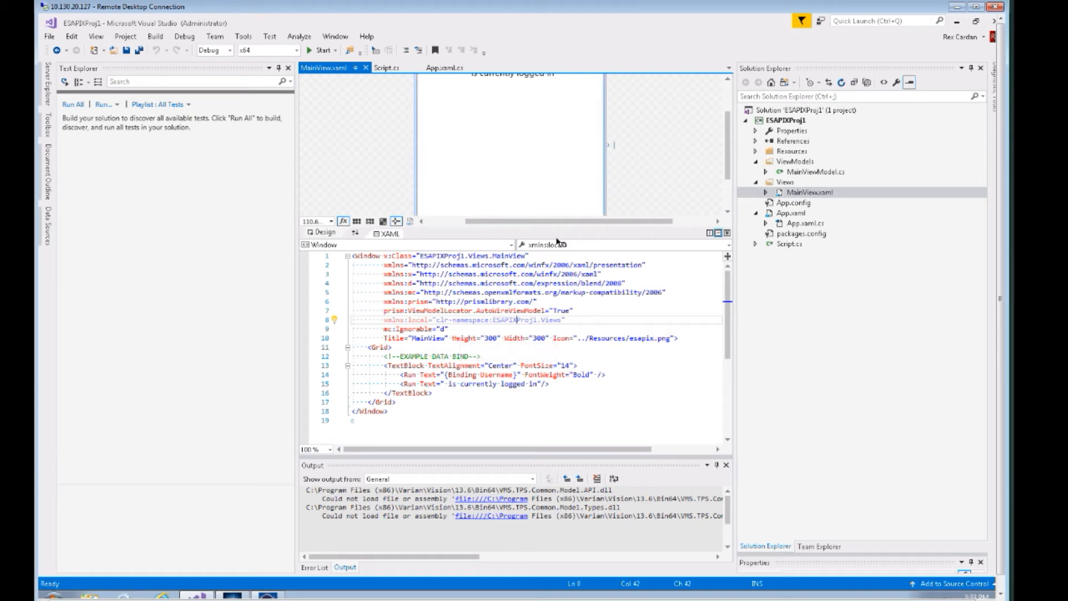
mouse_move(416, 319)
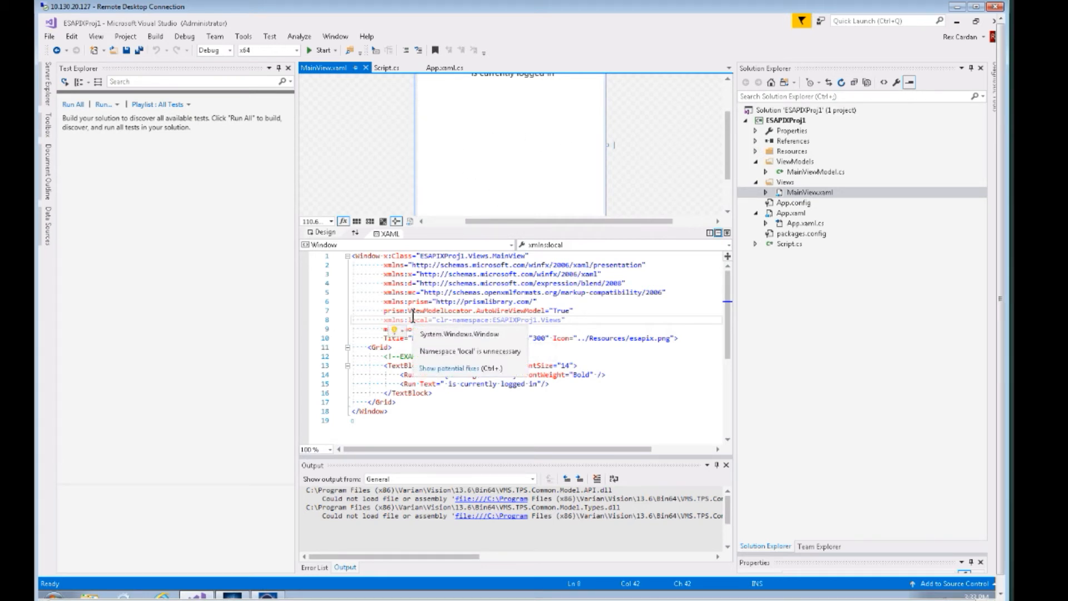
left_click(382, 355)
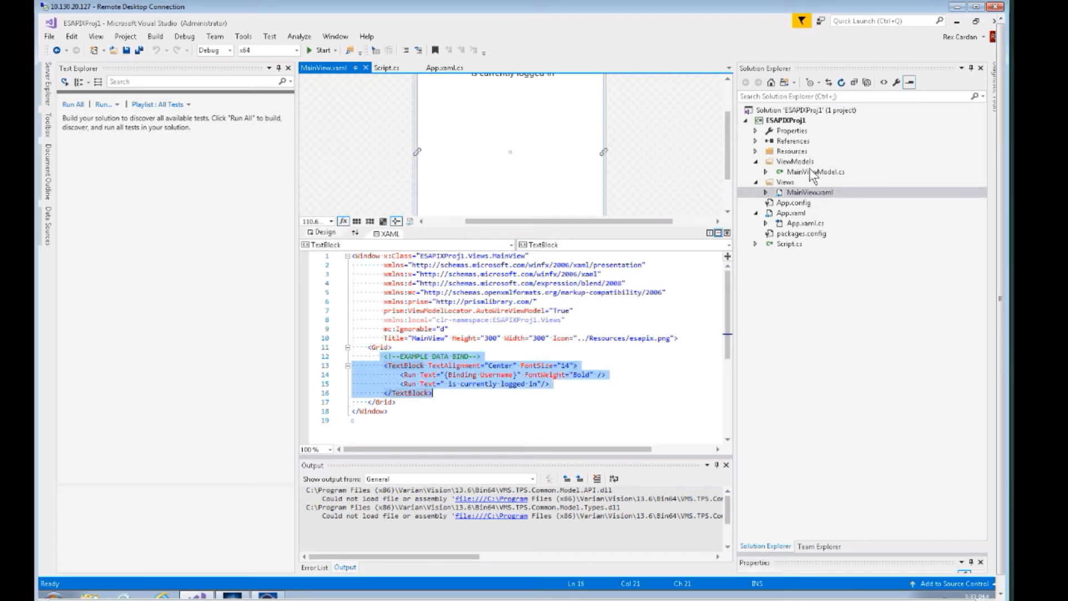
mouse_move(469, 337)
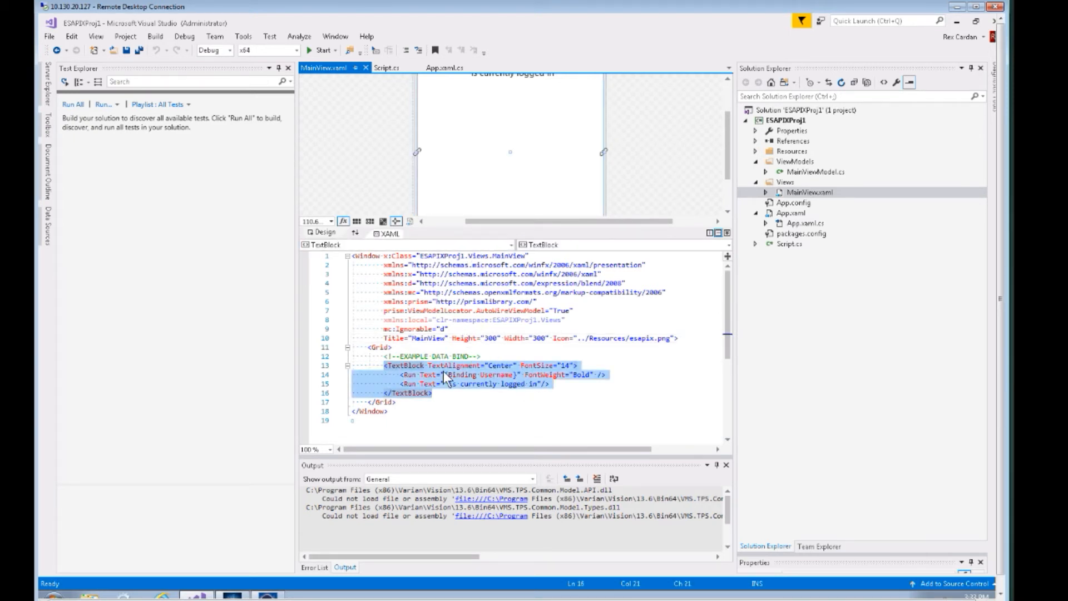
mouse_move(472, 387)
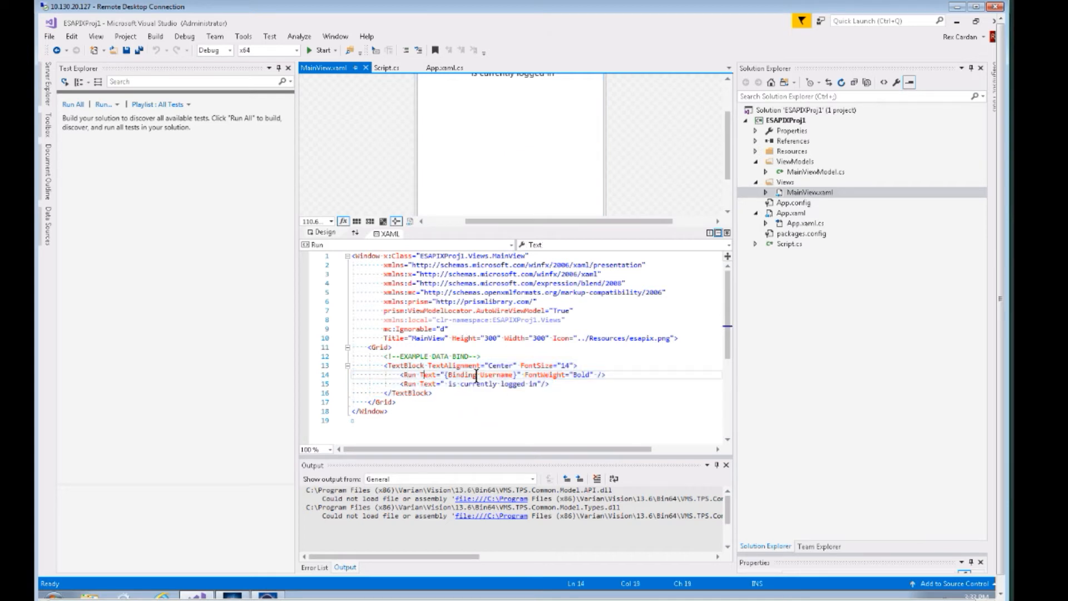
double_click(497, 374)
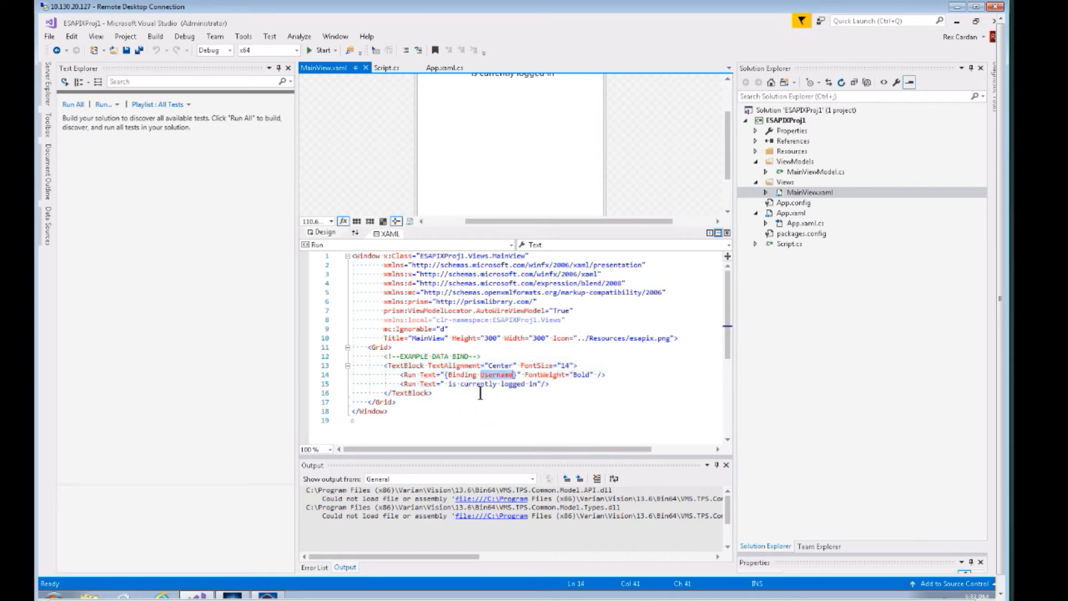
mouse_move(500, 387)
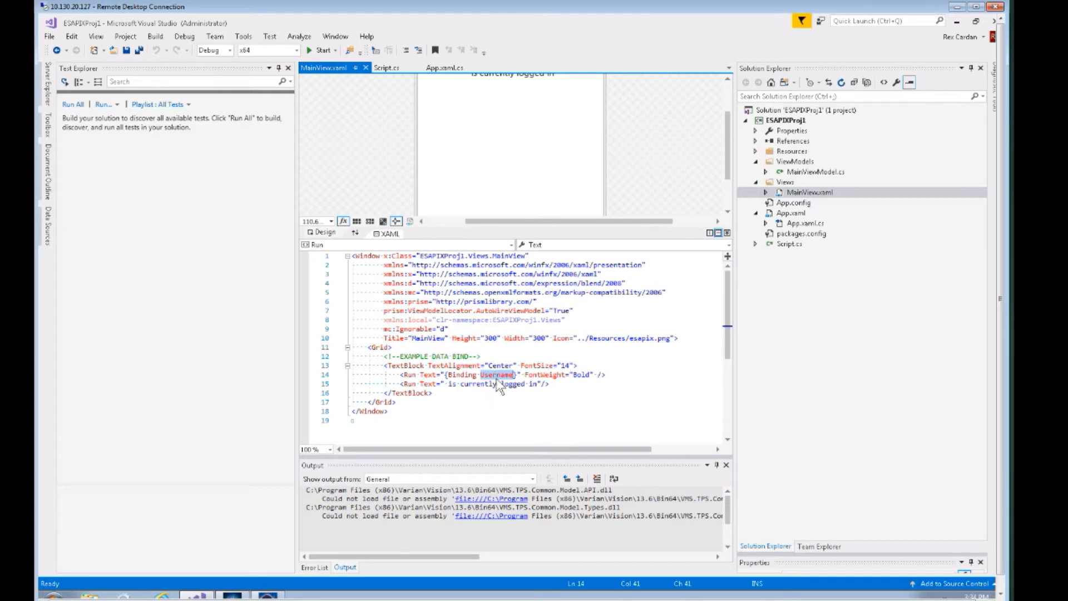
mouse_move(497, 385)
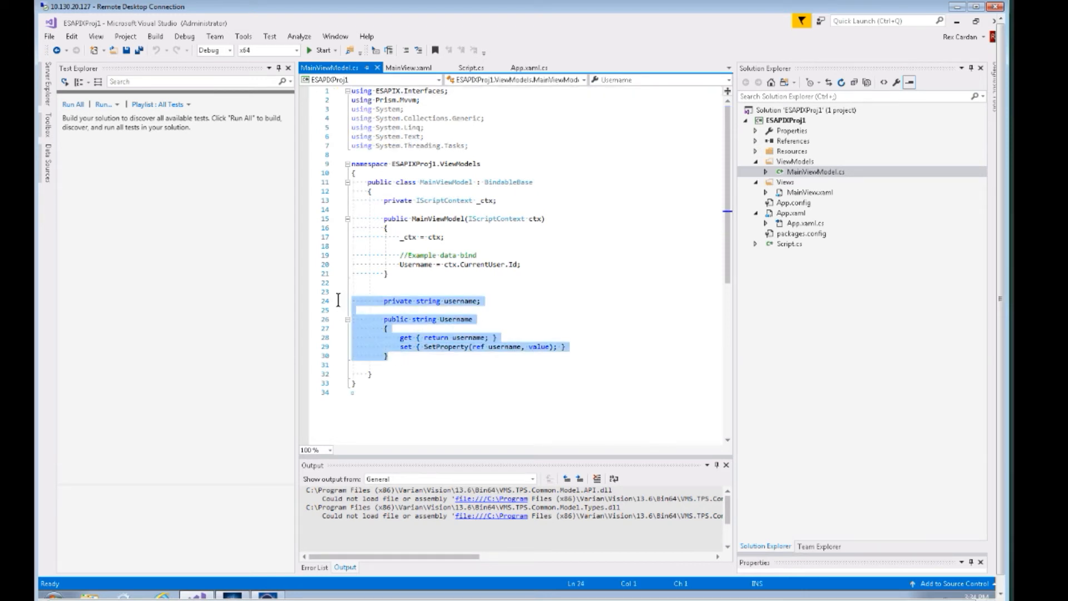
left_click(383, 310)
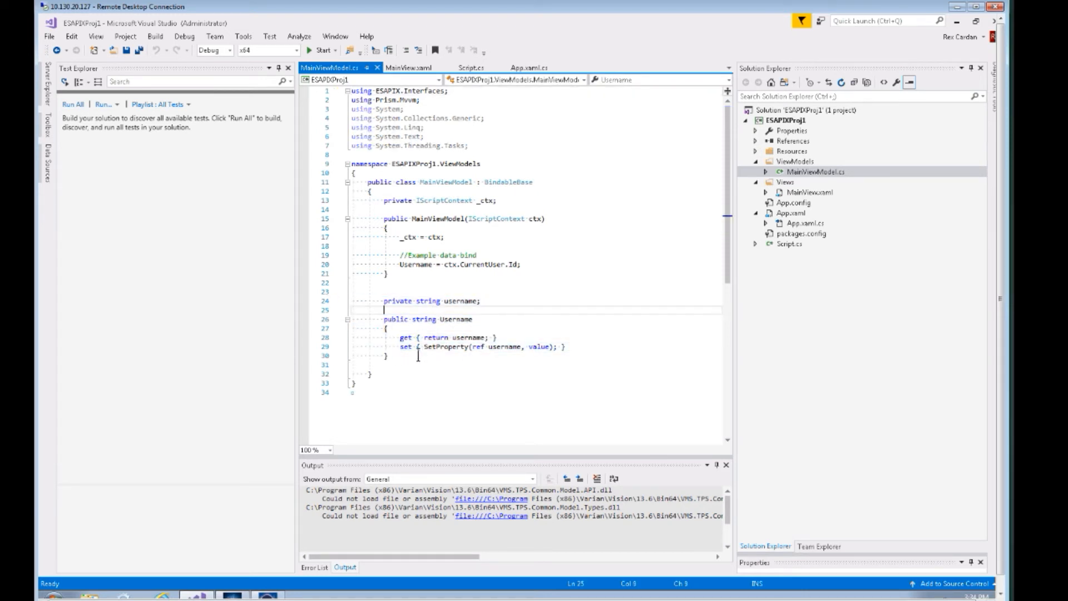
mouse_move(420, 349)
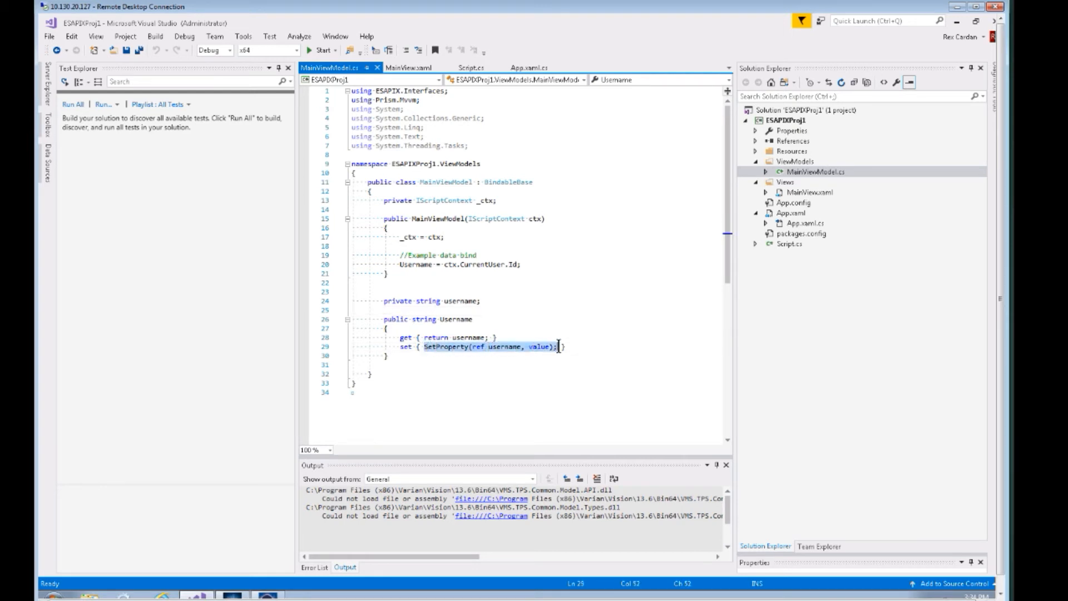
mouse_move(453, 346)
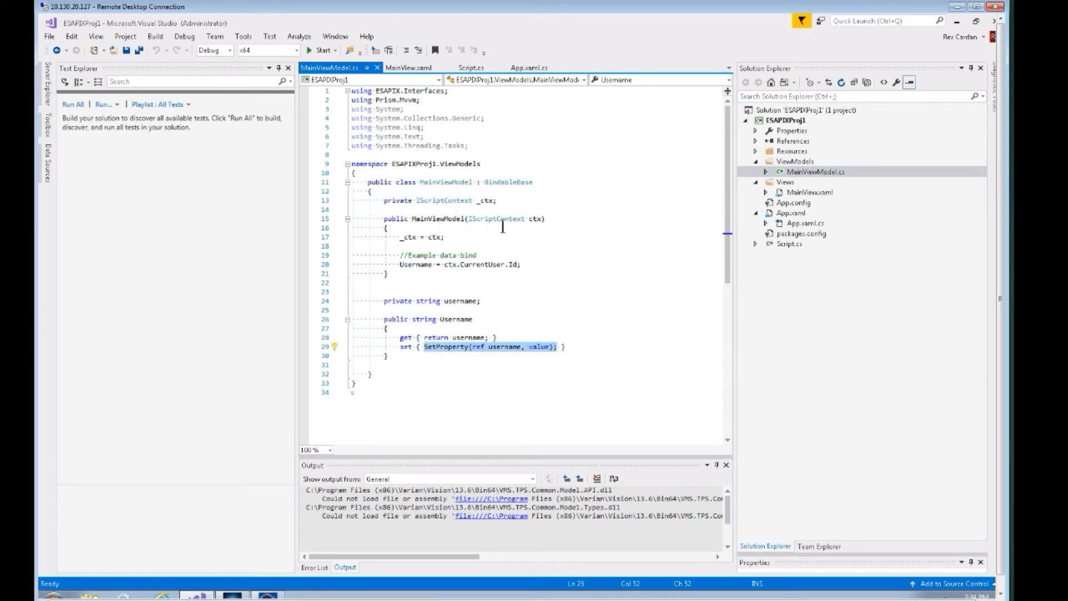
mouse_move(489, 198)
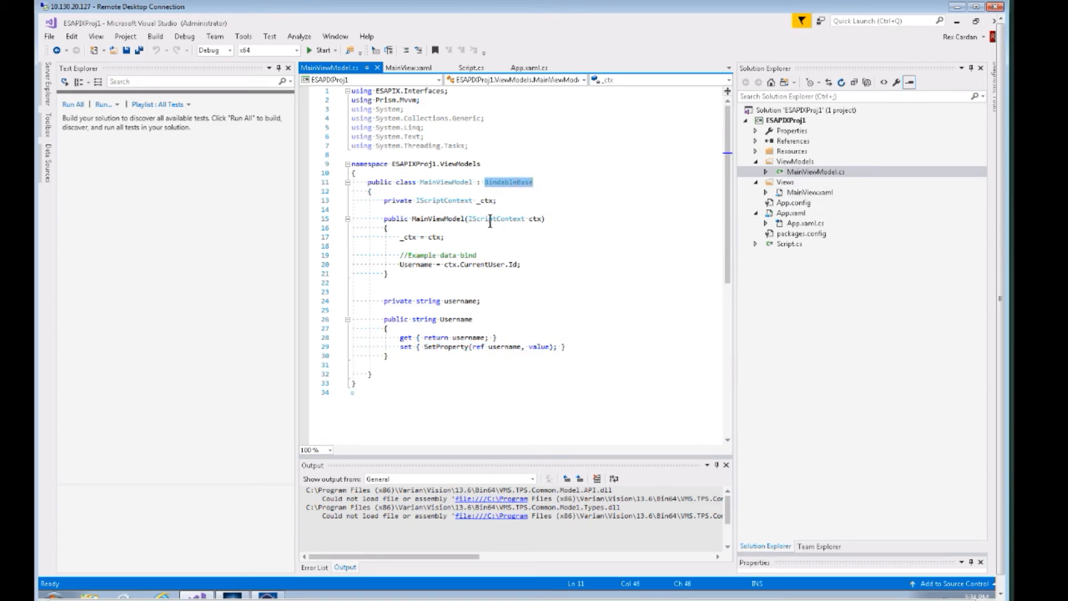
left_click(393, 356)
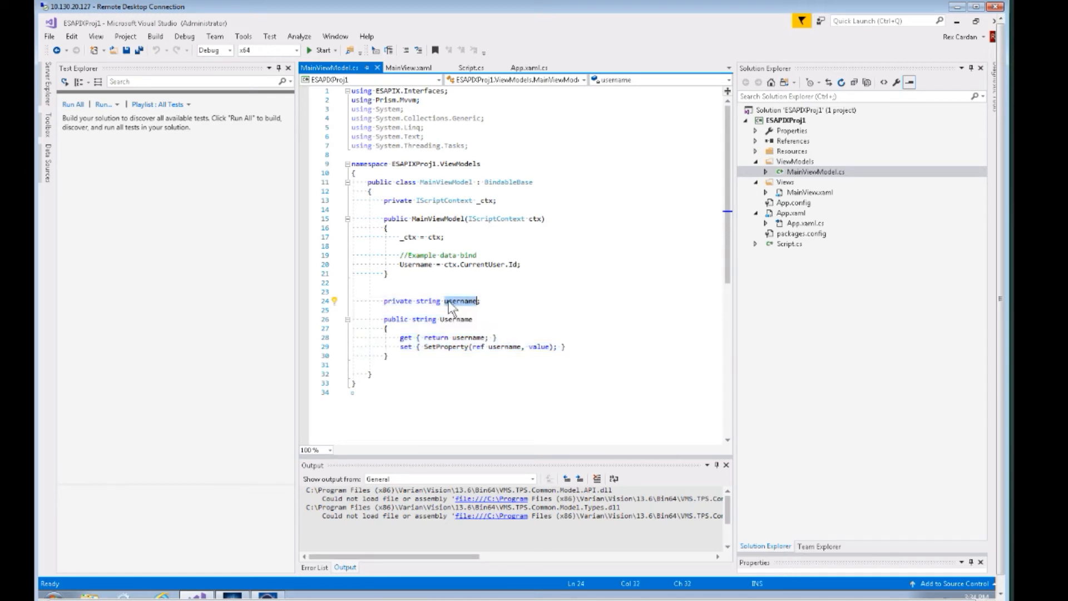
double_click(454, 319)
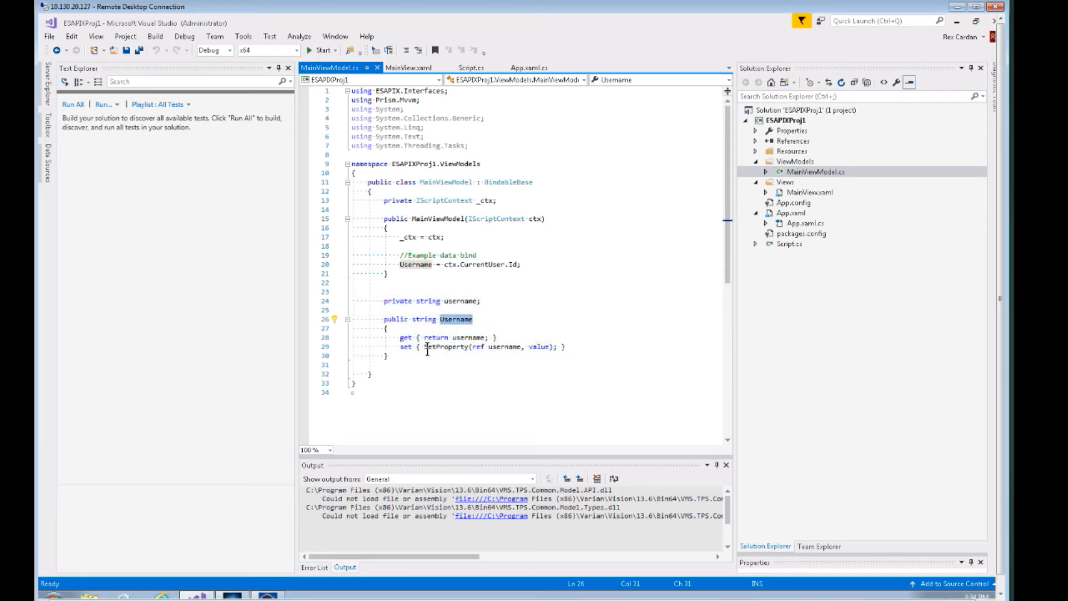
left_click(490, 347)
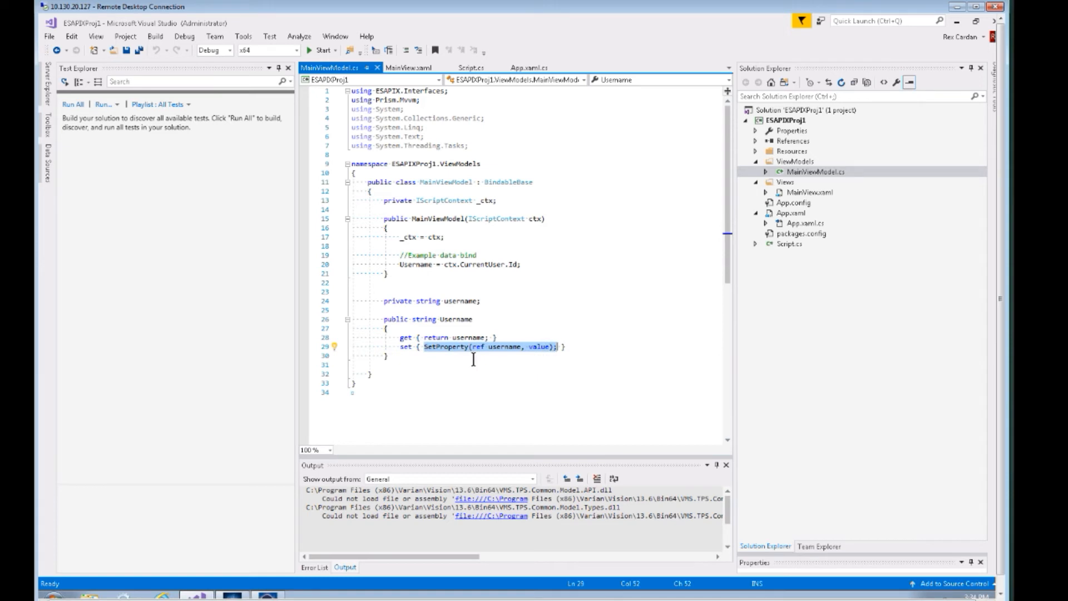
mouse_move(540, 355)
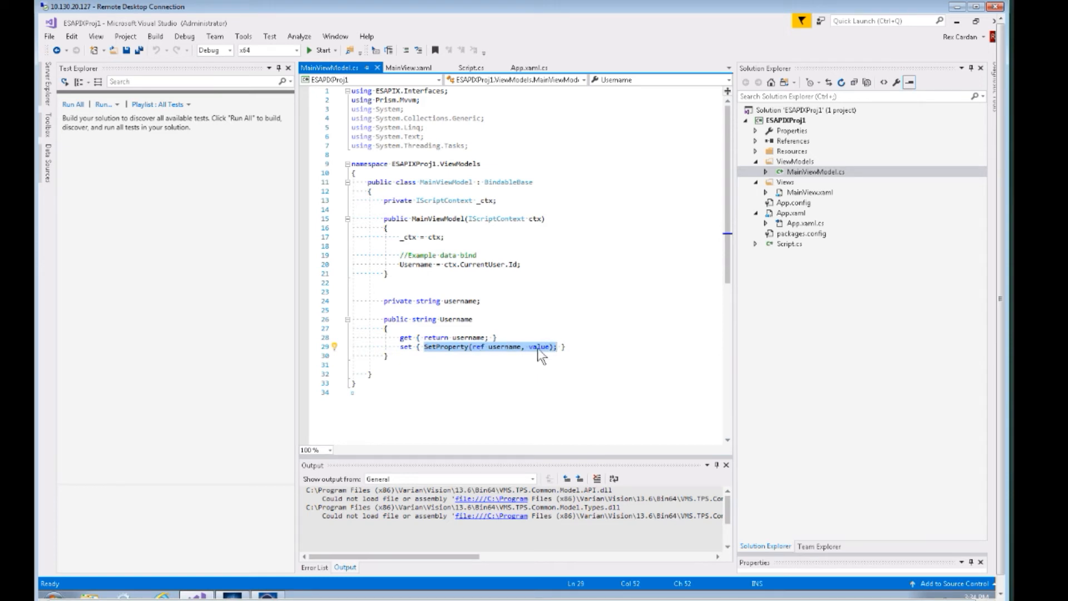
mouse_move(454, 363)
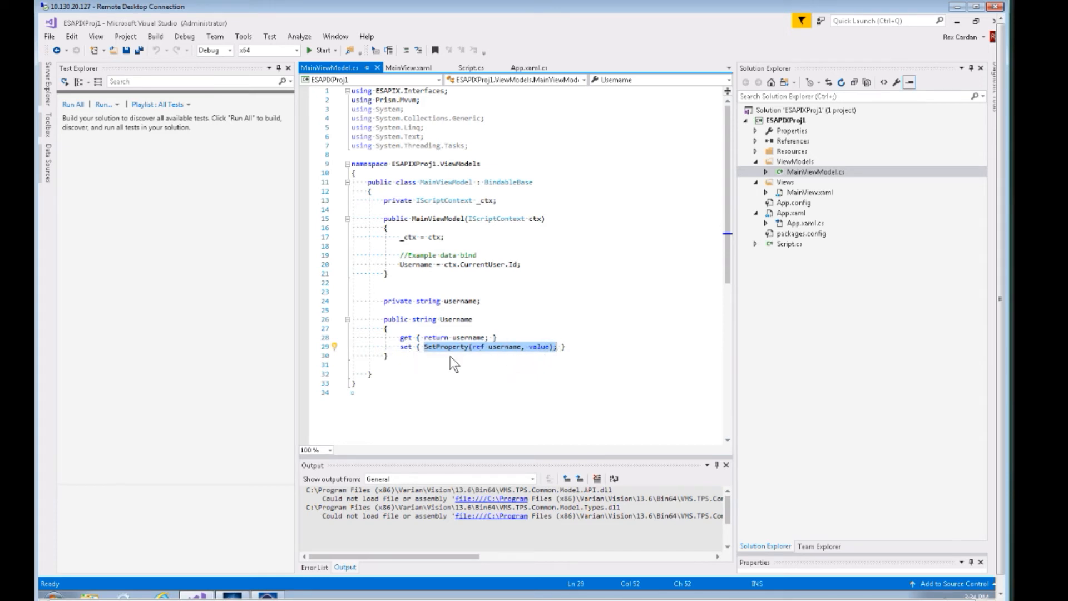
left_click(473, 355)
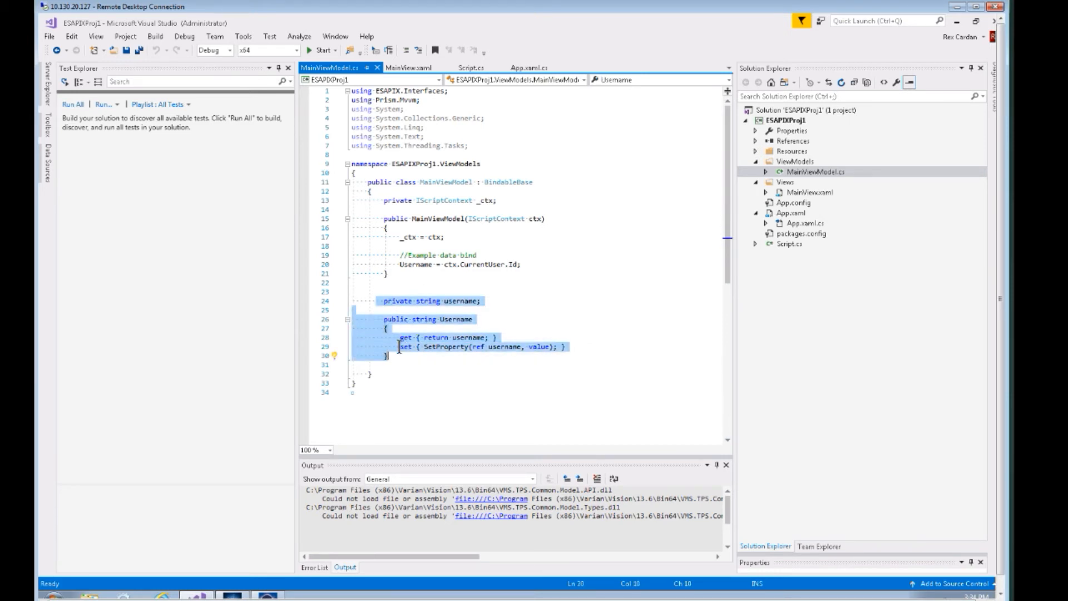
left_click(460, 264)
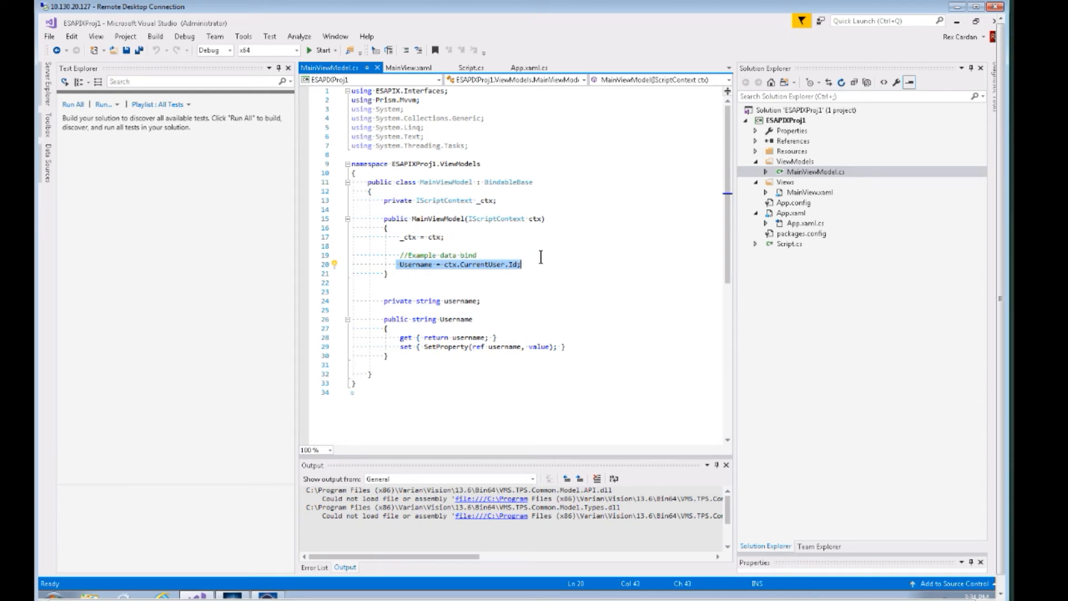
mouse_move(470, 218)
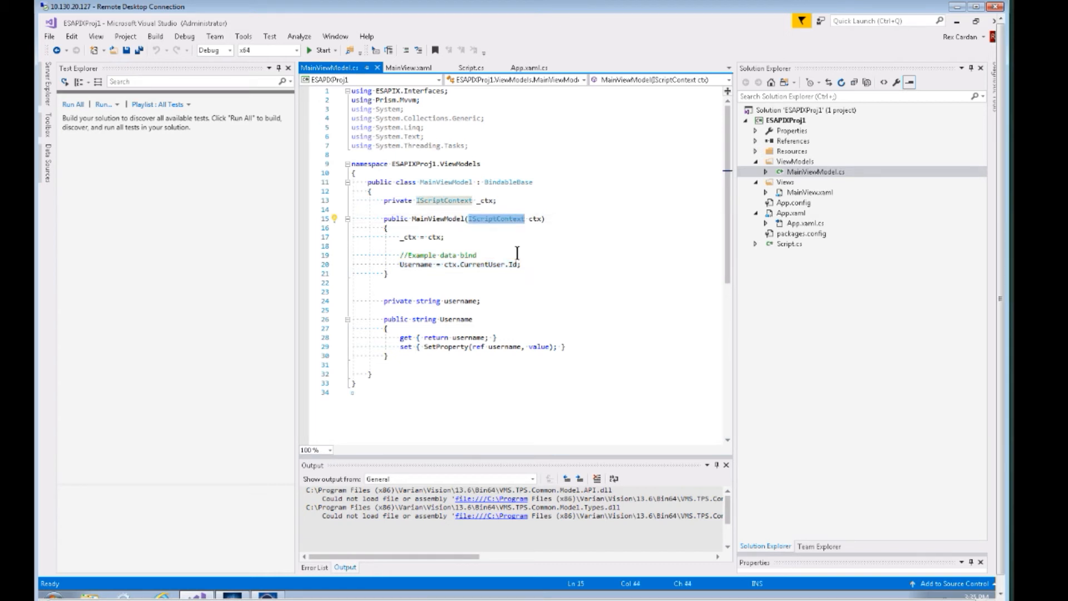
left_click(518, 265)
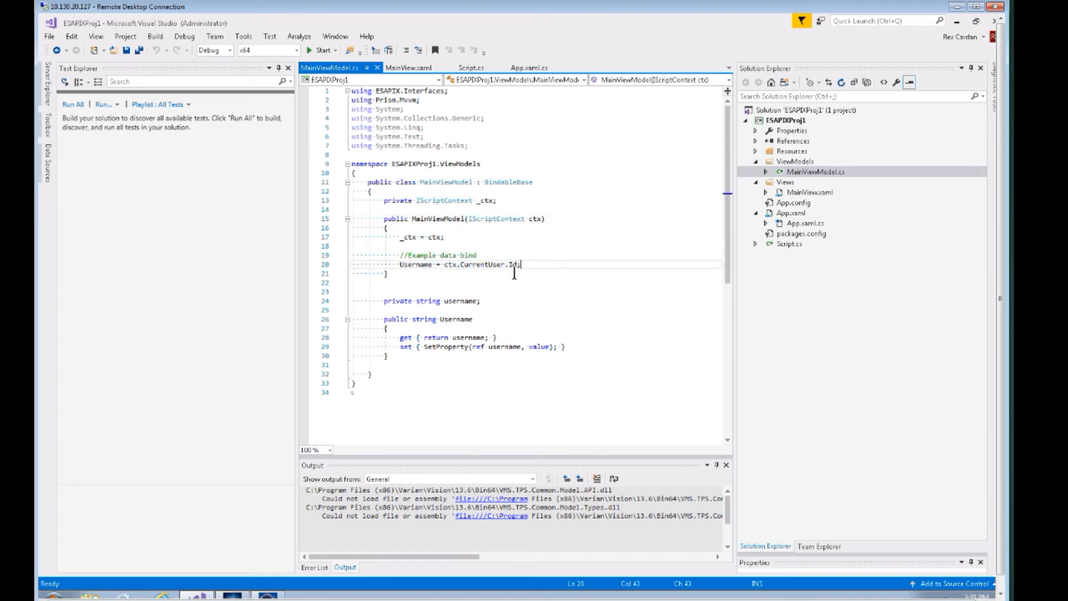
scroll("up", 3)
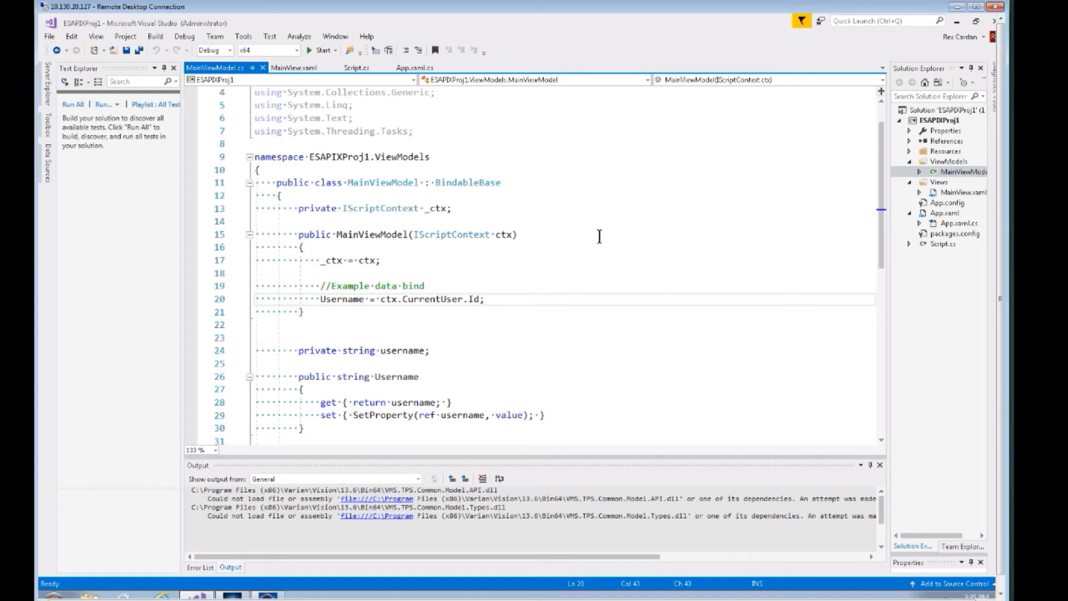
Step: Browse ctx. IntelliSense members on a trial line, remove it, and save MainViewModel.cs
key("enter")
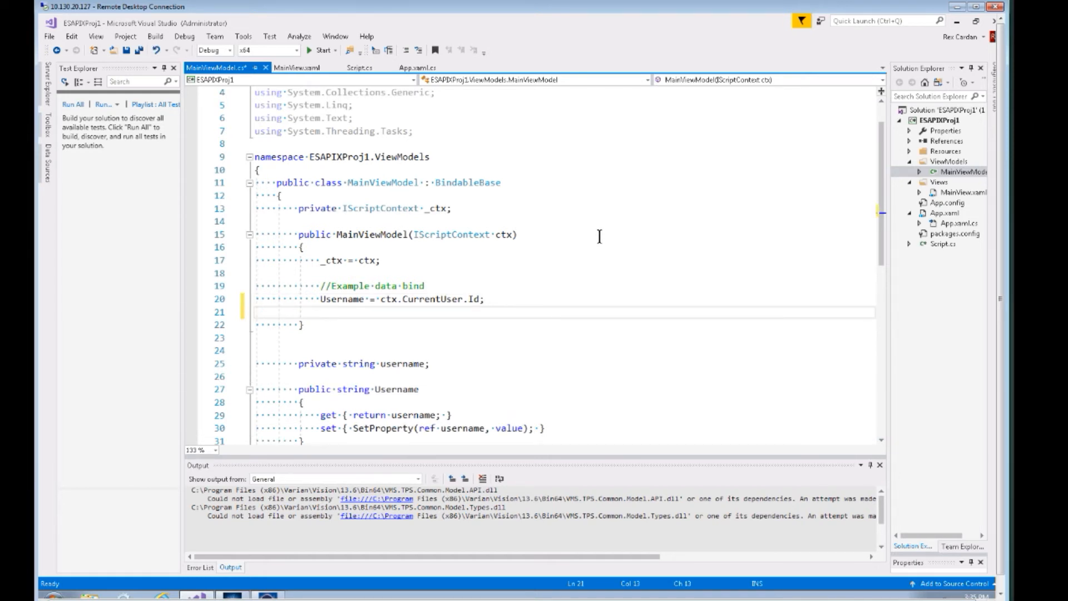
type("ctx")
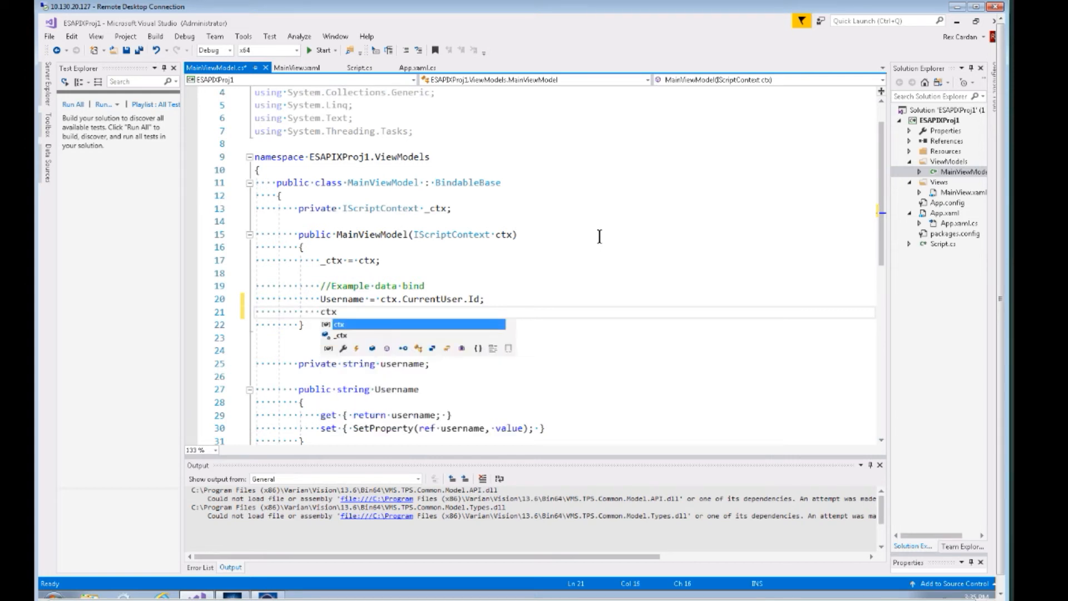
type(".")
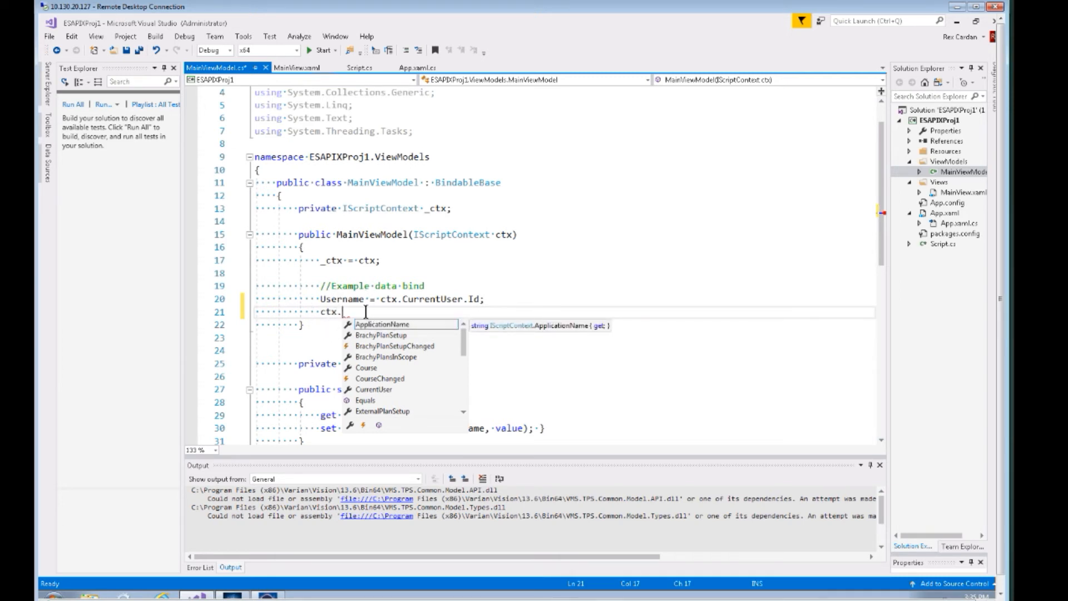
mouse_move(463, 347)
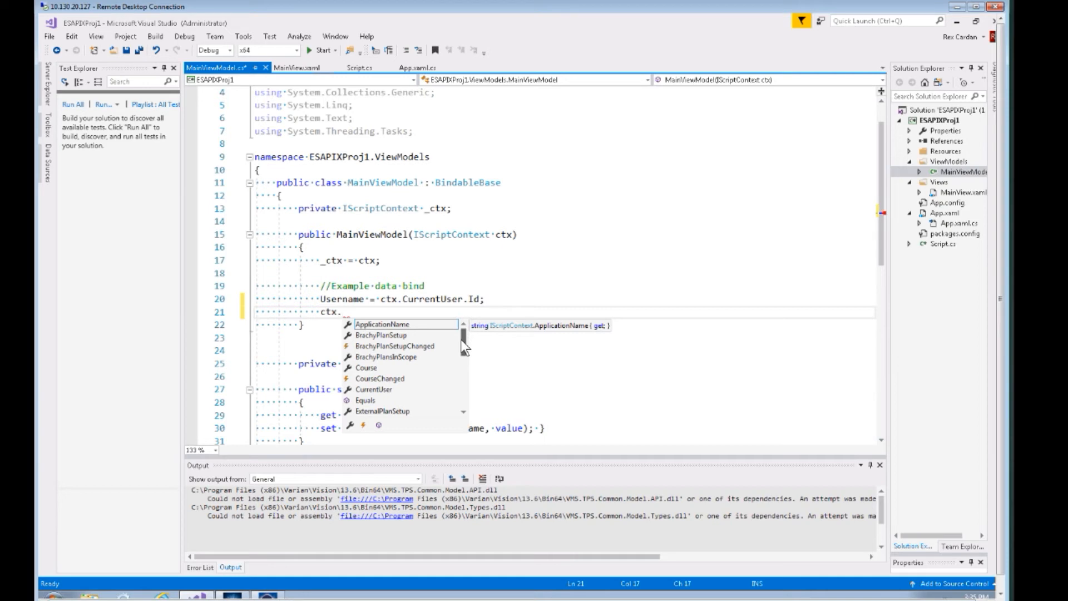
mouse_move(434, 239)
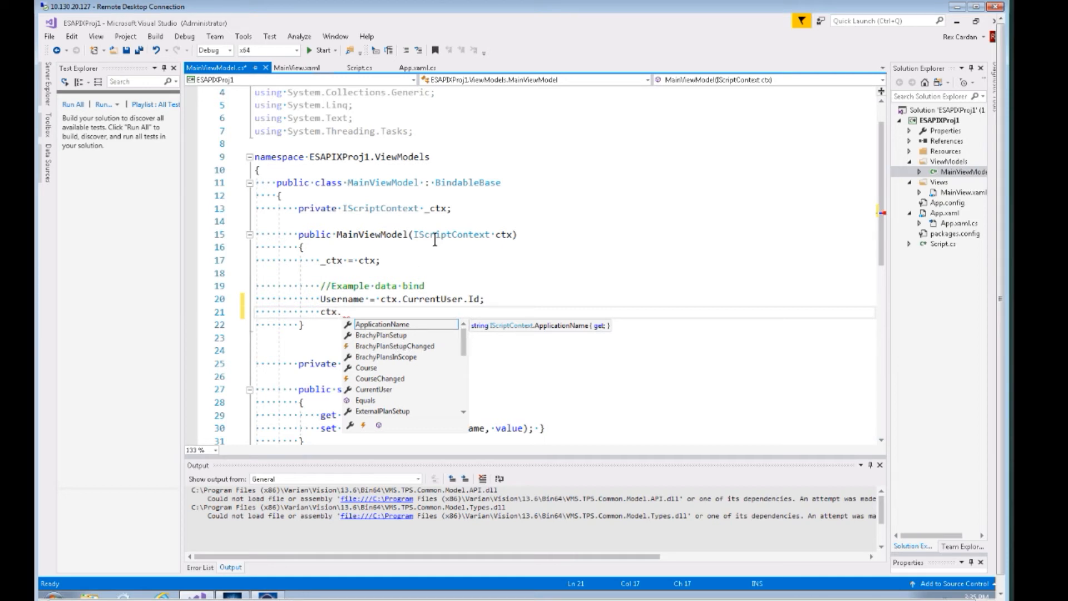
mouse_move(467, 344)
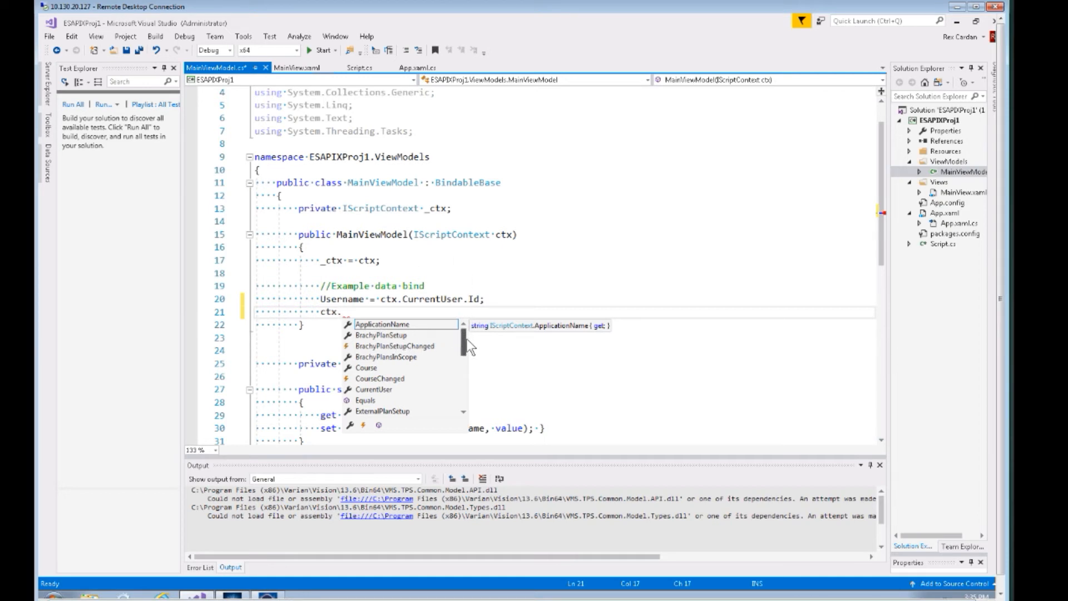
scroll("down", 3)
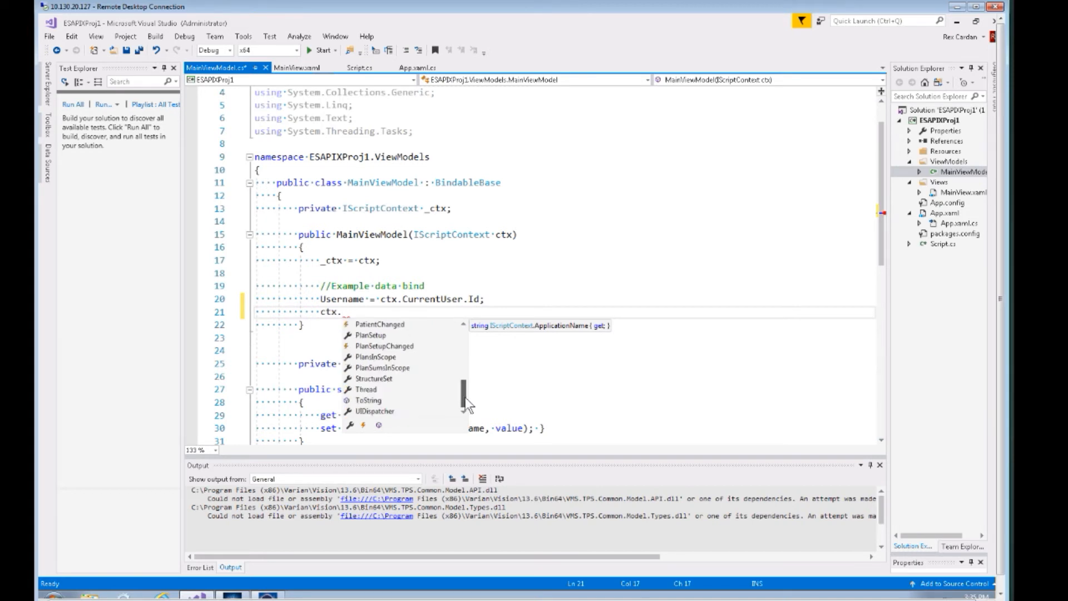
scroll("up", 3)
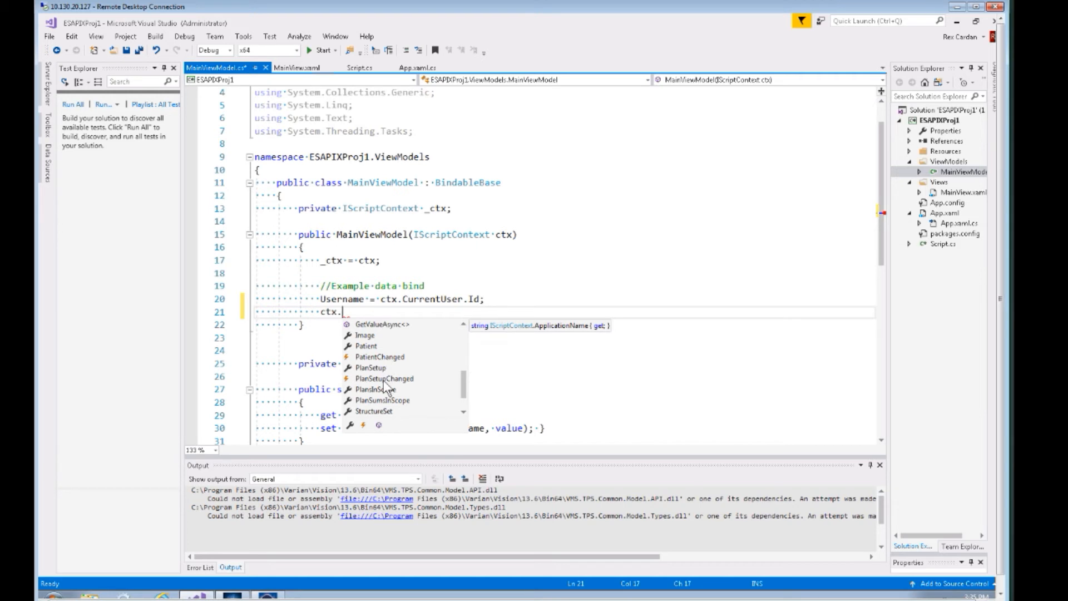
scroll("down", 3)
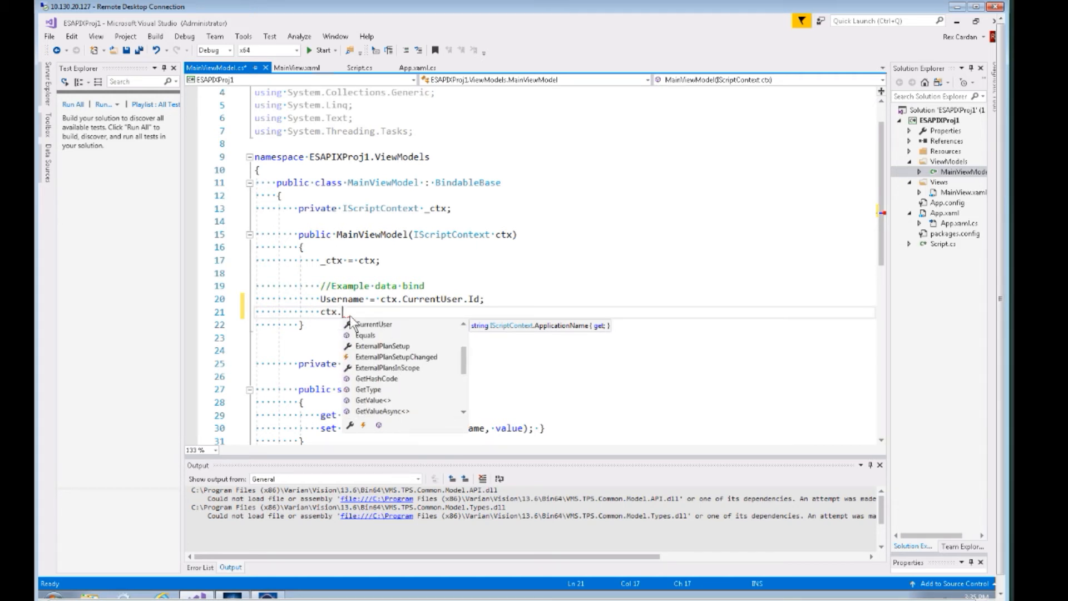
key("Escape")
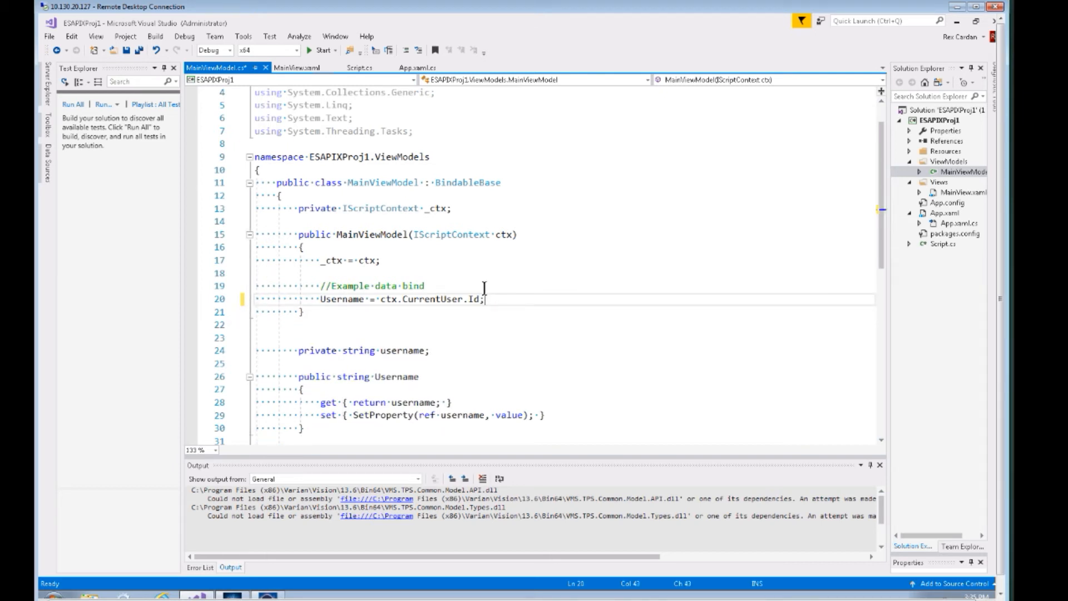
mouse_move(468, 278)
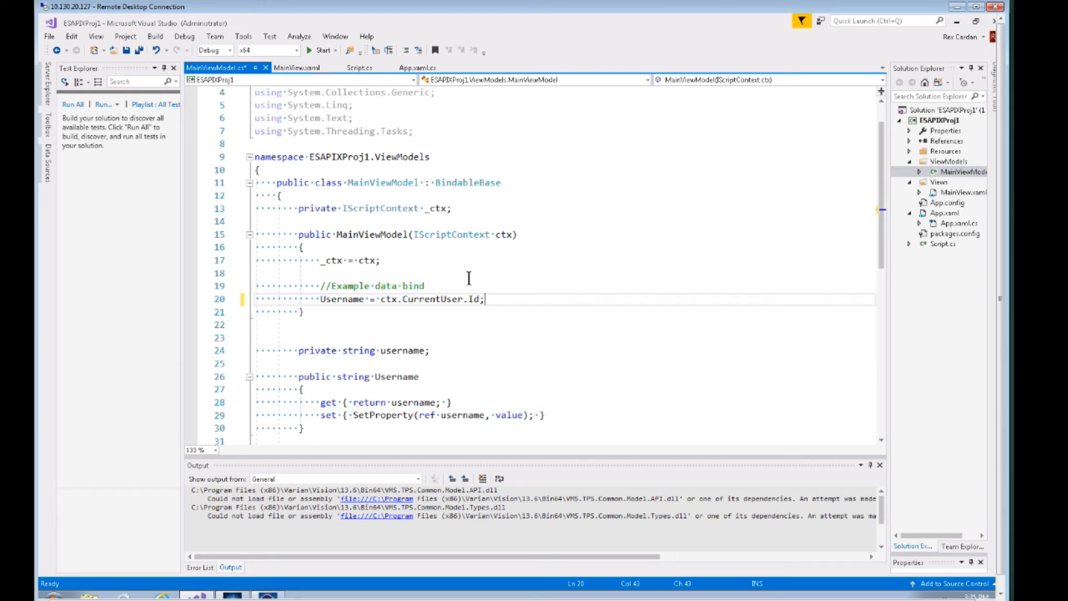
mouse_move(509, 274)
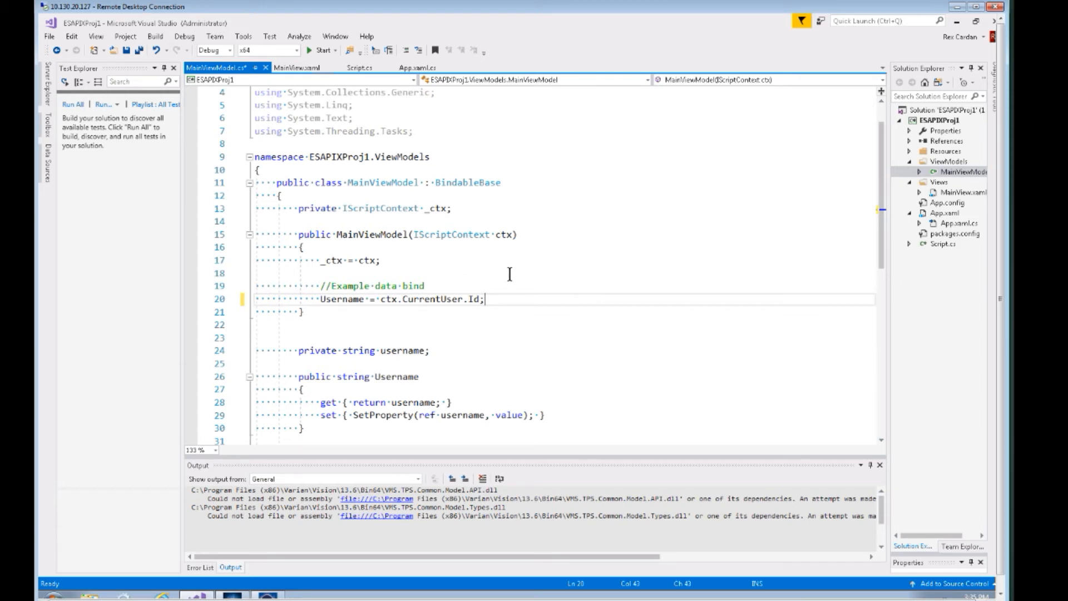
mouse_move(415, 292)
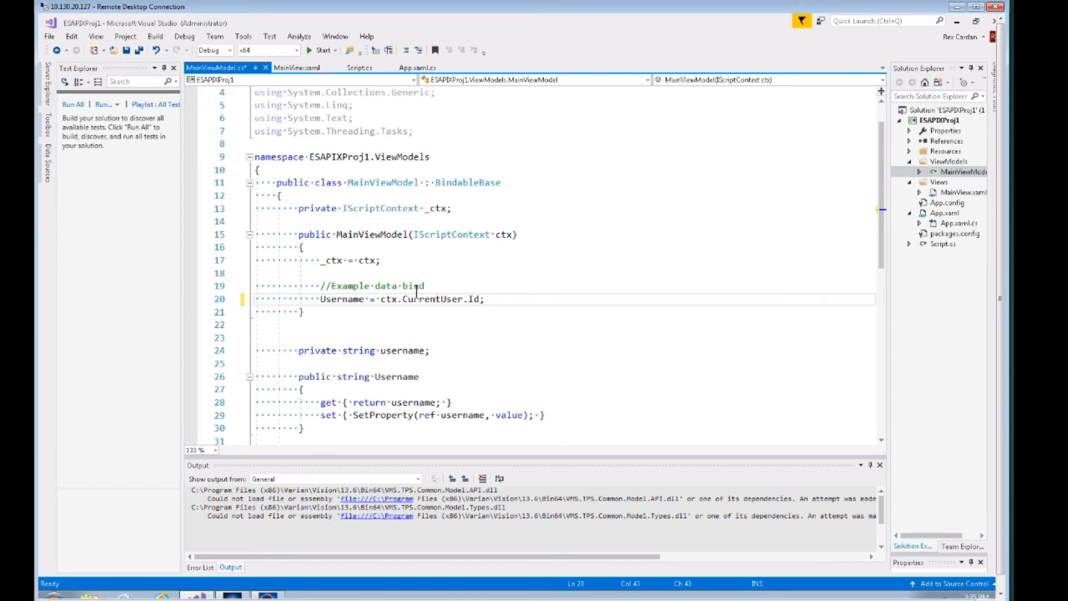
left_click(139, 49)
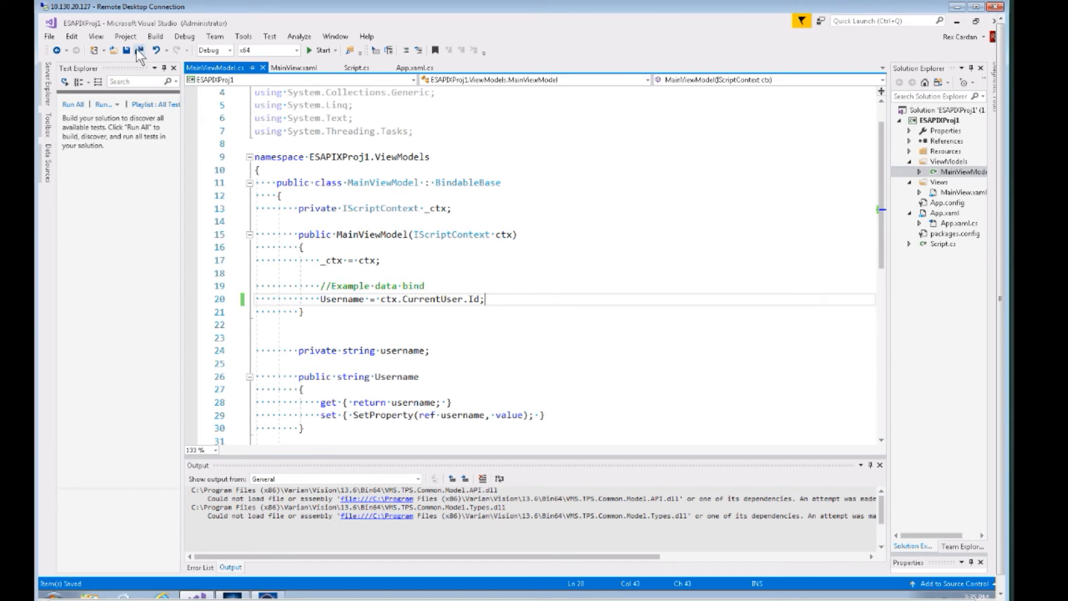
mouse_move(899, 229)
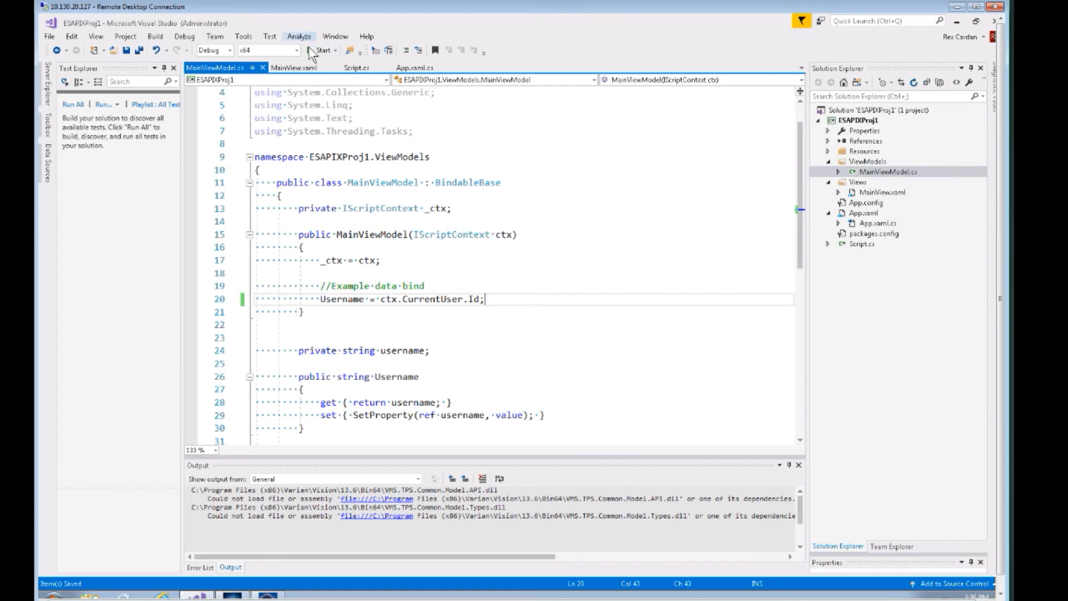
mouse_move(317, 58)
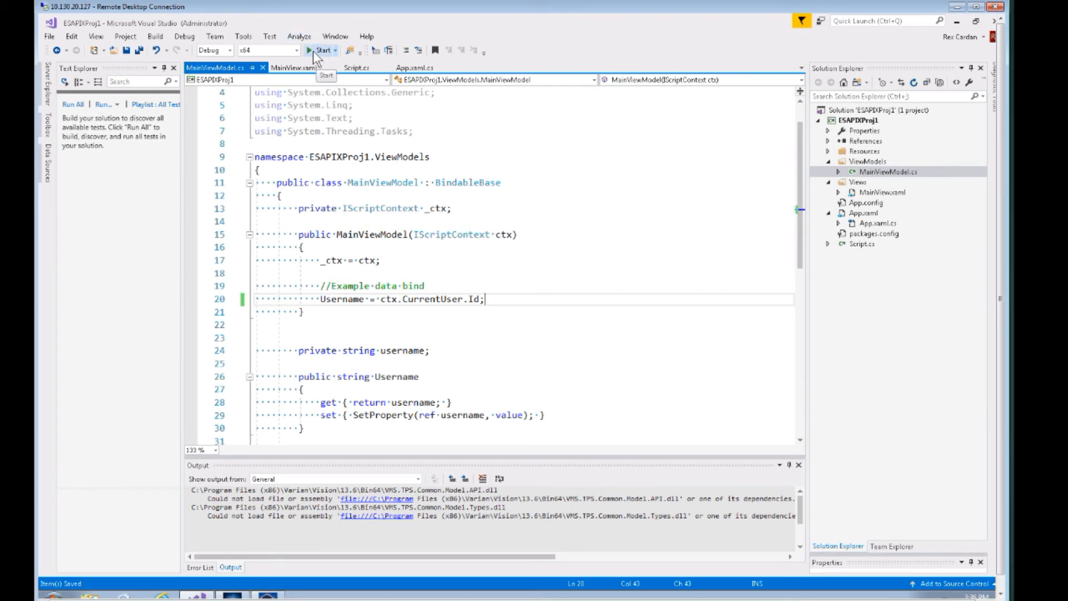
mouse_move(838, 141)
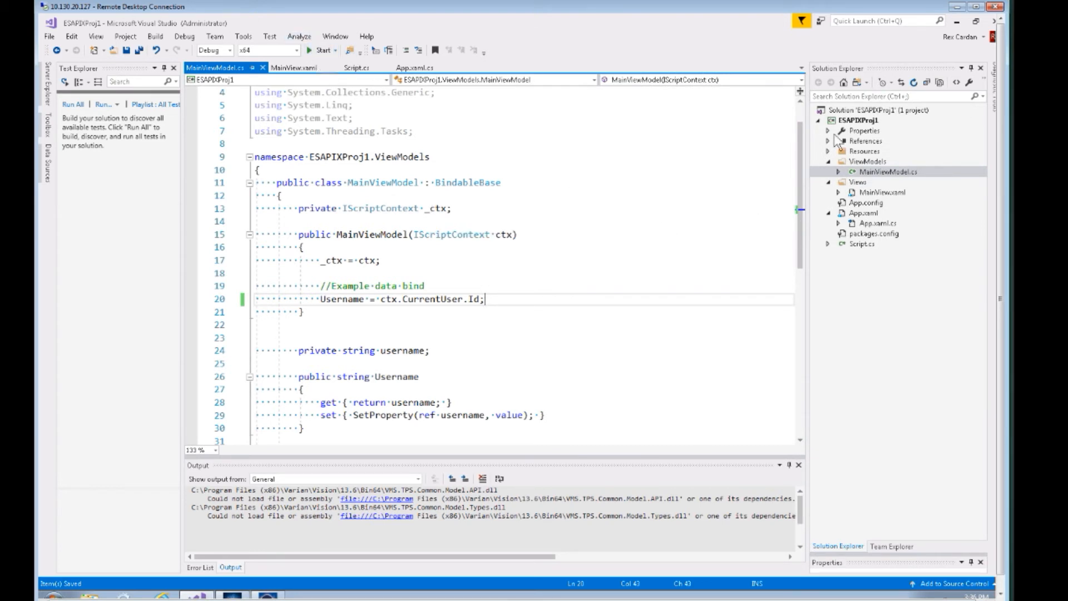
mouse_move(878, 142)
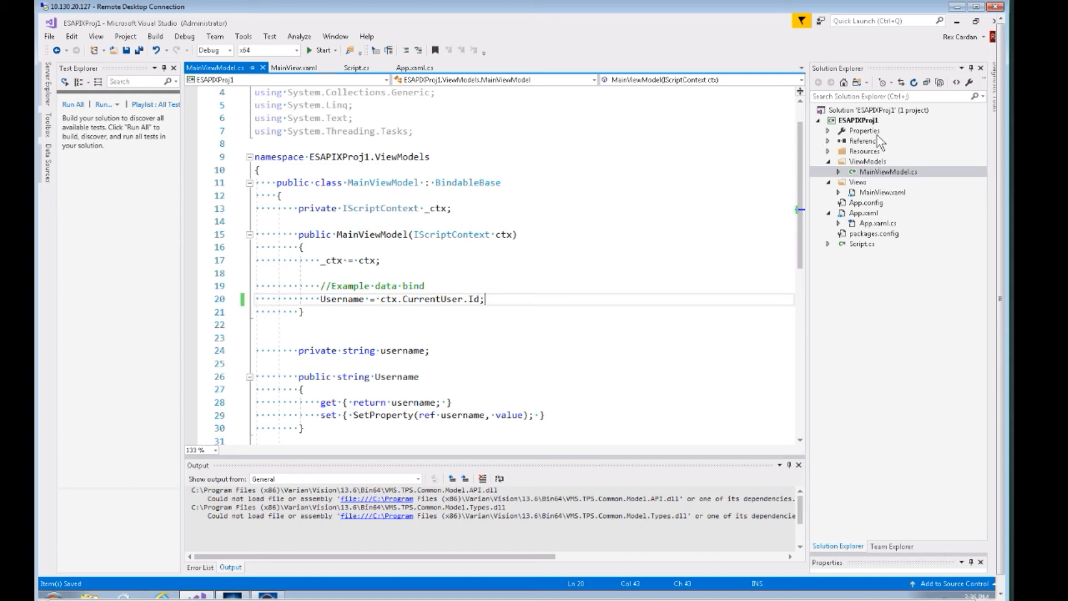
mouse_move(871, 133)
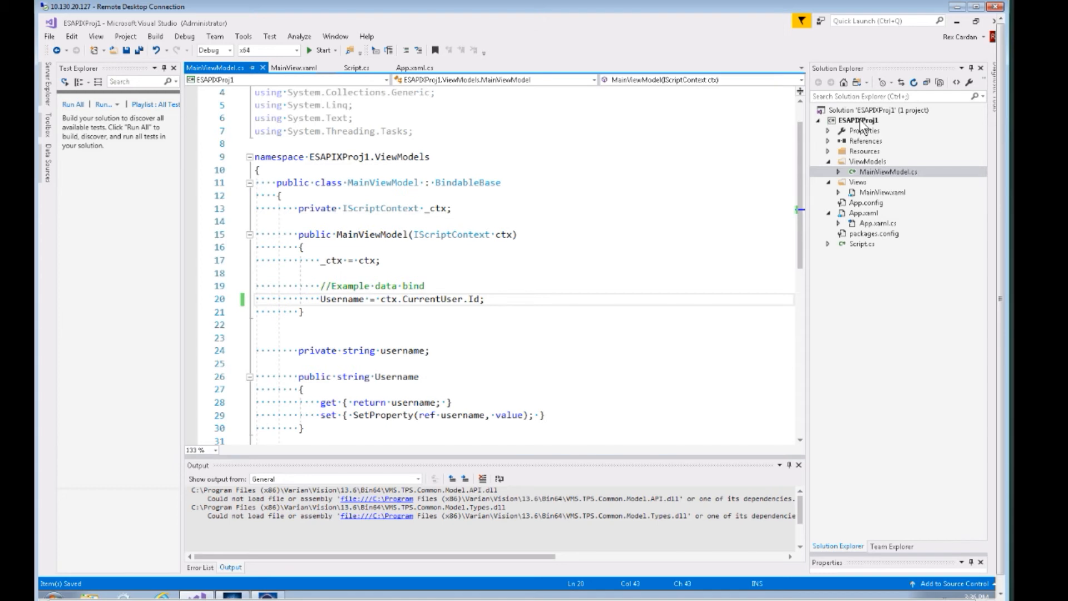
Step: In the project Properties, change the Assembly name to ESAPIXProj1.esapi
right_click(860, 120)
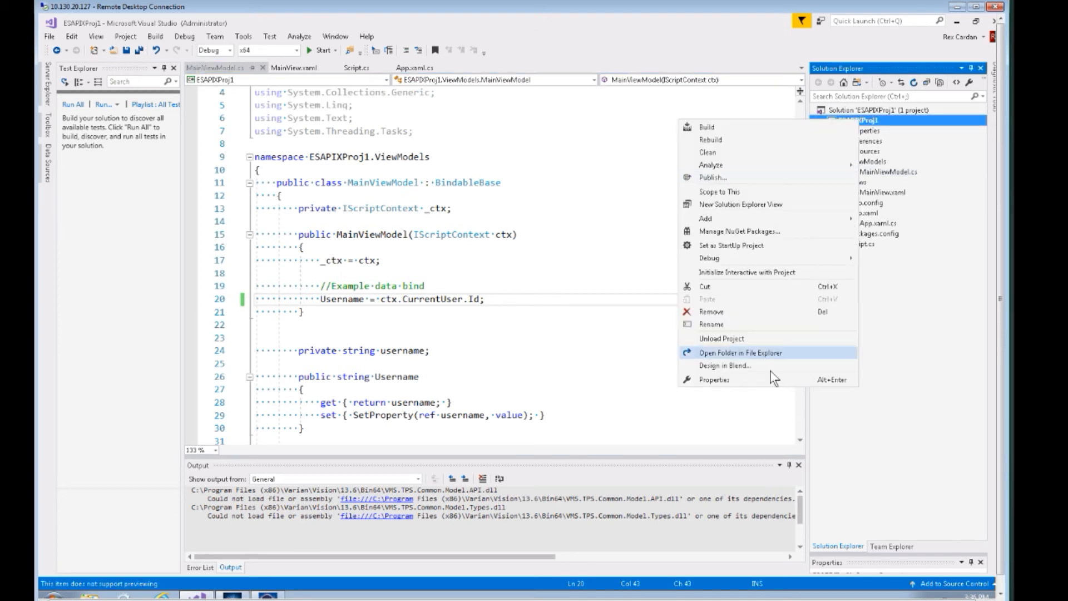
left_click(713, 379)
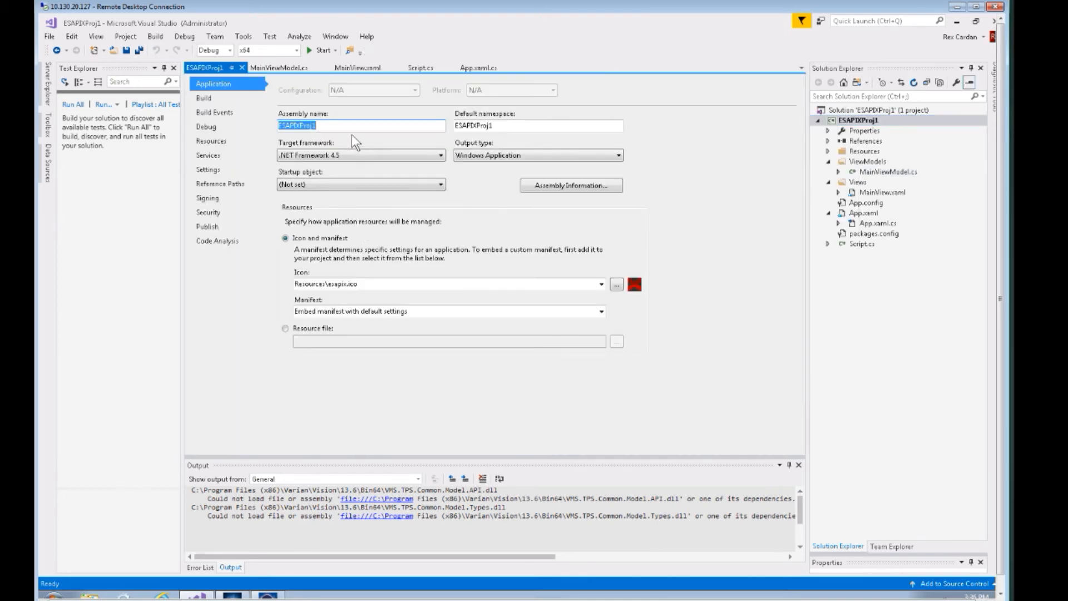
left_click(360, 125)
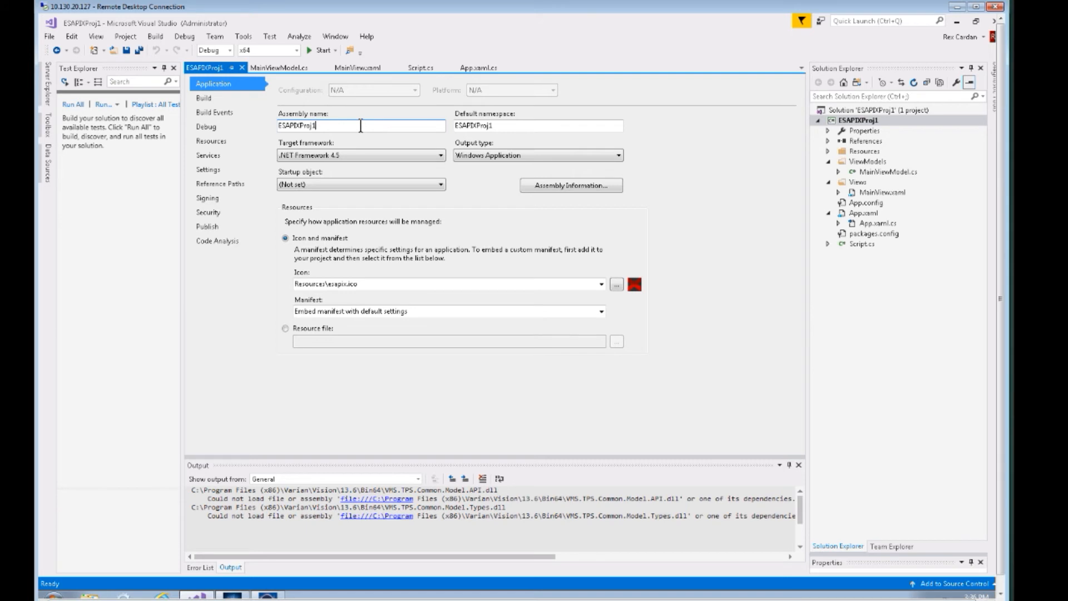
type(".esapi")
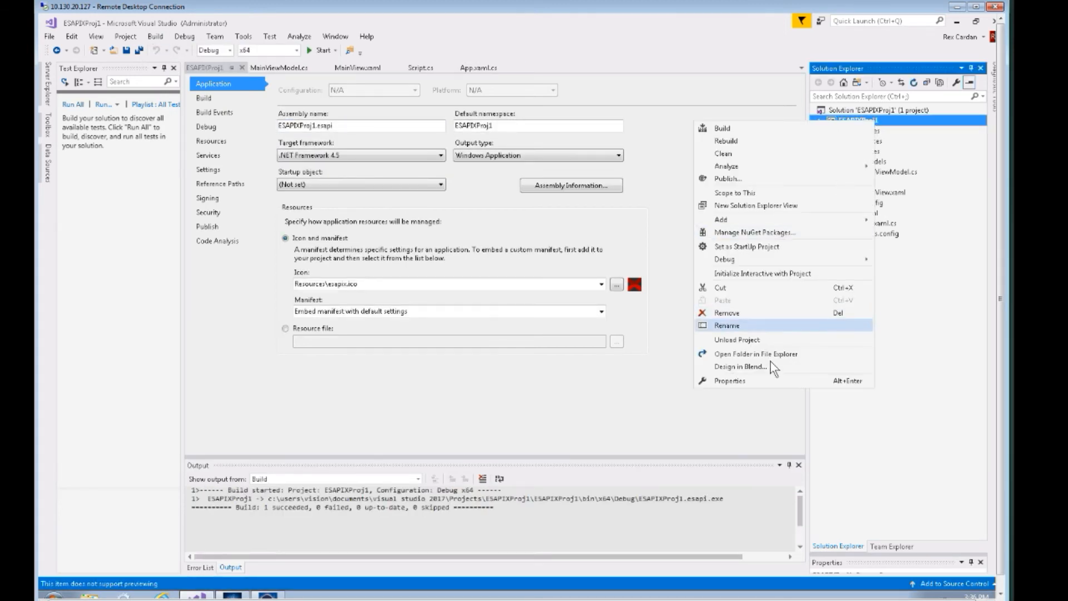
left_click(755, 353)
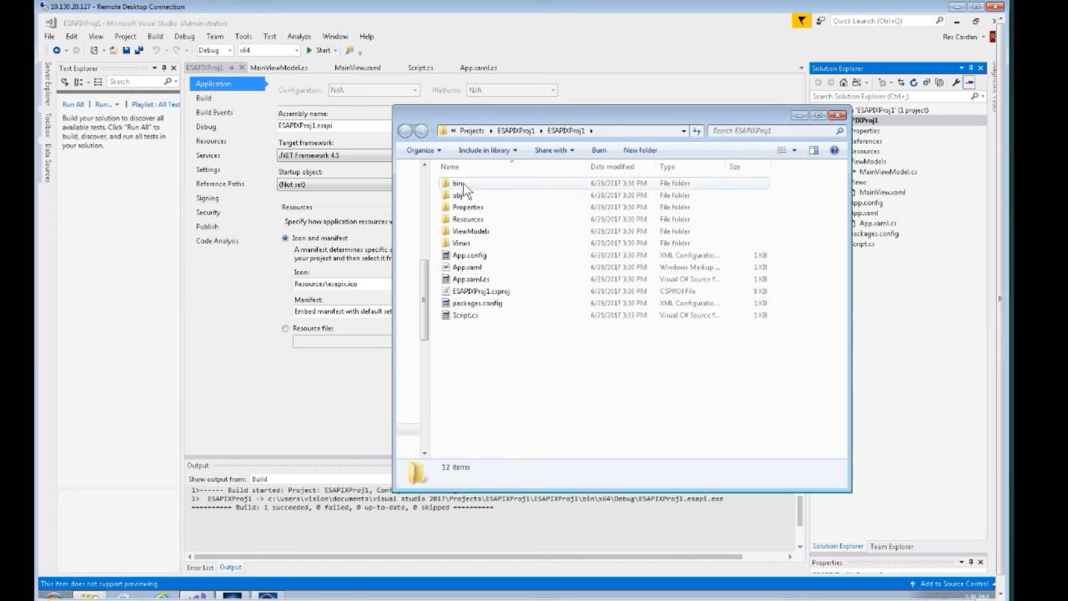
double_click(452, 182)
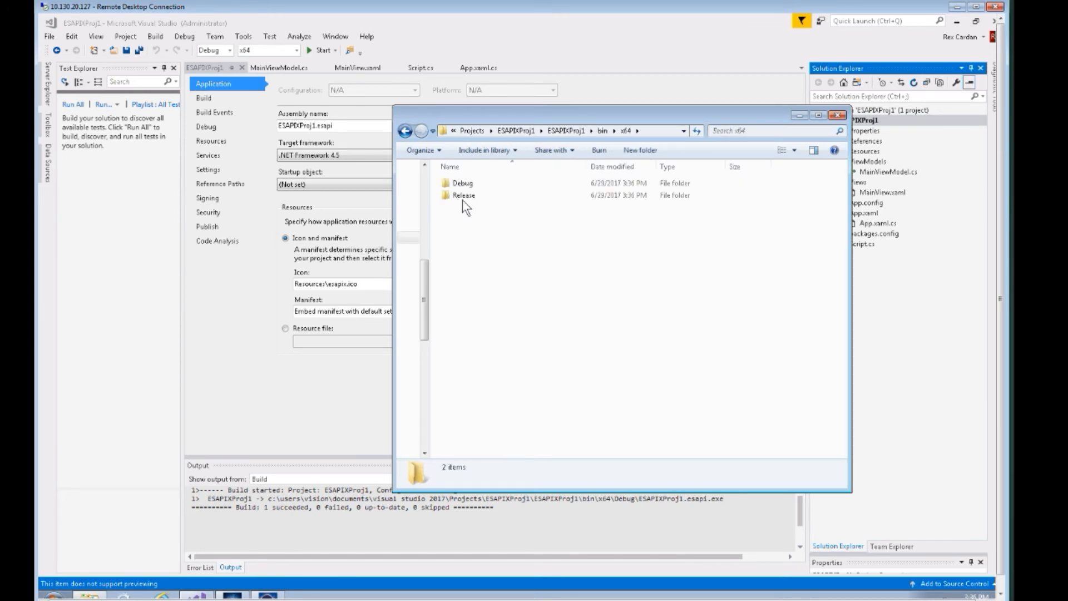
double_click(462, 182)
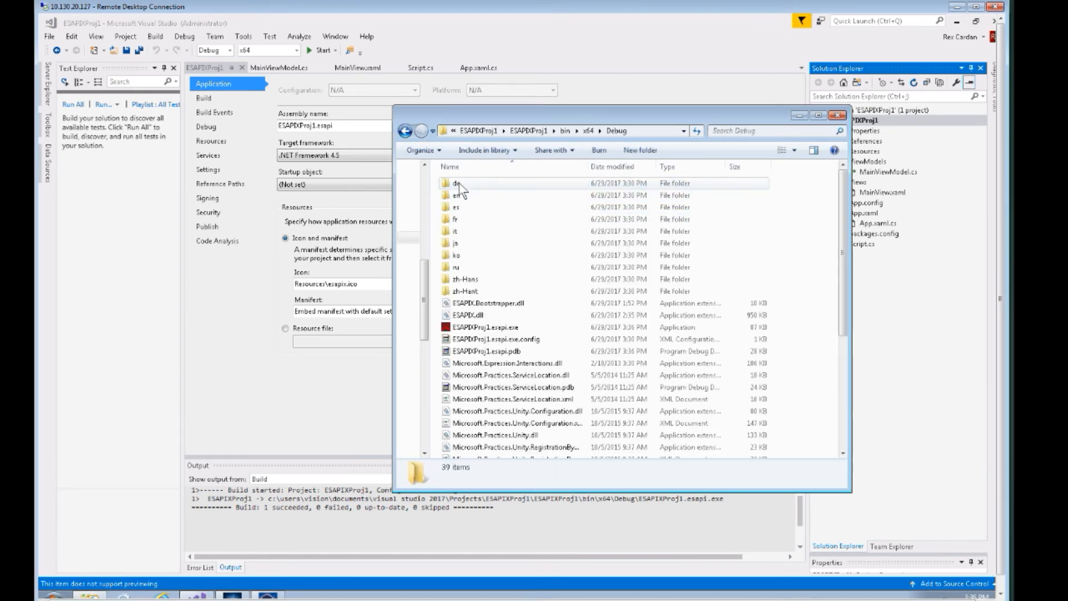
left_click(494, 327)
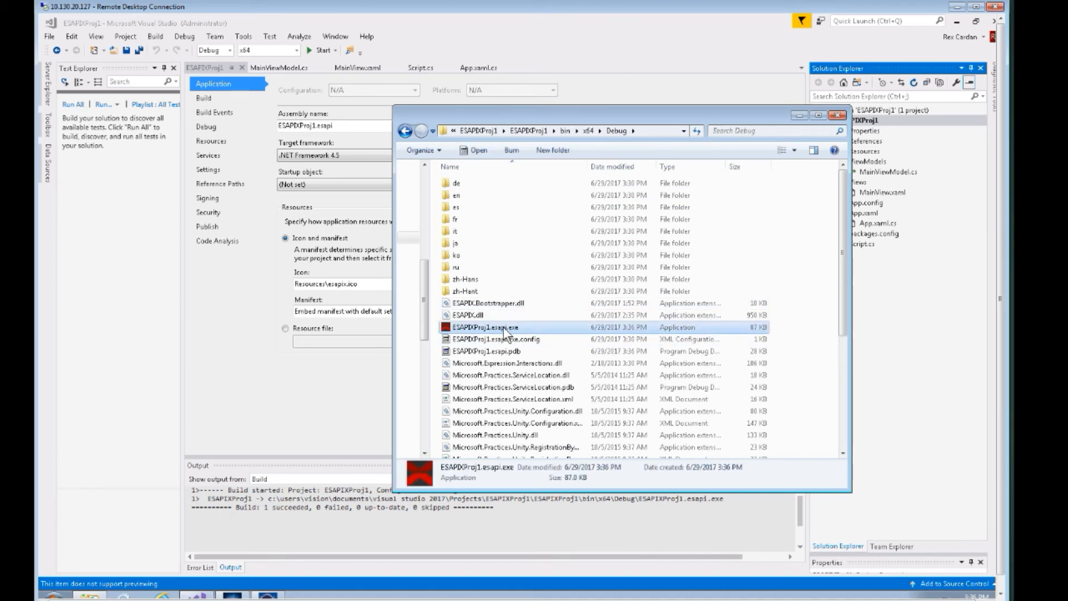
mouse_move(497, 333)
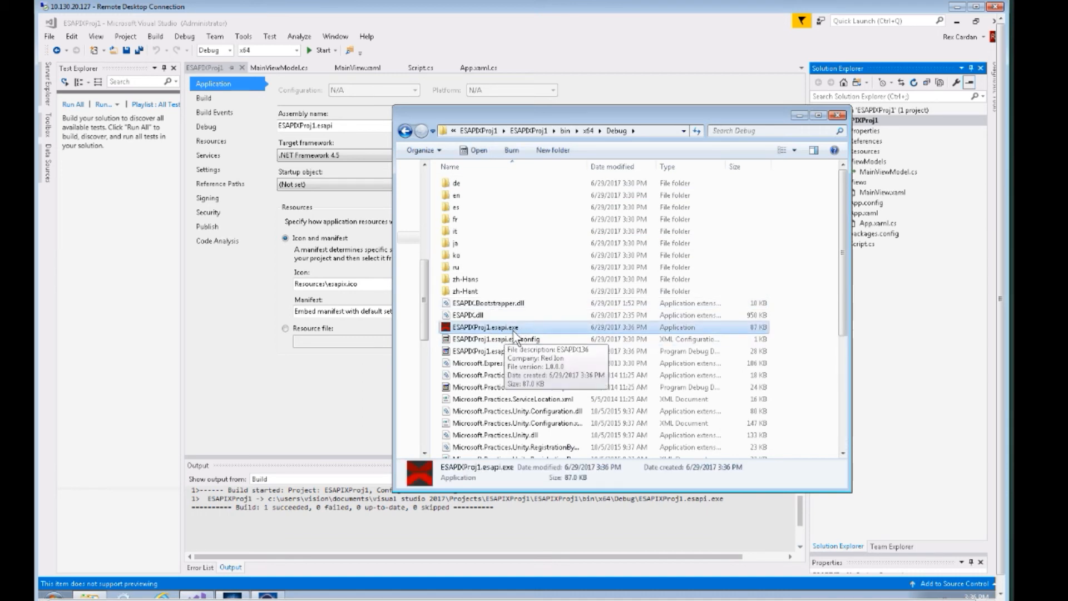
mouse_move(501, 339)
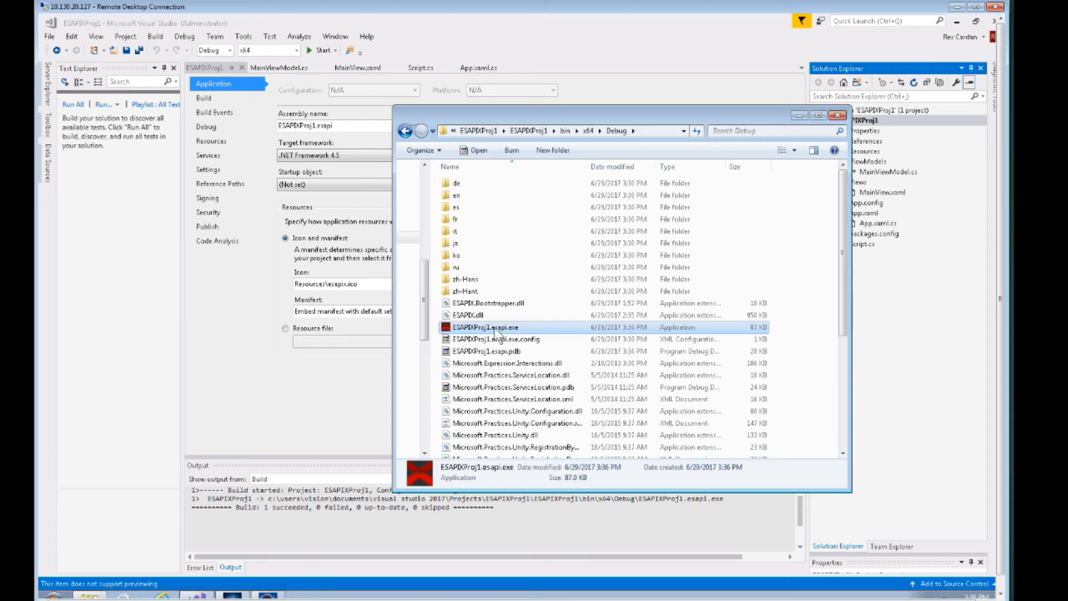
double_click(494, 328)
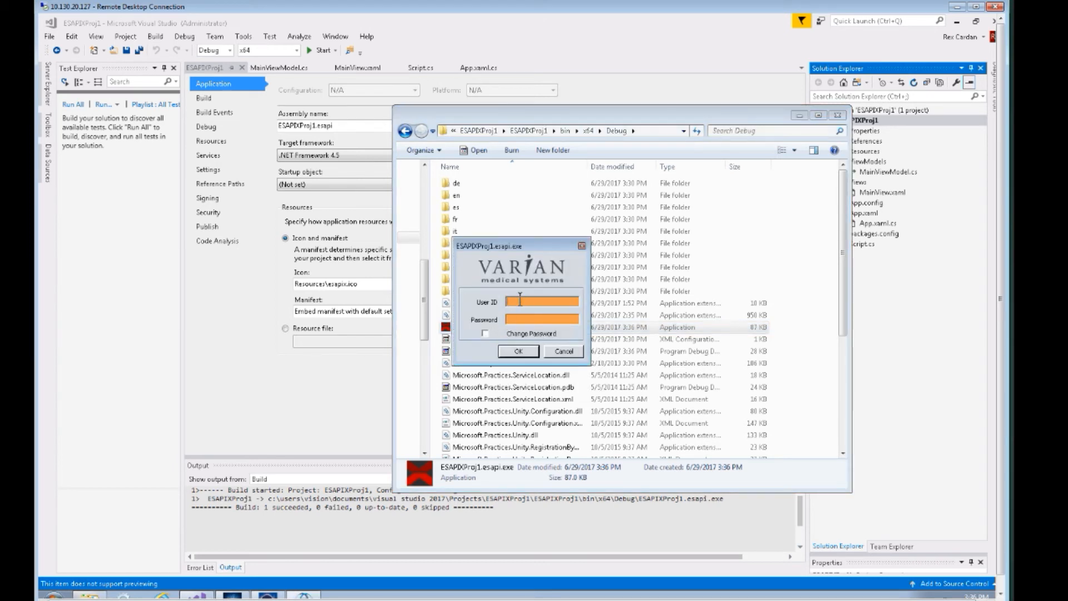
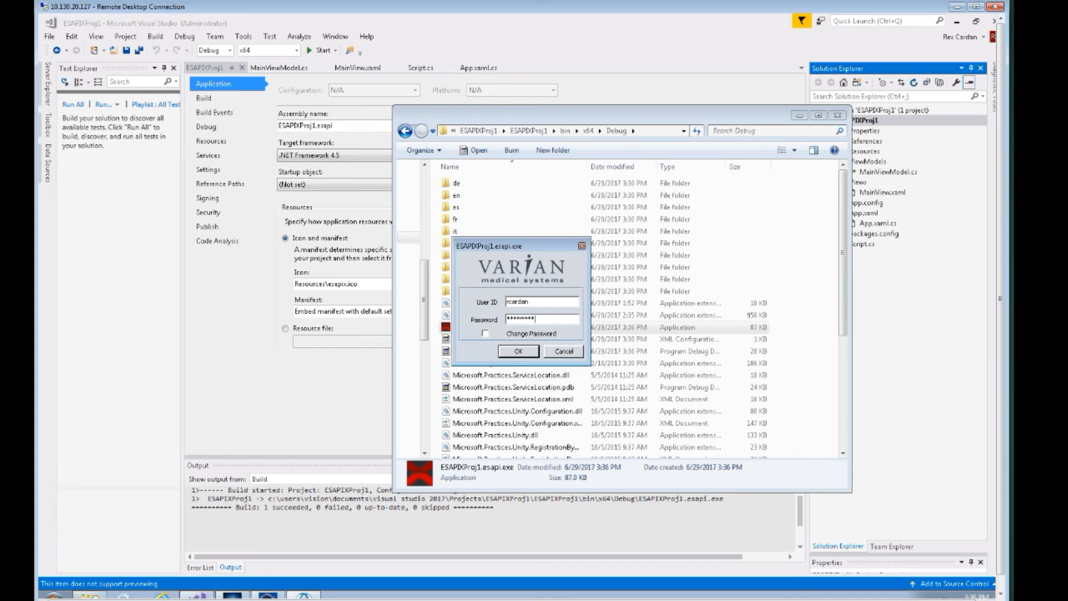
left_click(518, 351)
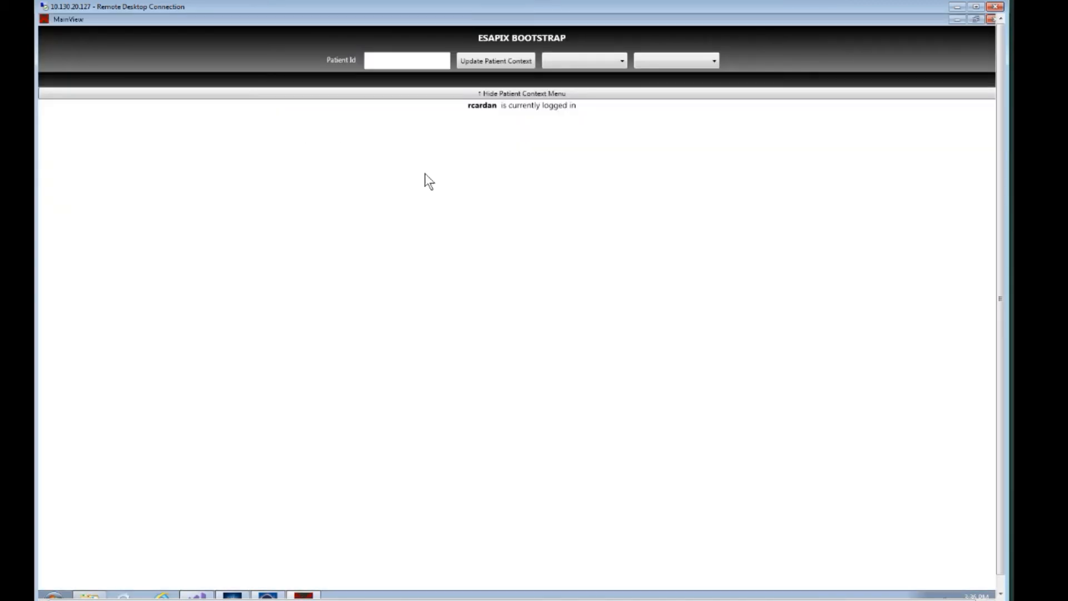
Step: Load a patient context, trying ID 123456789 first, then PHYSX_MOB3D
left_click(406, 61)
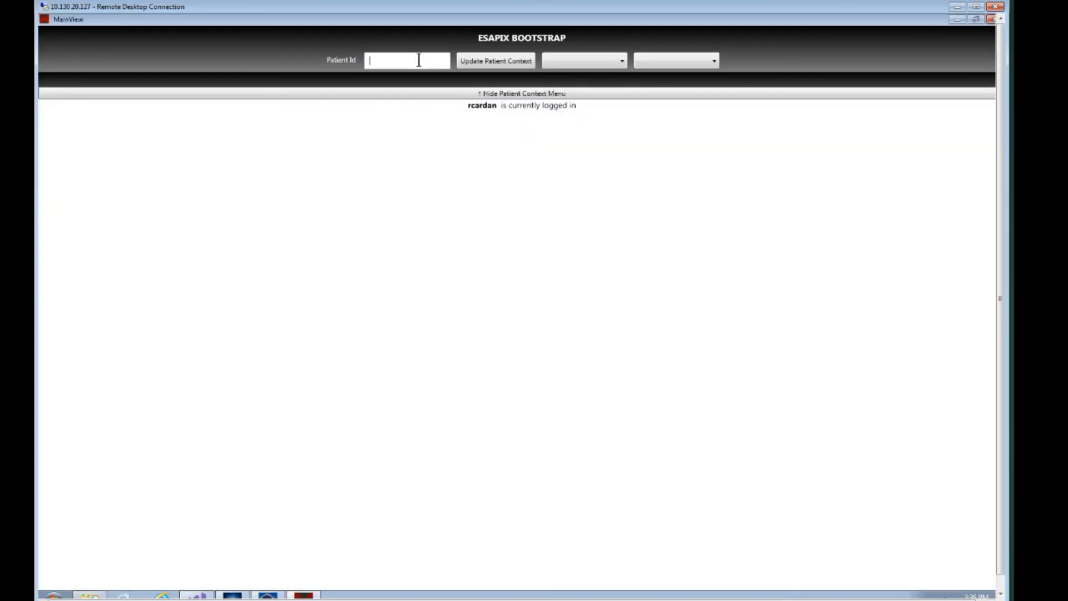
type("123456789")
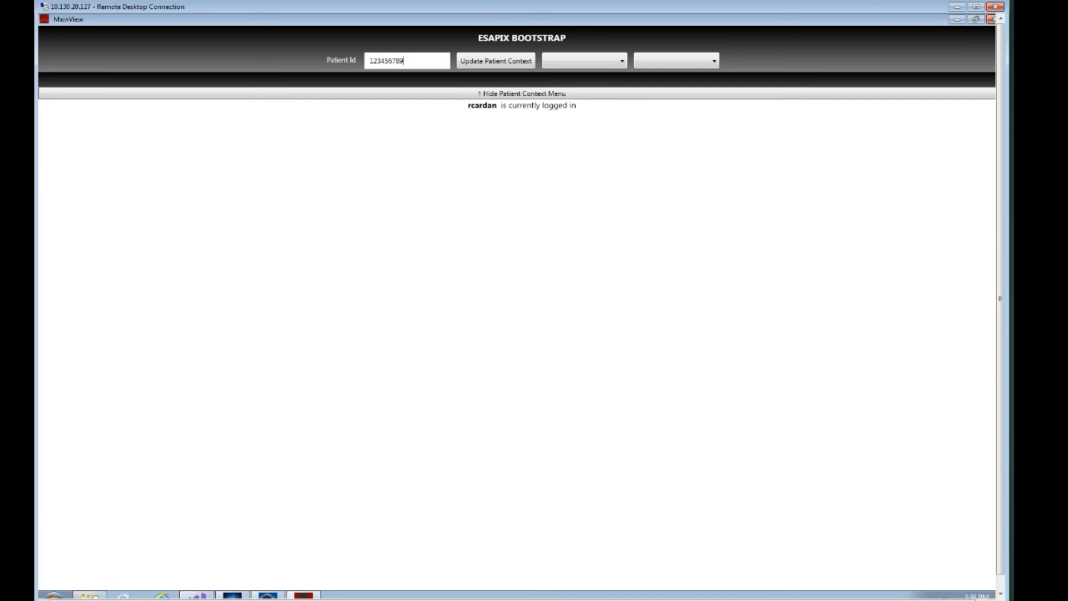
left_click(495, 61)
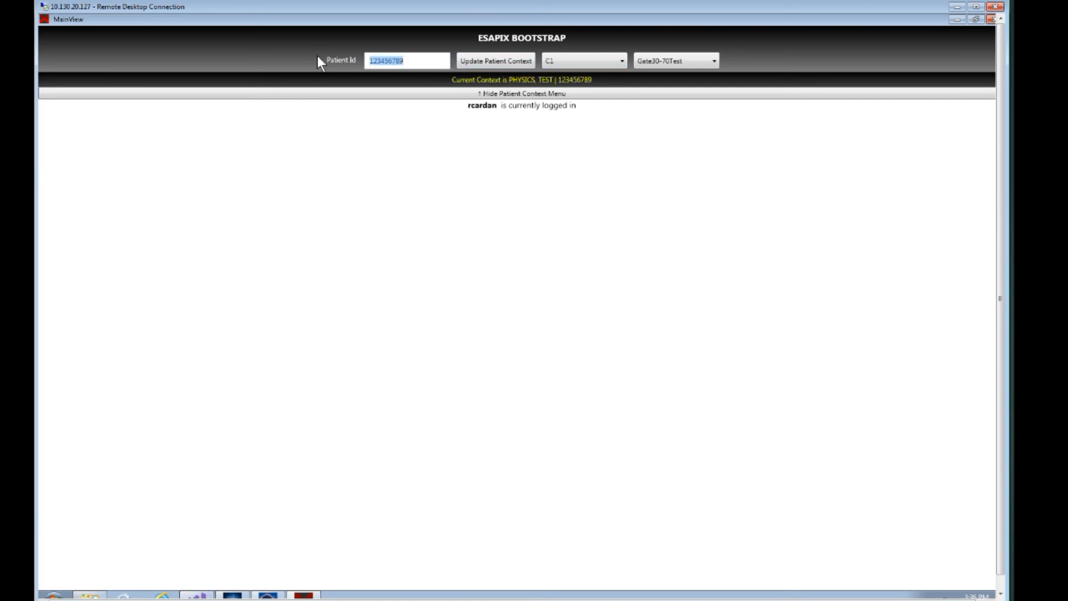
type("PHYSX")
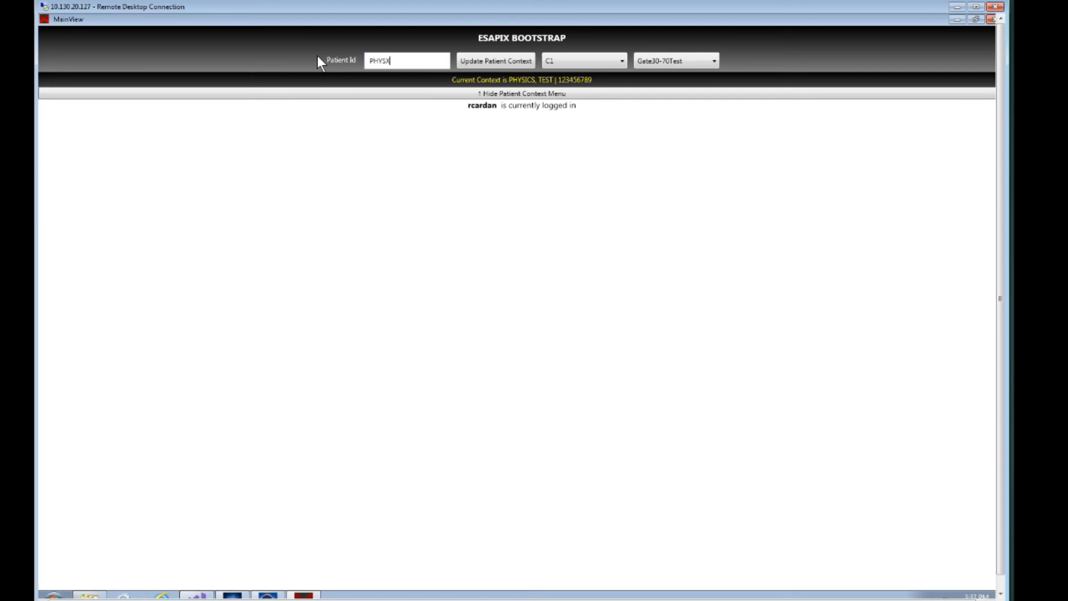
type("_MC")
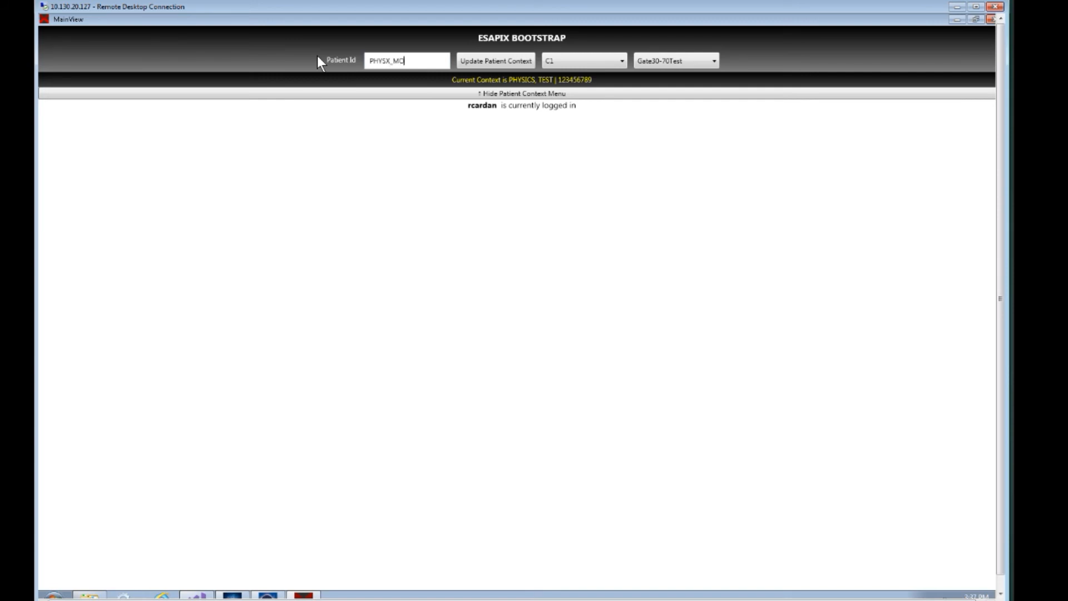
left_click(495, 61)
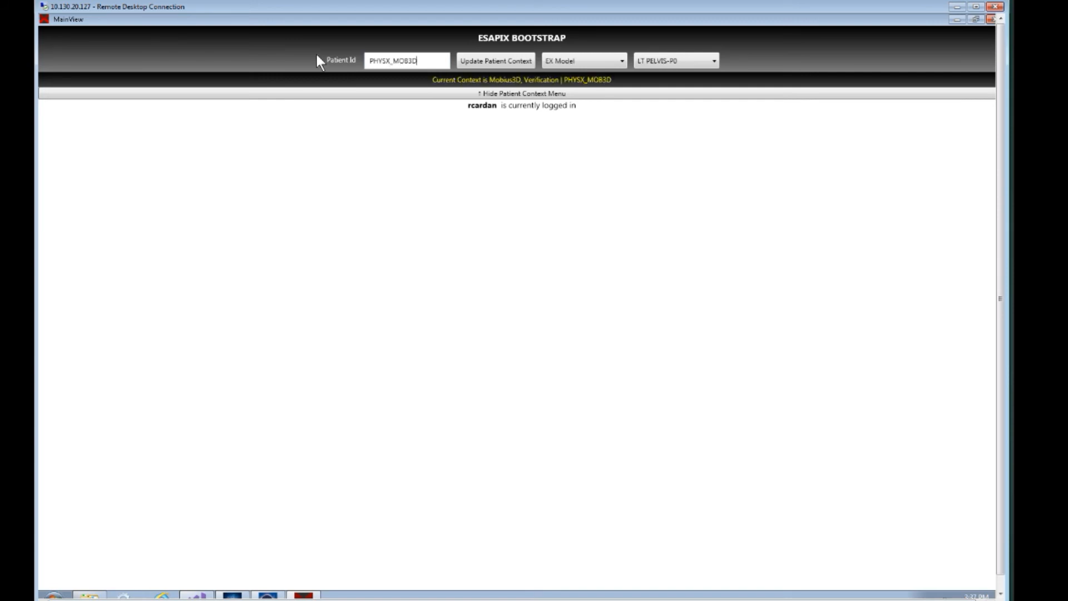
Step: Switch between the BRAIN-P0 and PROSTATE-P #1 plans, ending on PROSTATE-P #1 in course EX Model
left_click(674, 60)
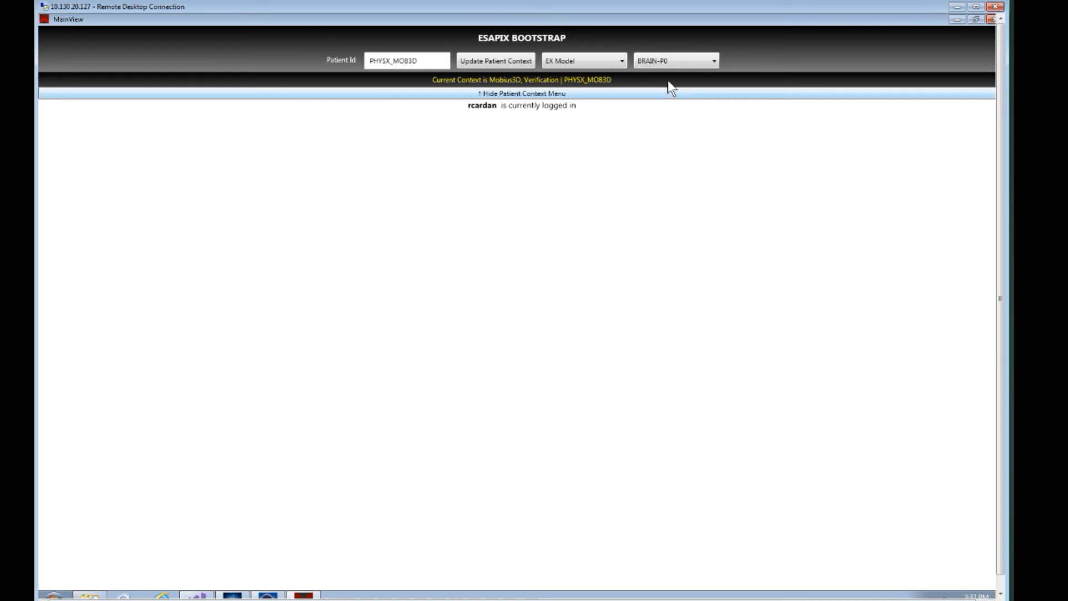
left_click(712, 60)
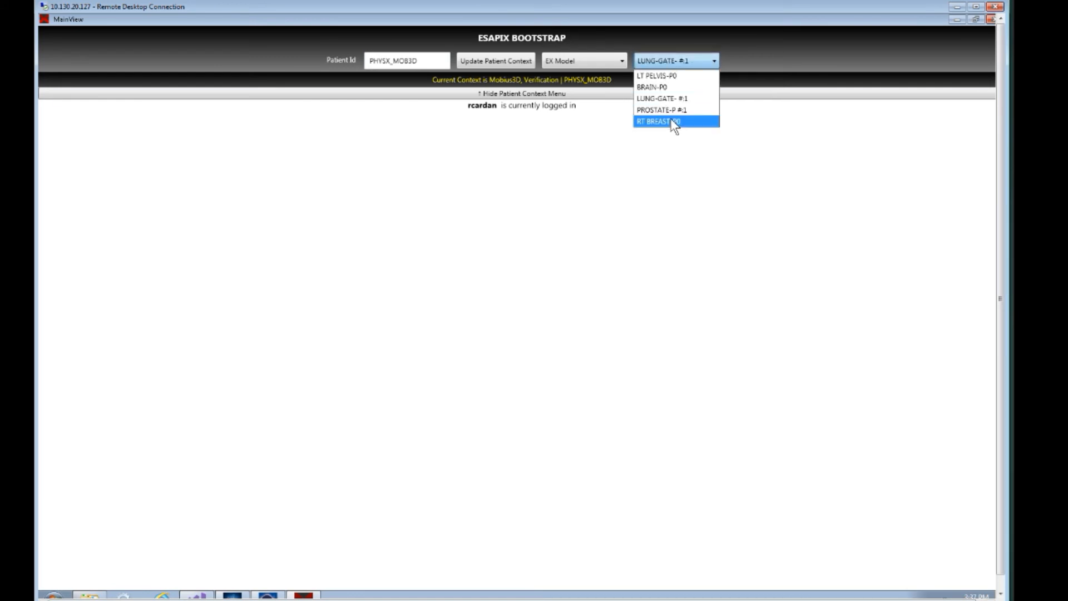
left_click(652, 87)
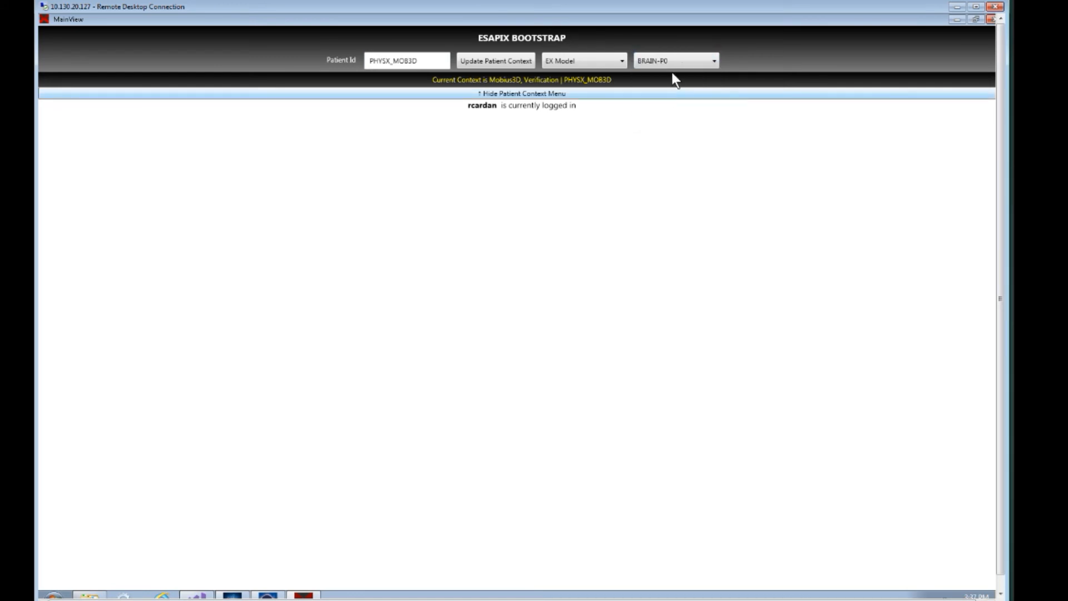
left_click(674, 61)
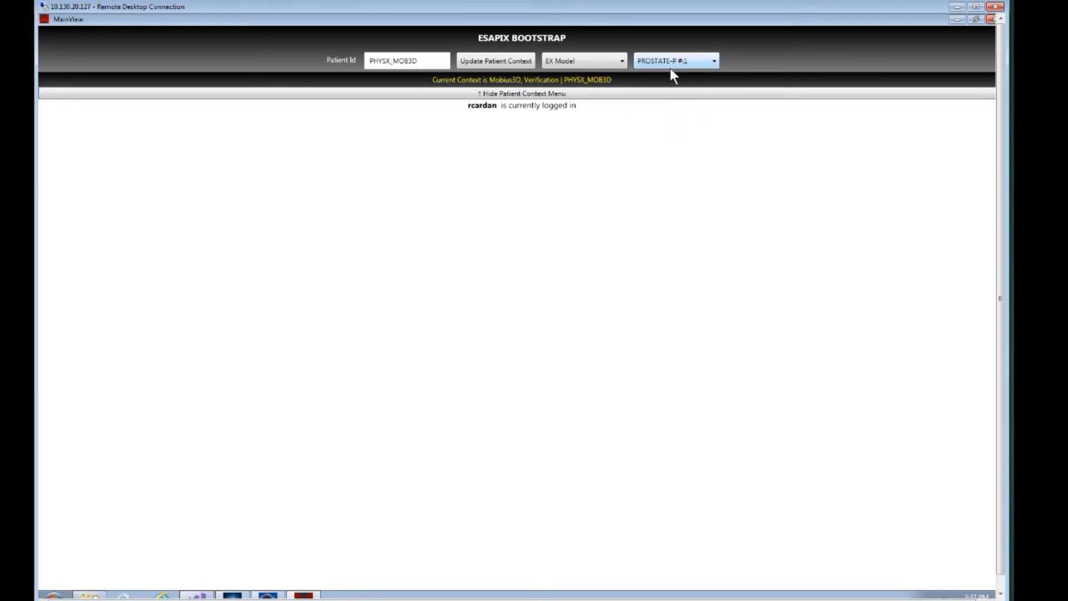
mouse_move(1042, 73)
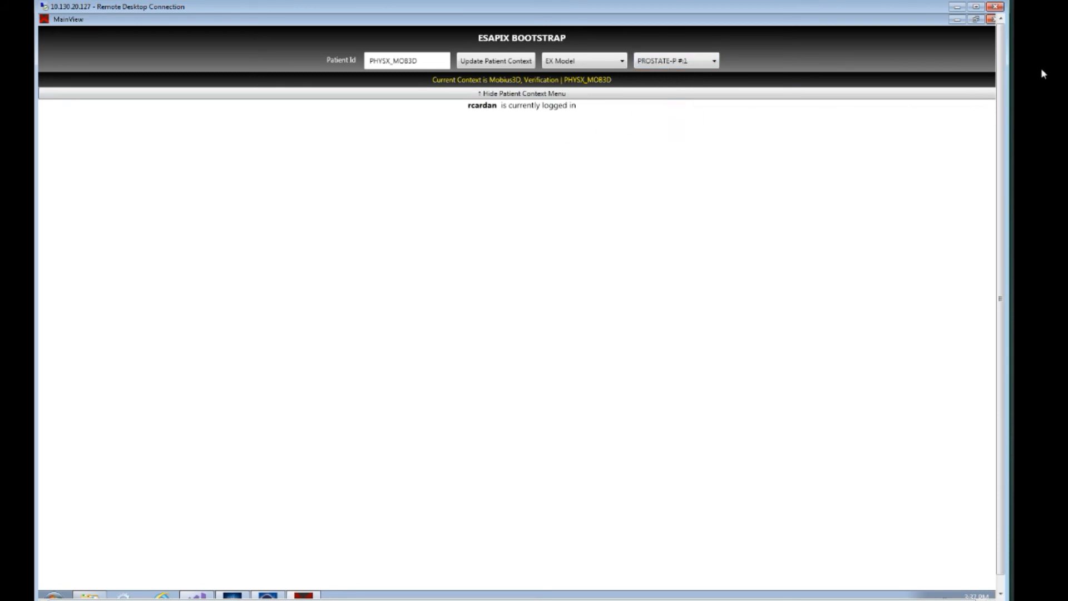
left_click(674, 60)
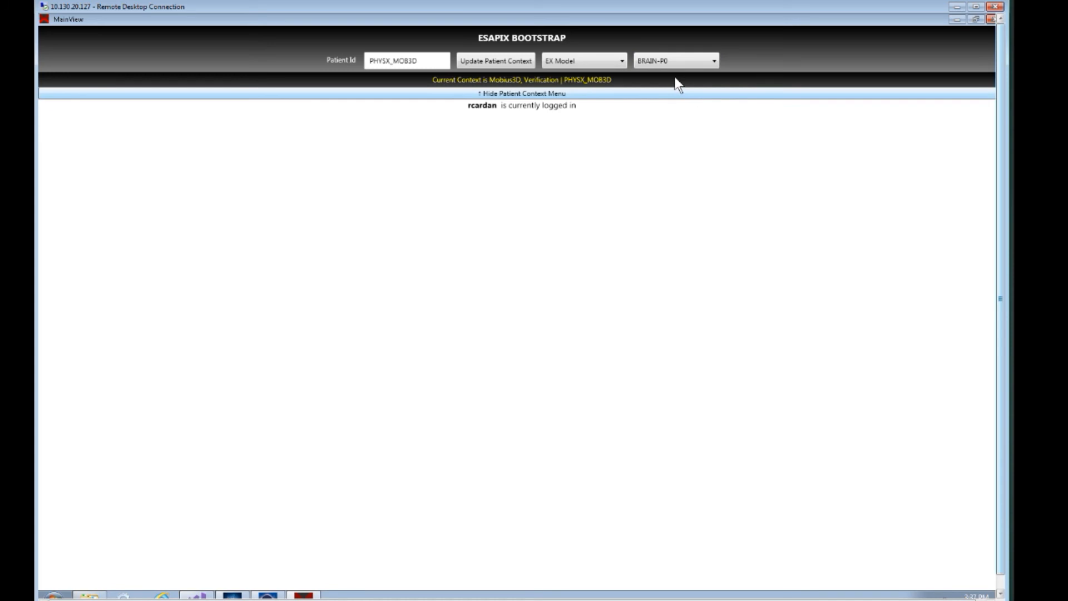
left_click(674, 60)
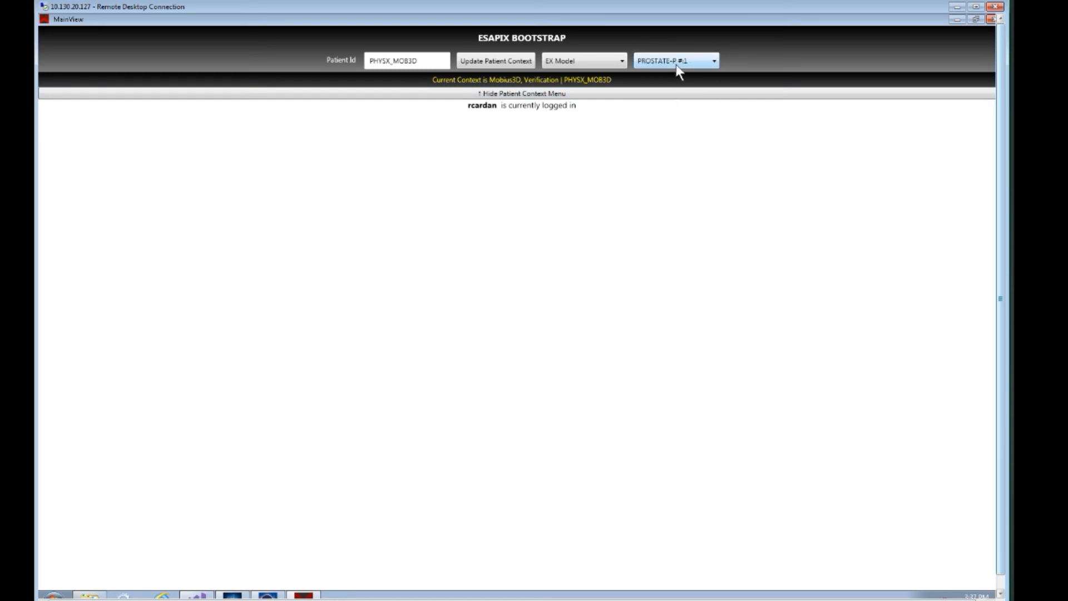
left_click(582, 60)
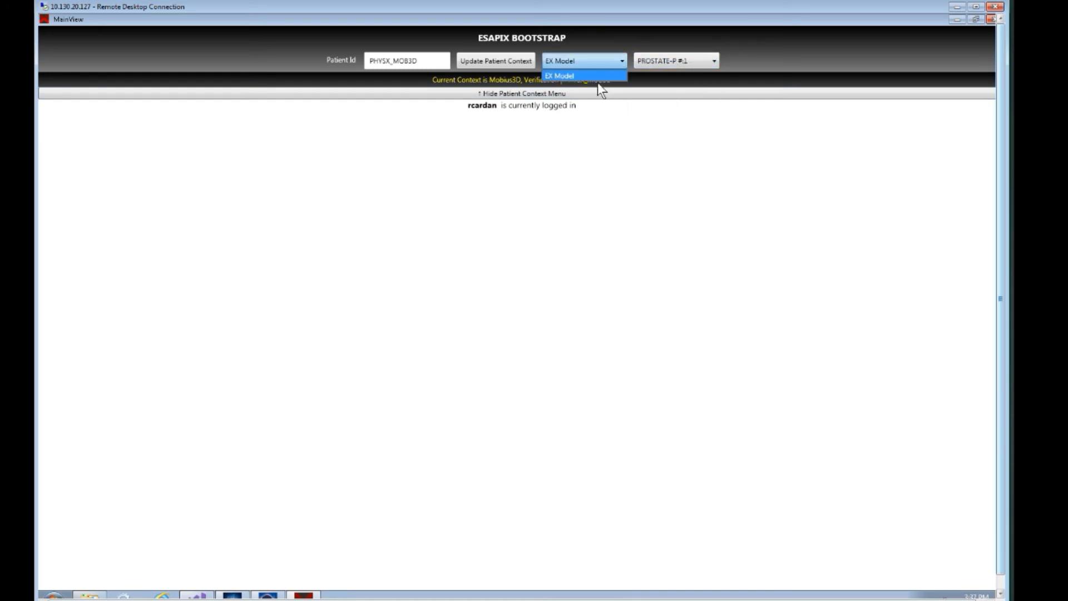
mouse_move(583, 68)
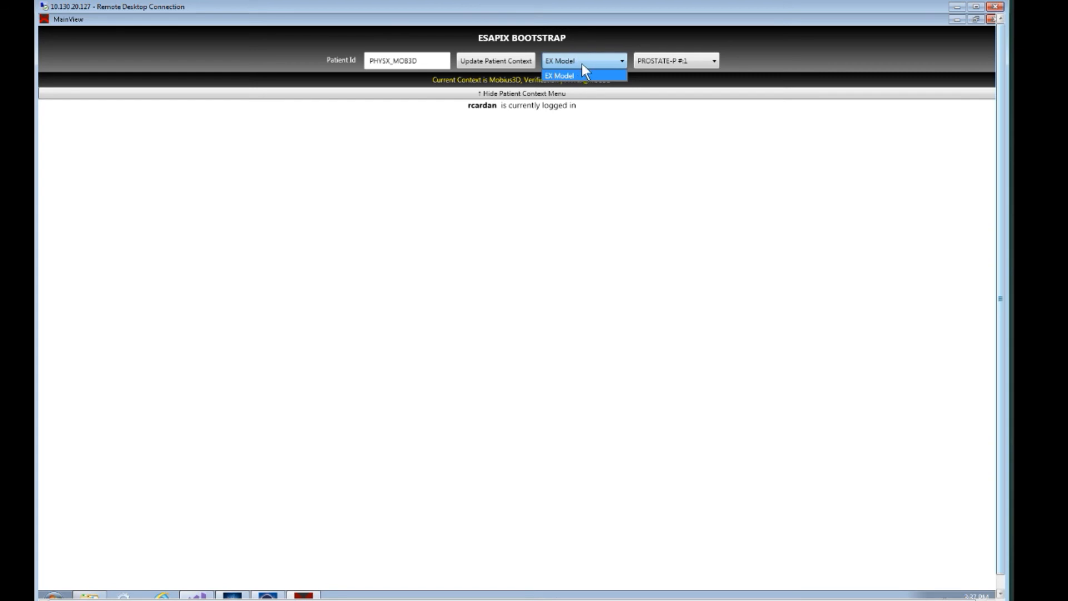
mouse_move(579, 63)
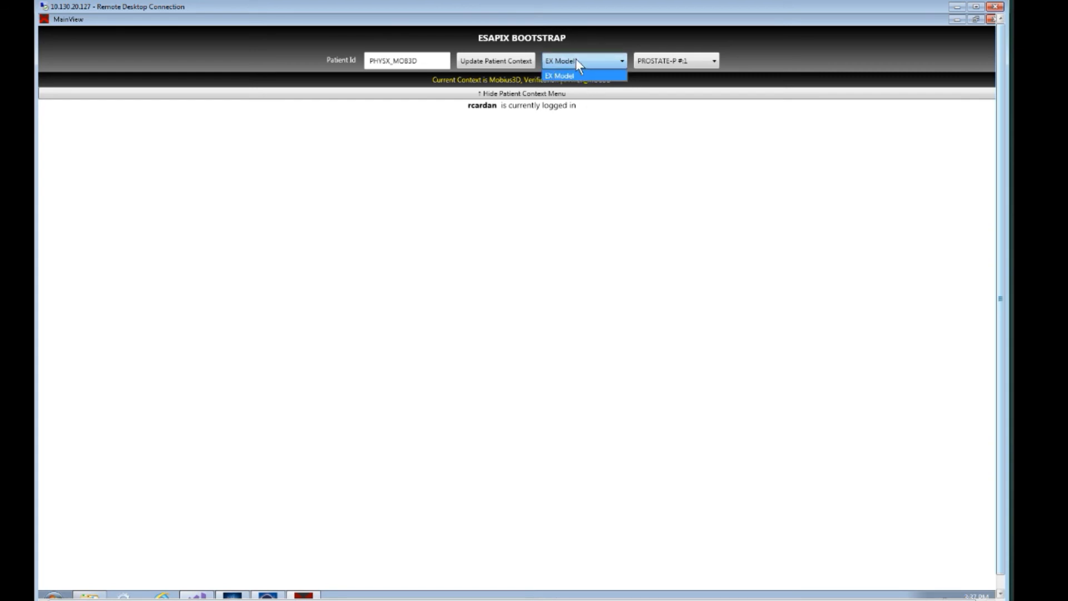
left_click(558, 76)
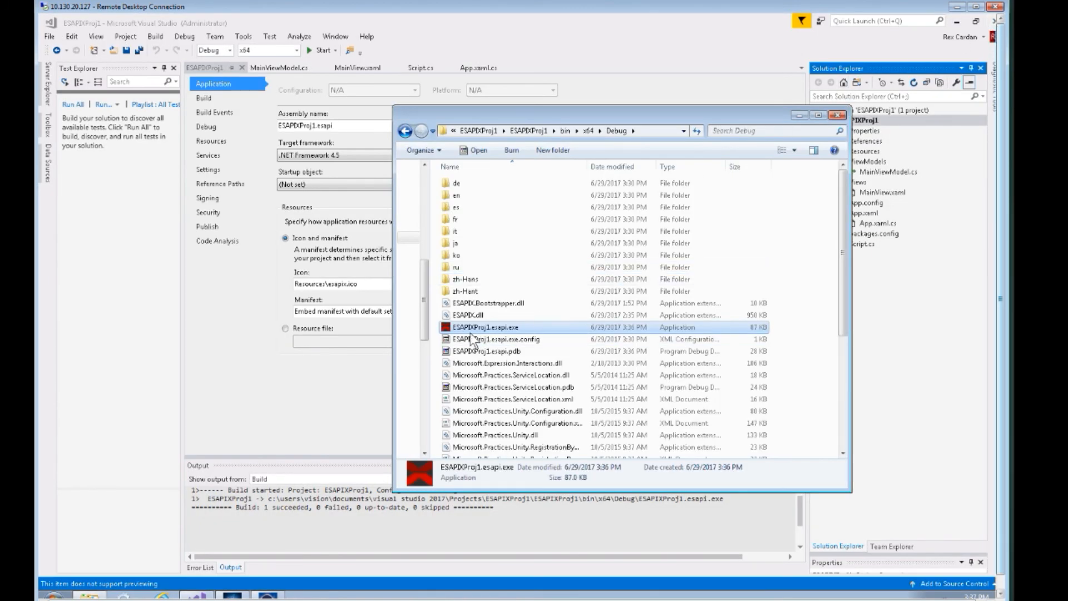
mouse_move(493, 338)
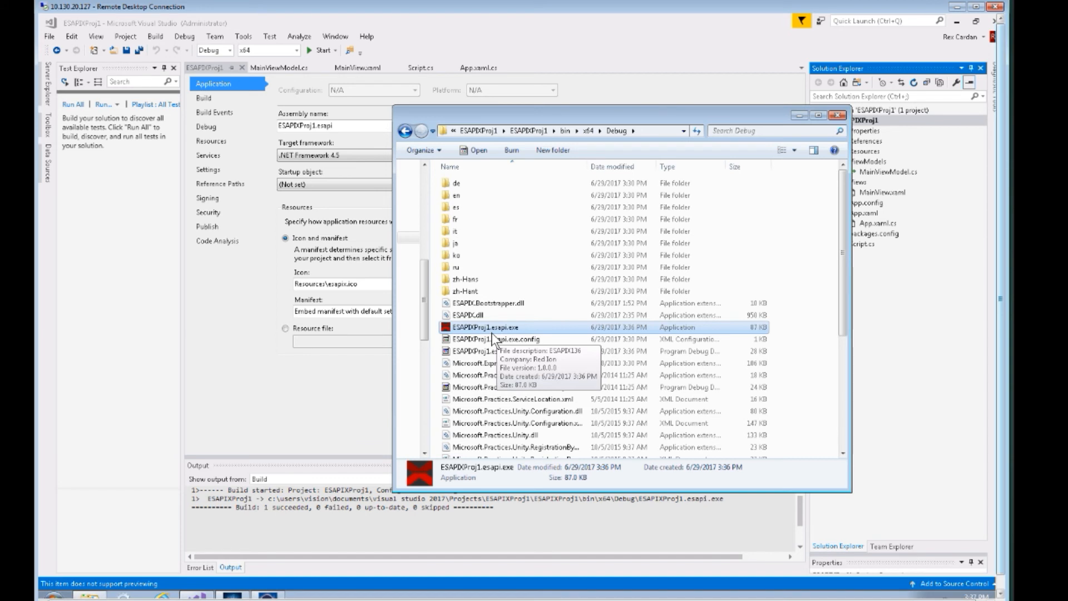
mouse_move(497, 341)
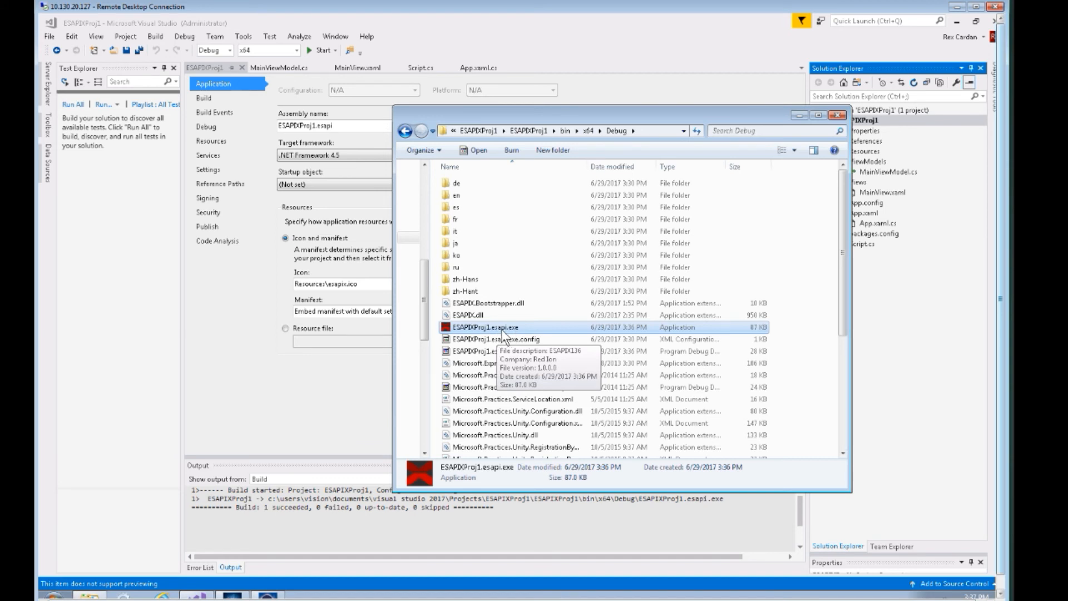
mouse_move(510, 337)
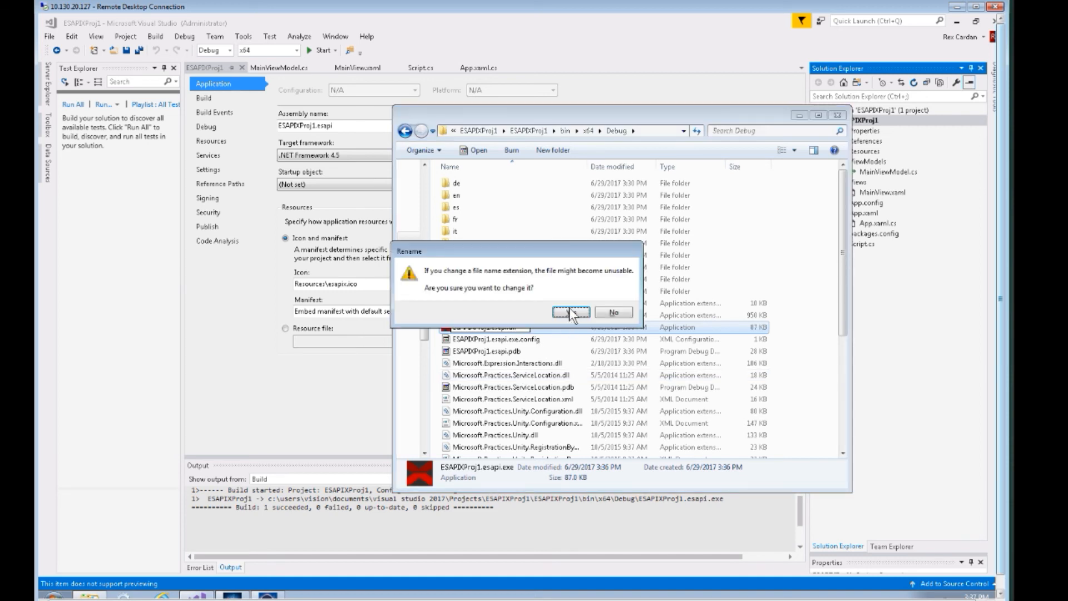
Step: Accept the extension-change warning so ESAPIXProj1.esapi.exe becomes ESAPIXProj1.esapi.dll
left_click(570, 311)
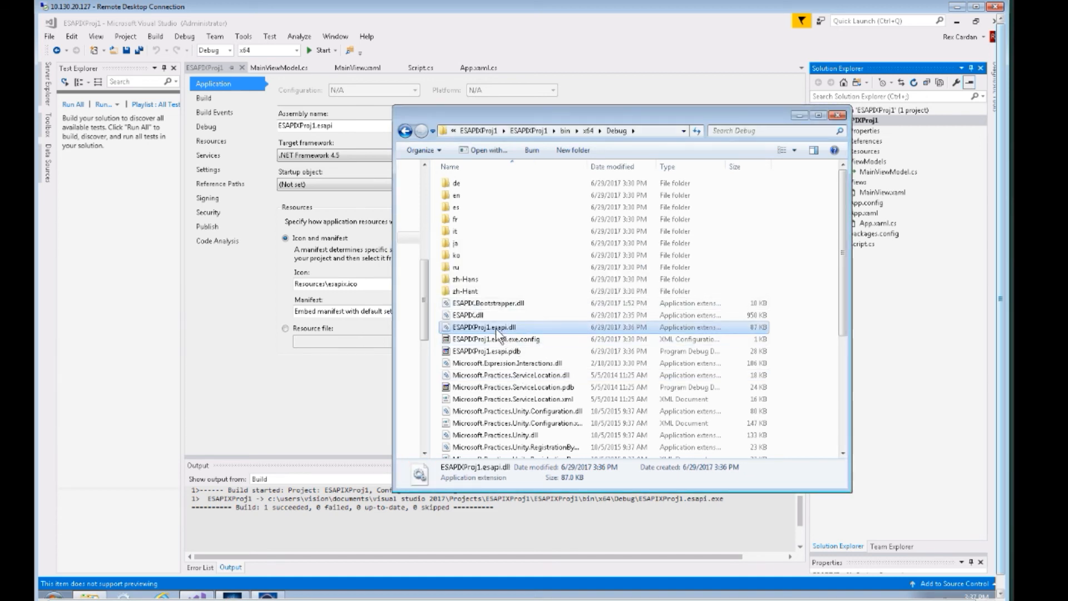
mouse_move(501, 333)
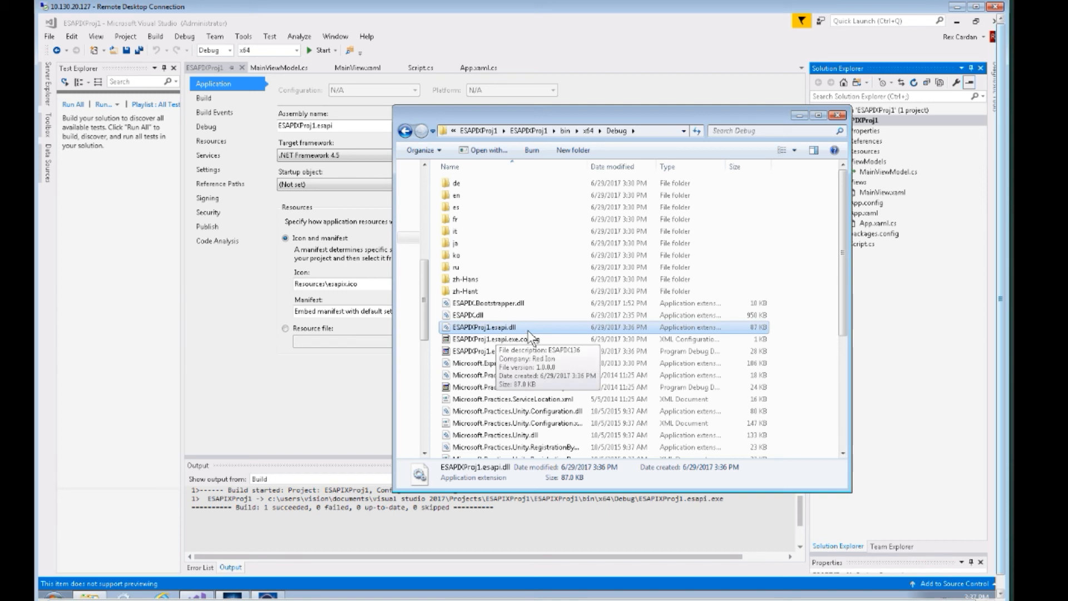
mouse_move(504, 339)
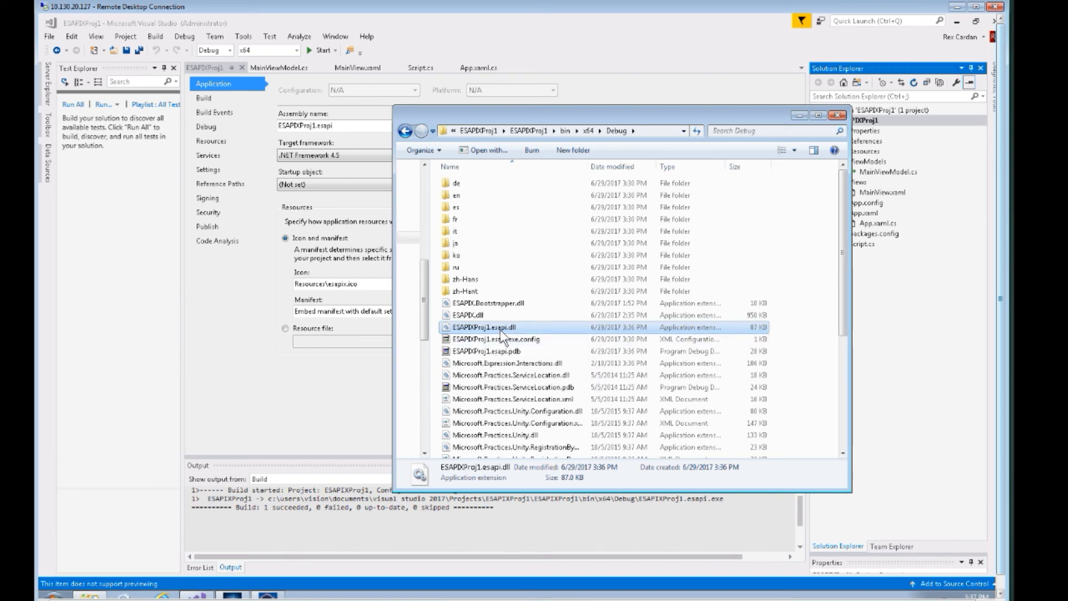
mouse_move(519, 342)
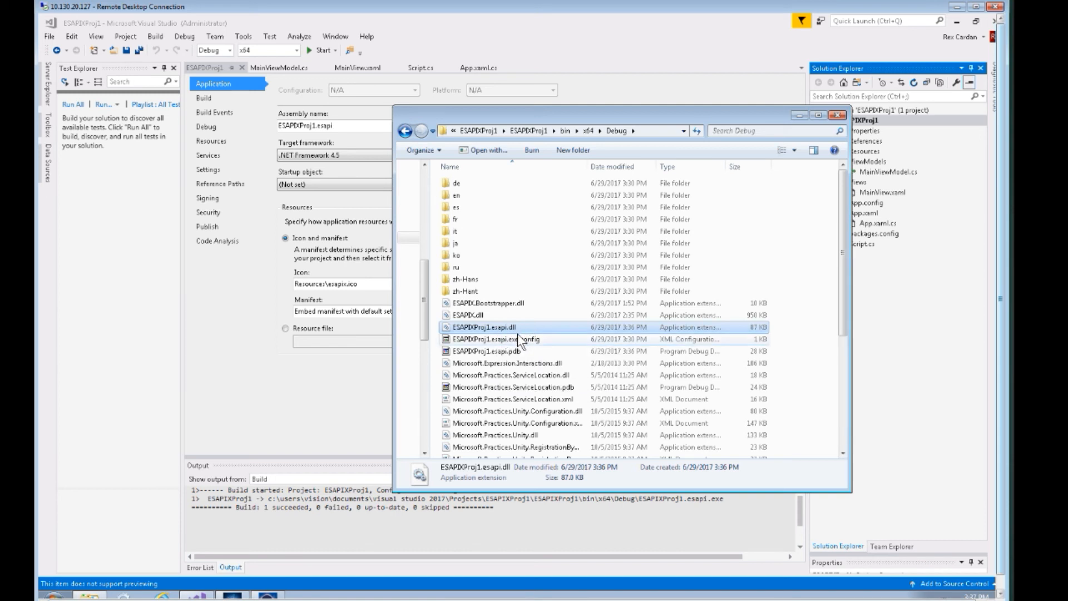
mouse_move(267, 595)
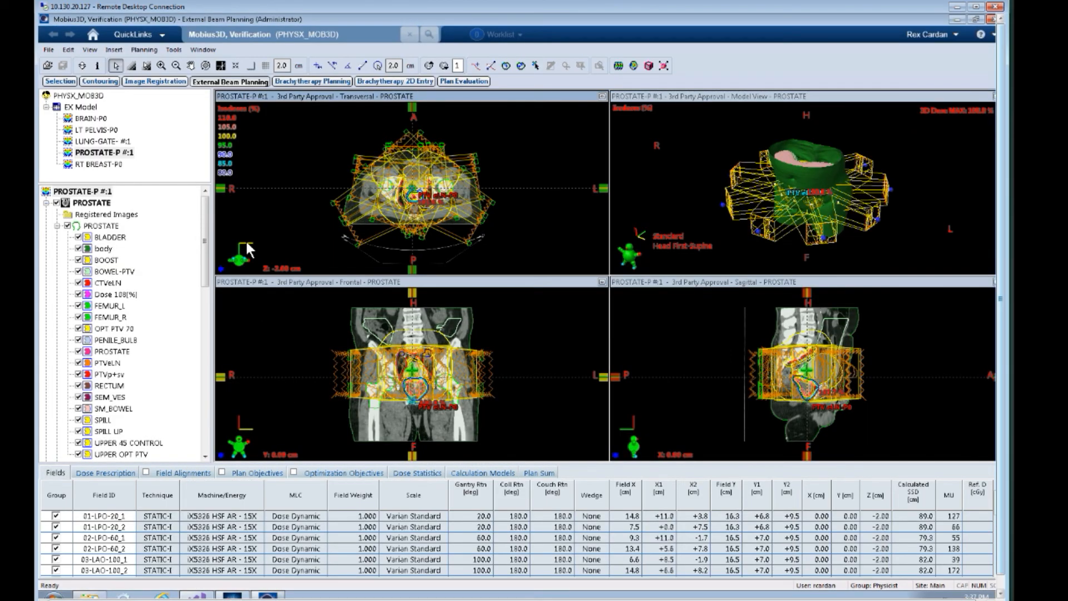
Step: Run ESAPIXProj1.esapi.dll from the Tools > Scripts list in Eclipse
left_click(174, 49)
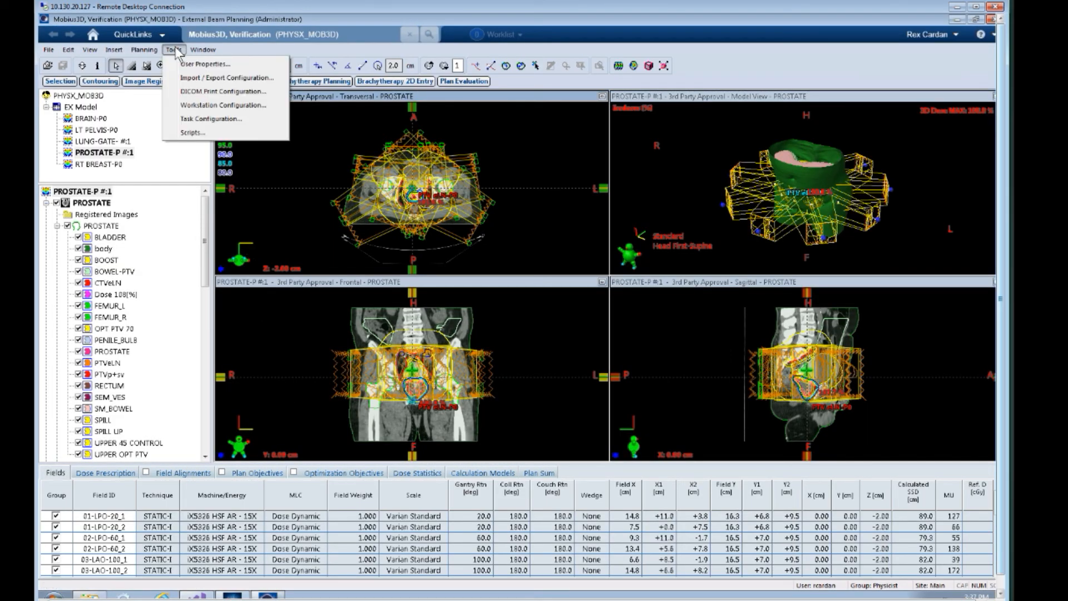
left_click(193, 133)
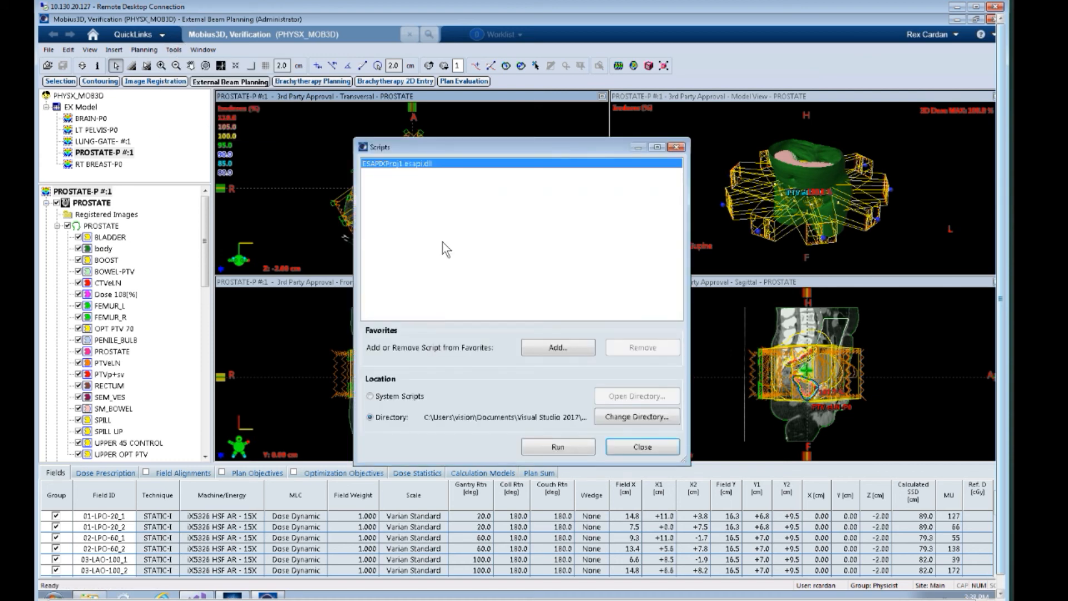
mouse_move(613, 424)
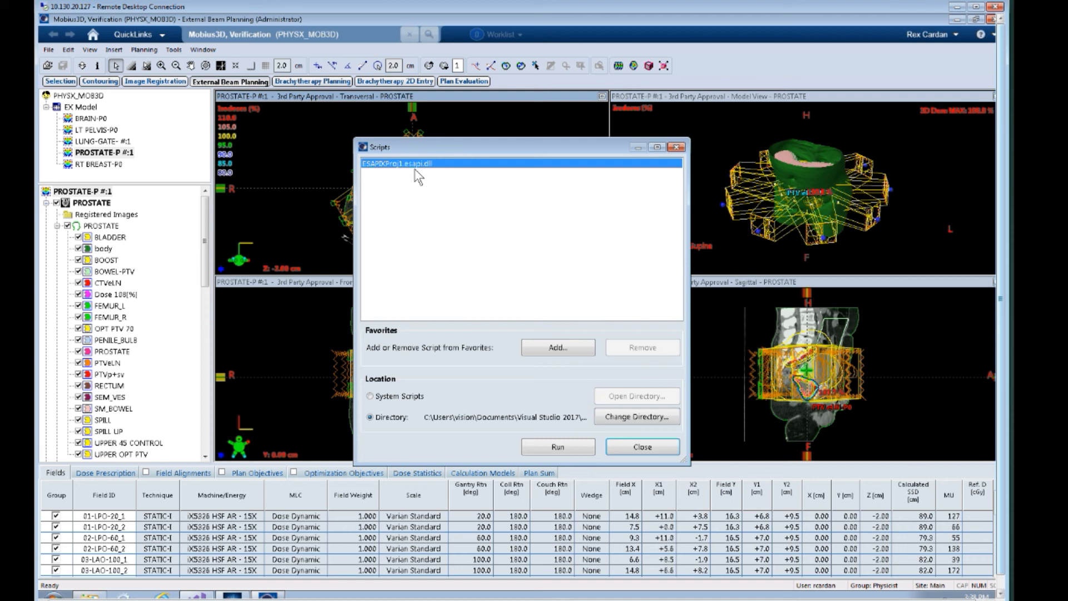
left_click(557, 446)
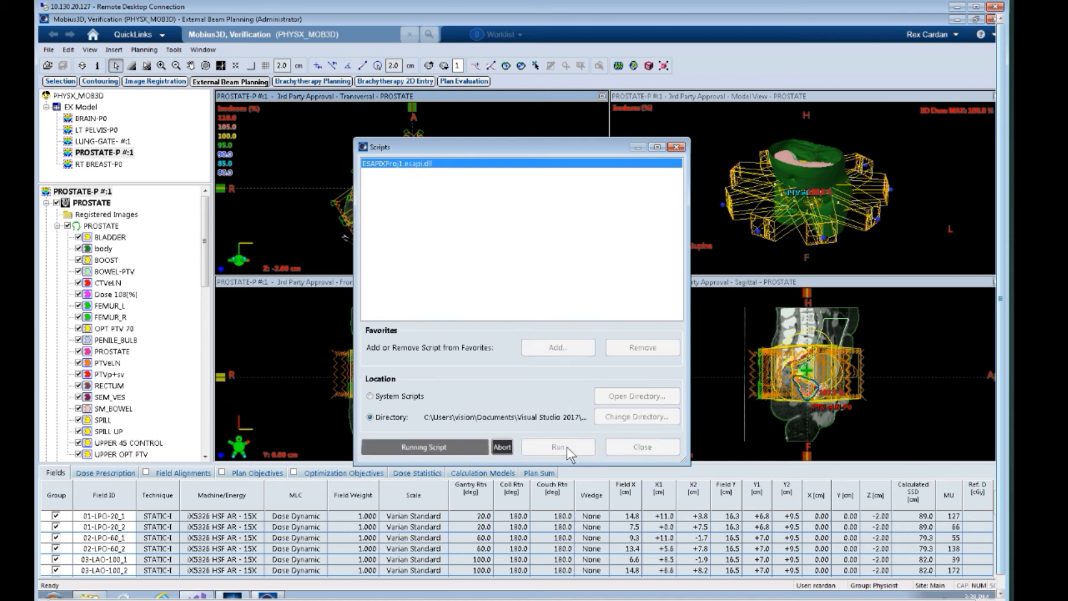
left_click(556, 447)
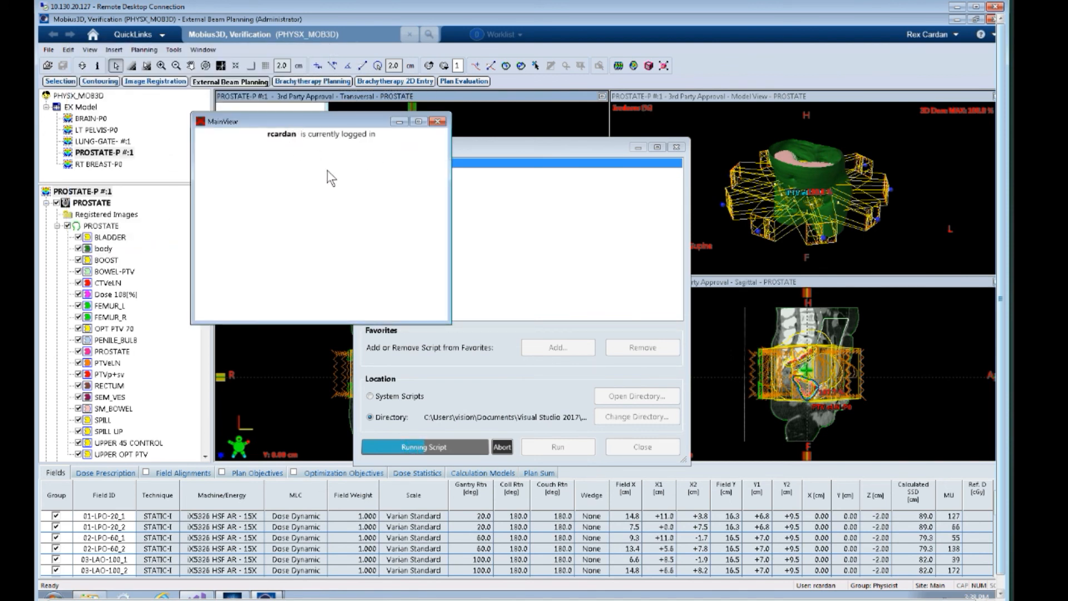
mouse_move(339, 139)
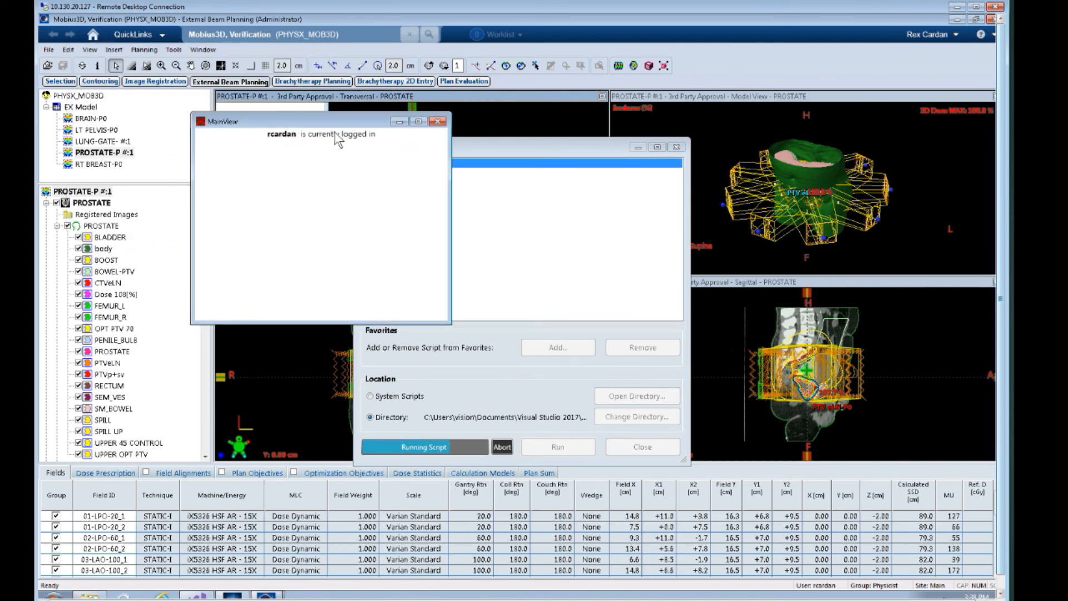
mouse_move(446, 324)
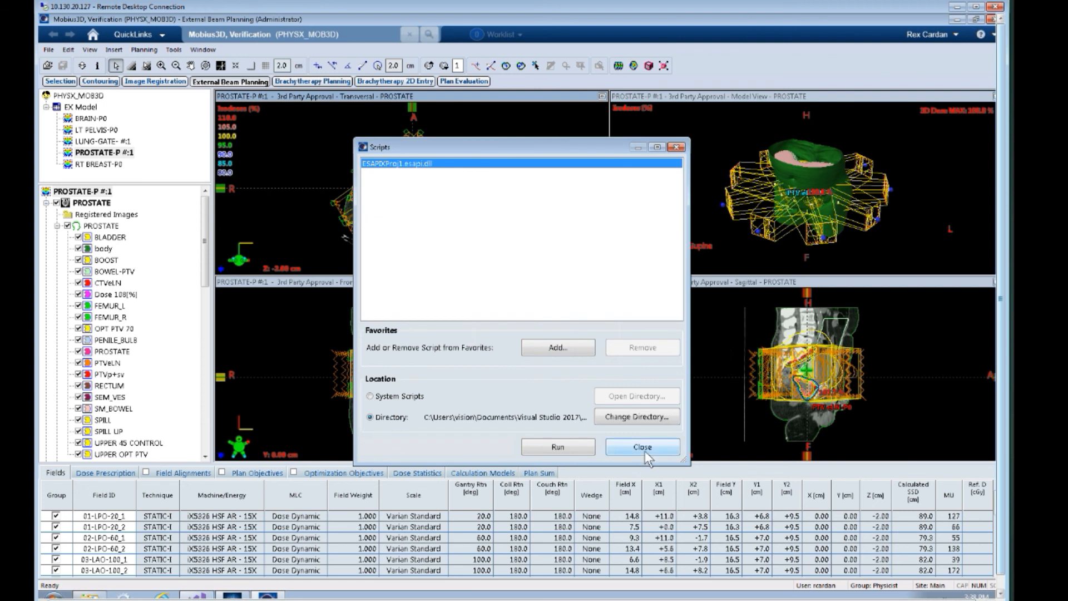
mouse_move(643, 451)
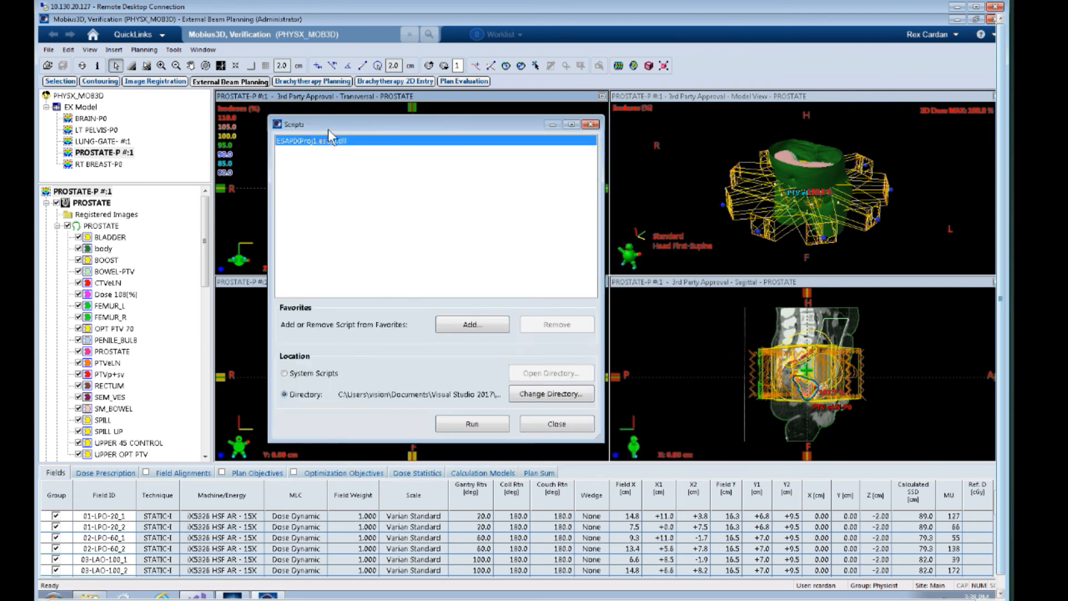
Step: Run the ESAPIXProj1 plugin again, move its window aside, then close the Scripts dialog
left_click(471, 424)
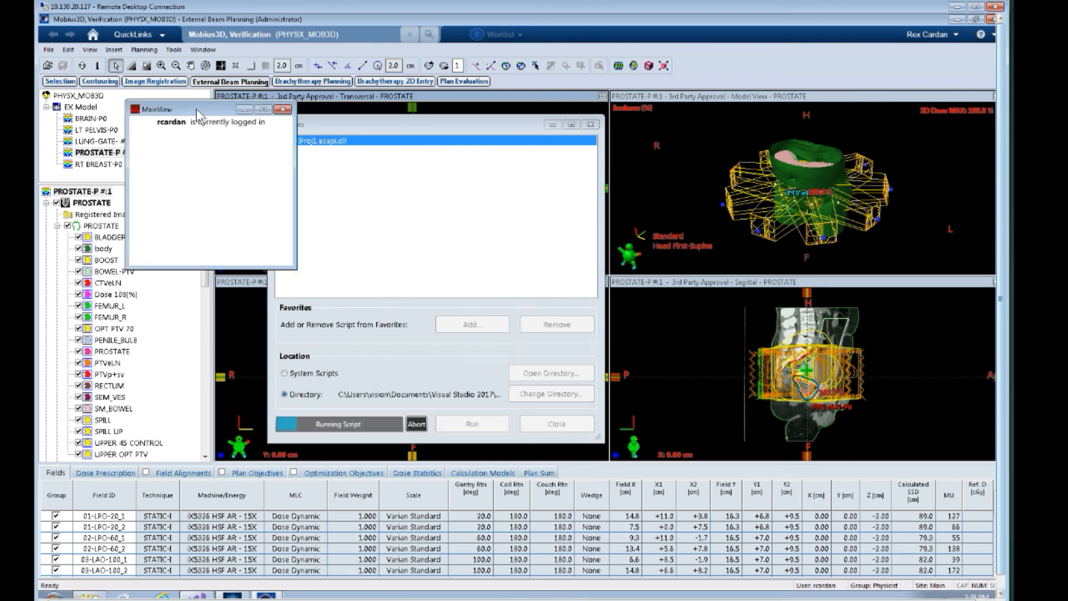
left_click_drag(157, 109, 215, 136)
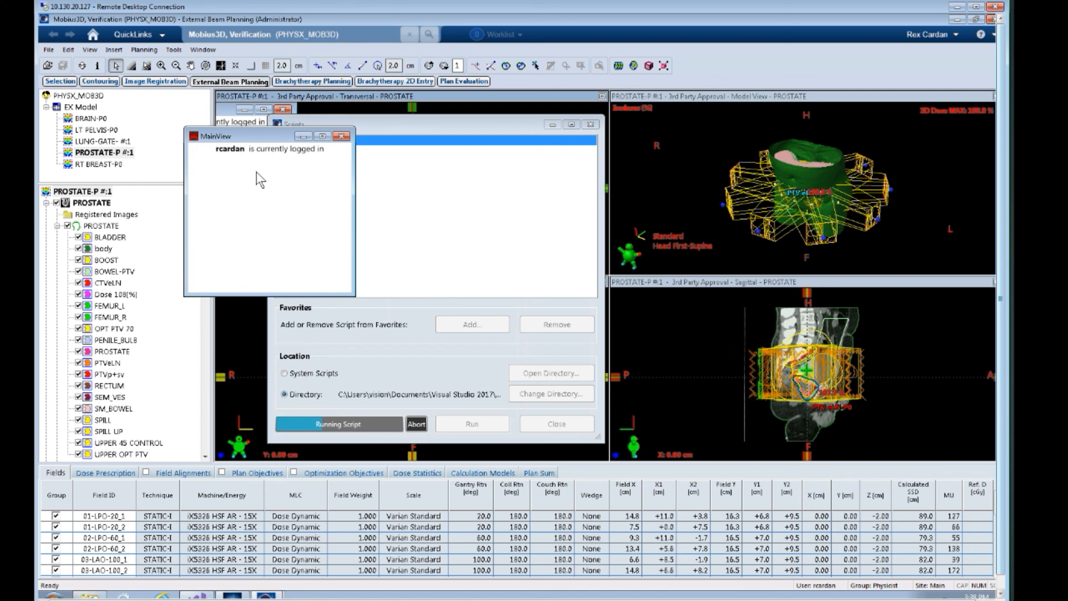
mouse_move(309, 165)
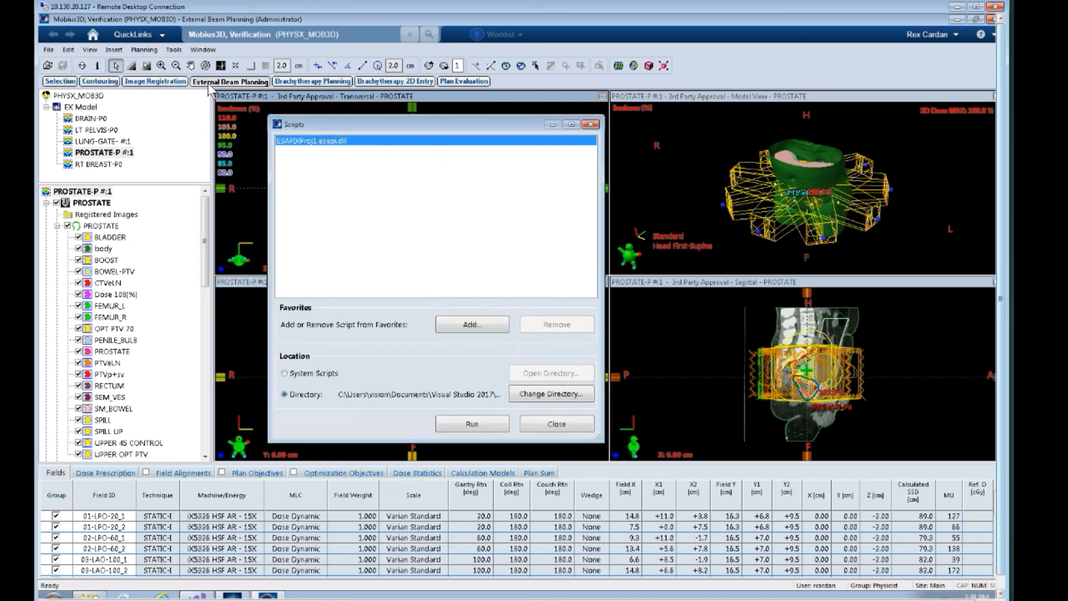
mouse_move(418, 219)
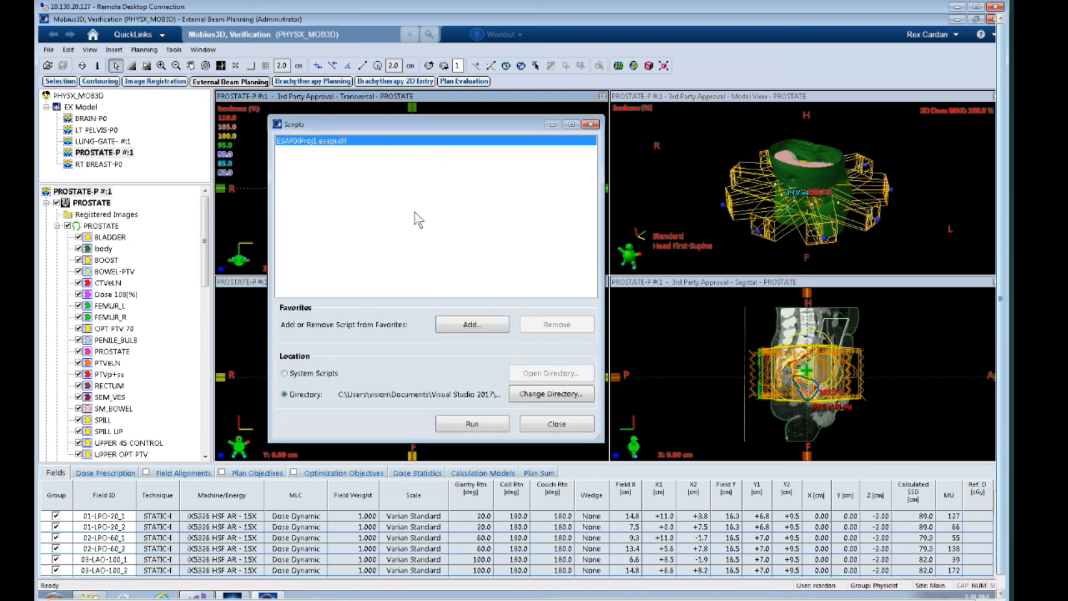
mouse_move(328, 200)
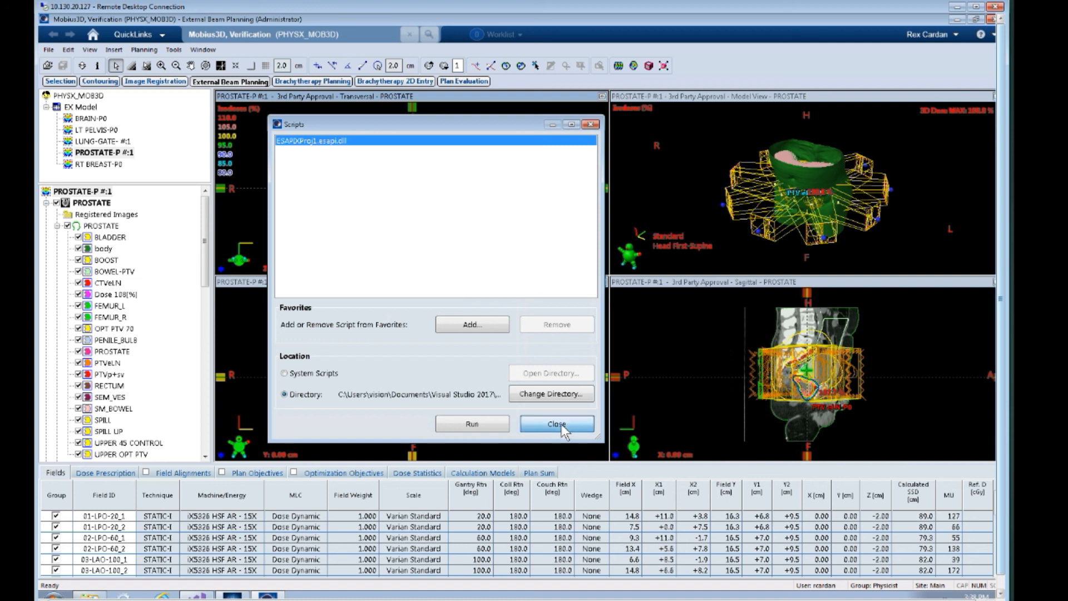
left_click(556, 424)
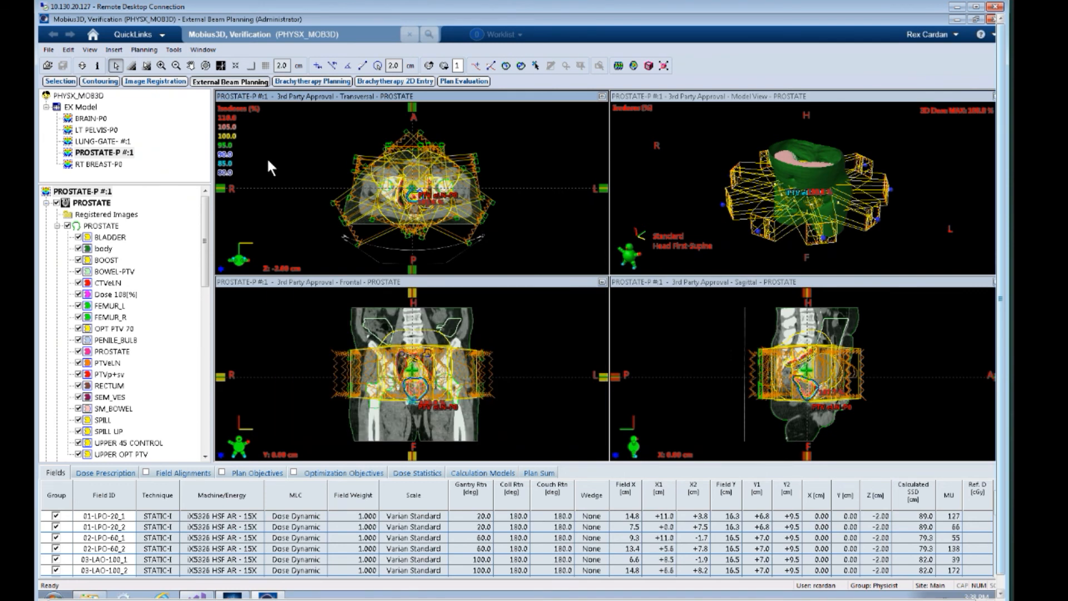
mouse_move(627, 358)
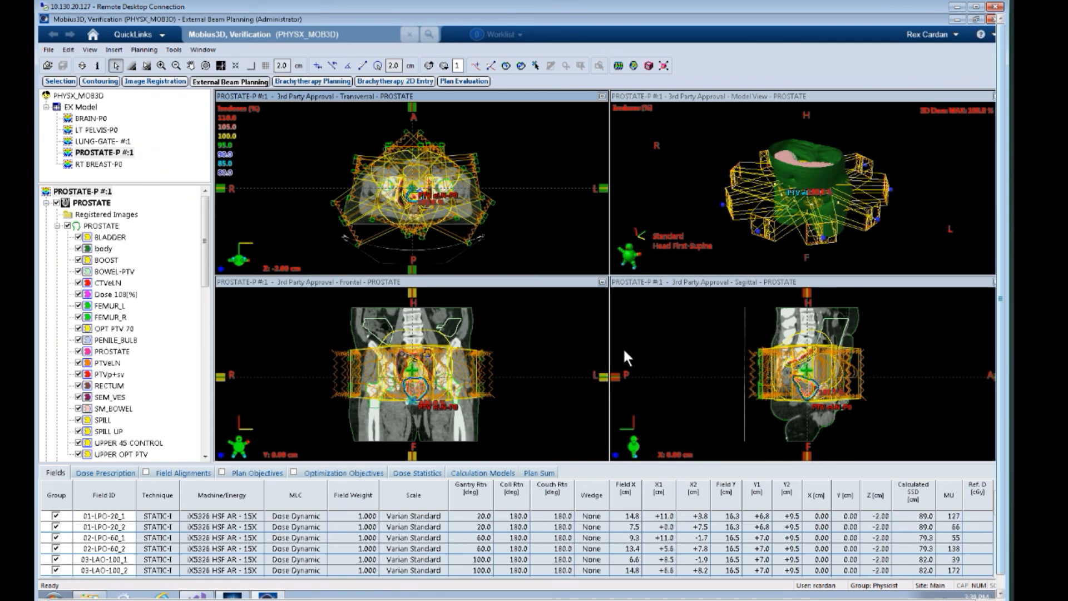
mouse_move(792, 227)
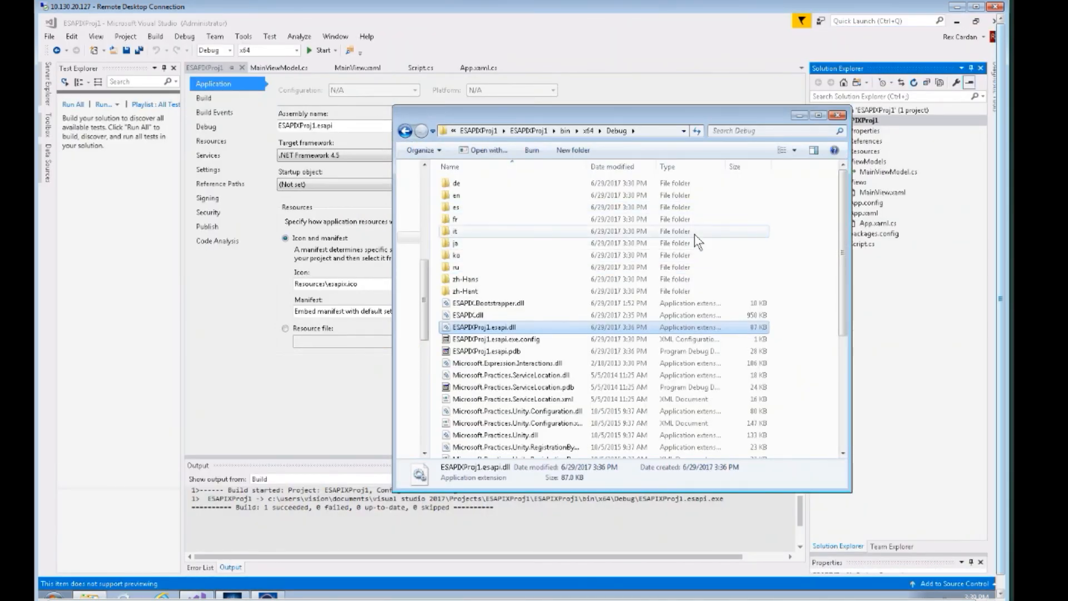
Step: Close the Debug folder window and collapse the ESAPIXProj1 node in Solution Explorer
left_click(838, 114)
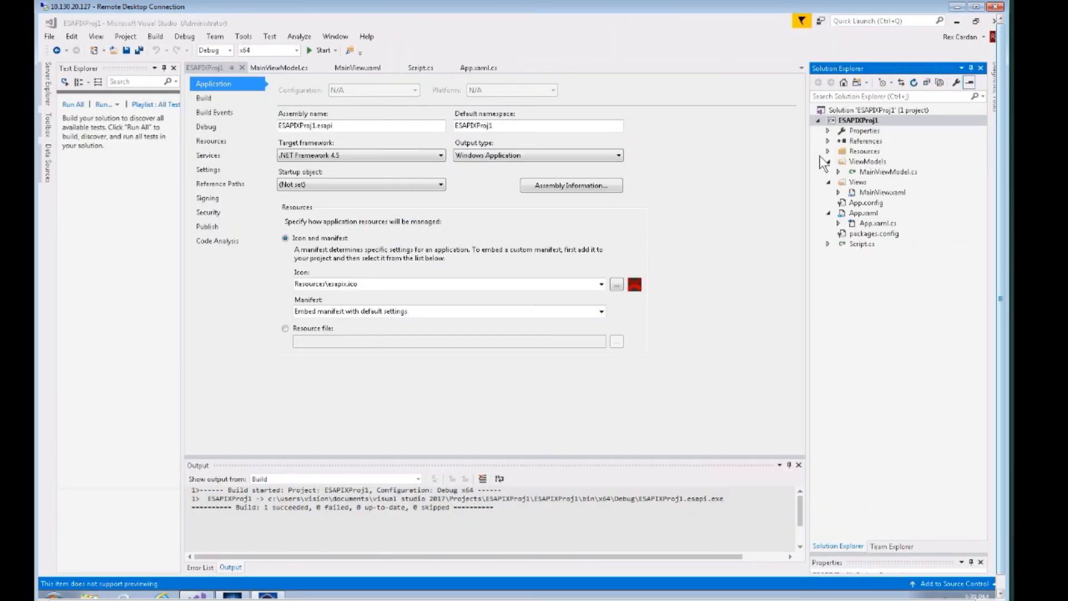
mouse_move(837, 140)
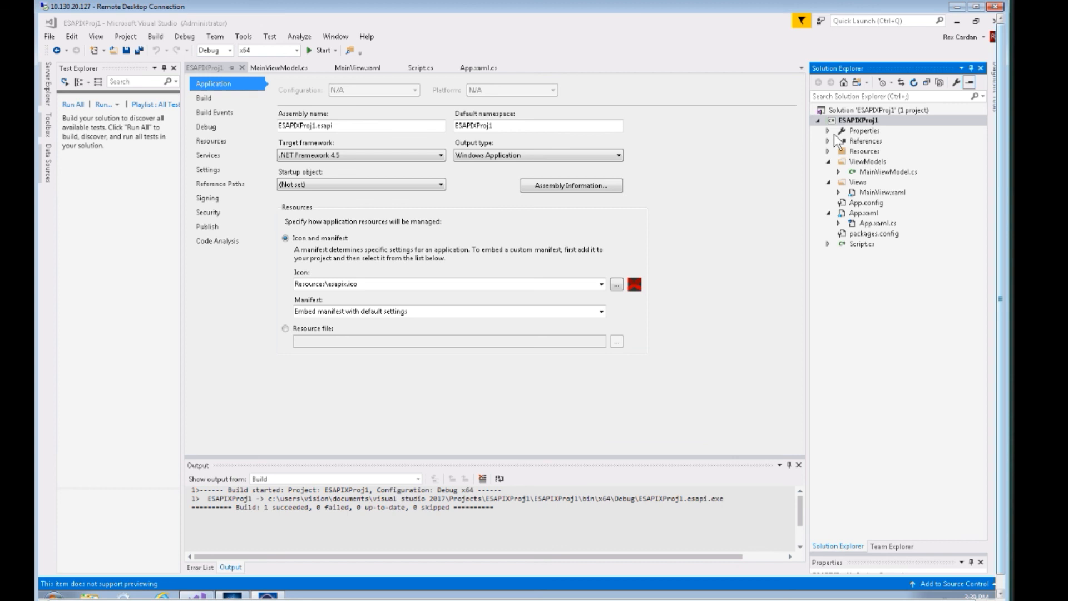
left_click(817, 120)
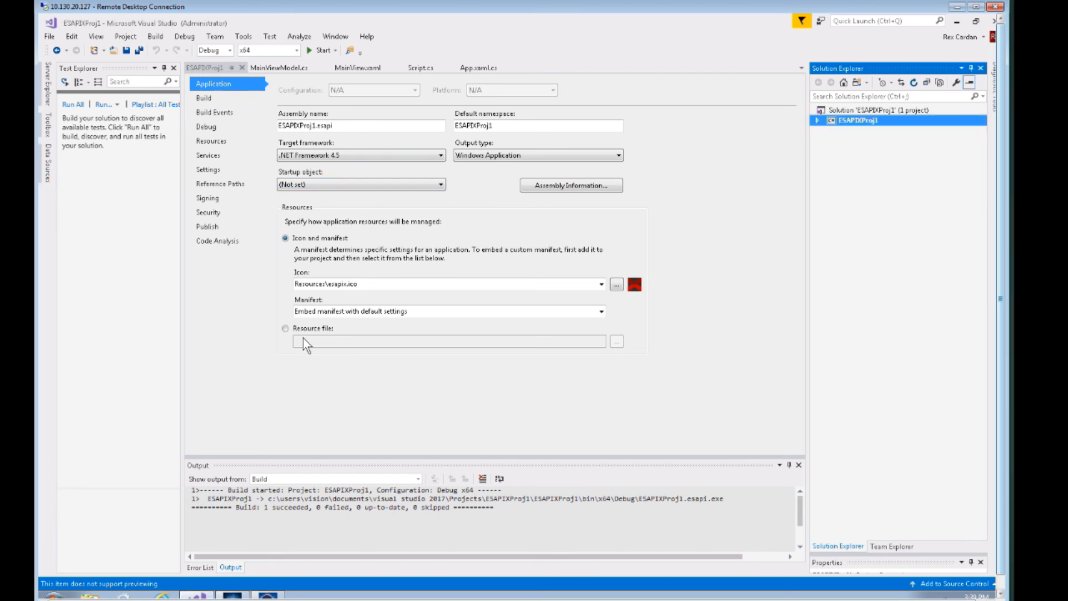
mouse_move(305, 343)
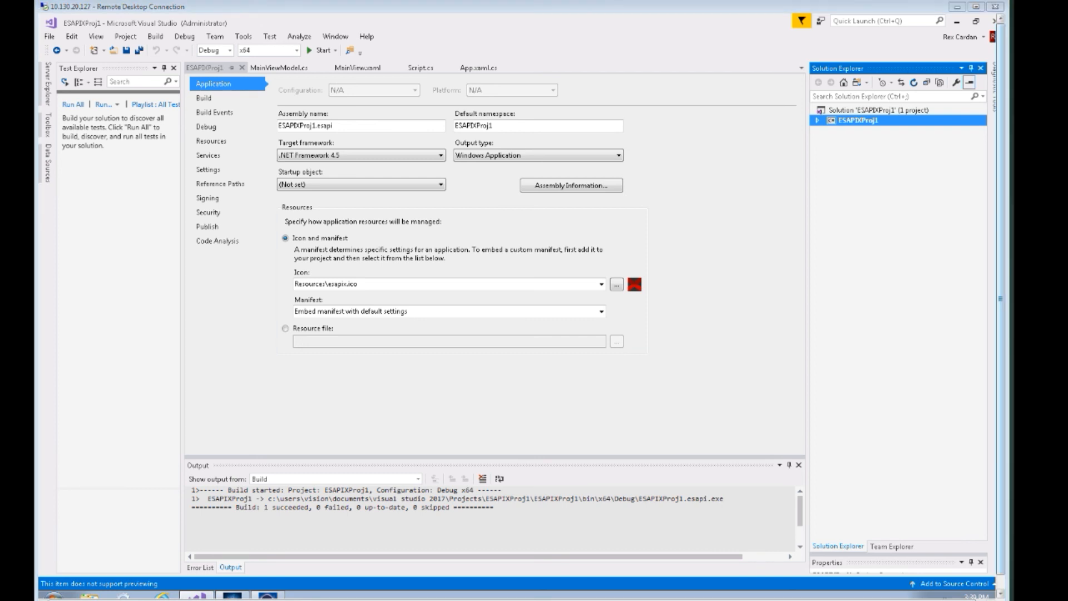